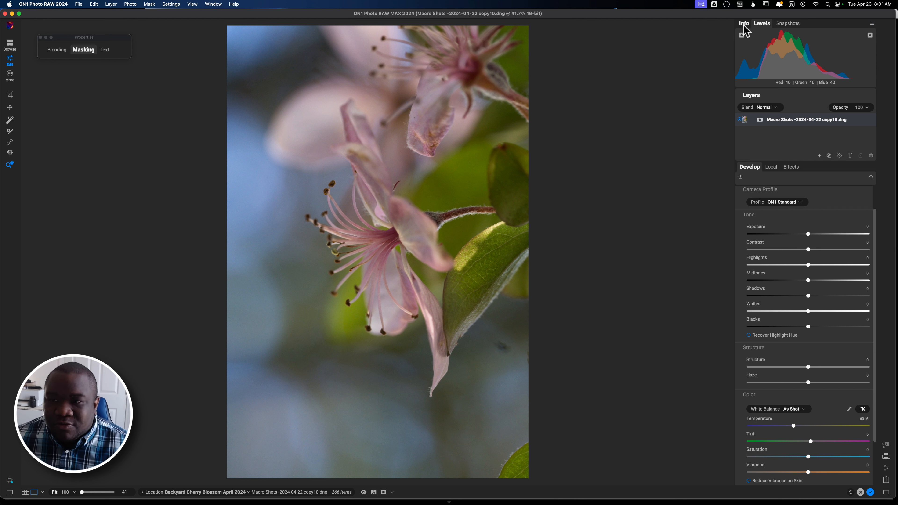
Switch the top panel to Info to show the blossom photo's camera and exposure metadata
{"action": "left_click", "coordinate": [744, 24]}
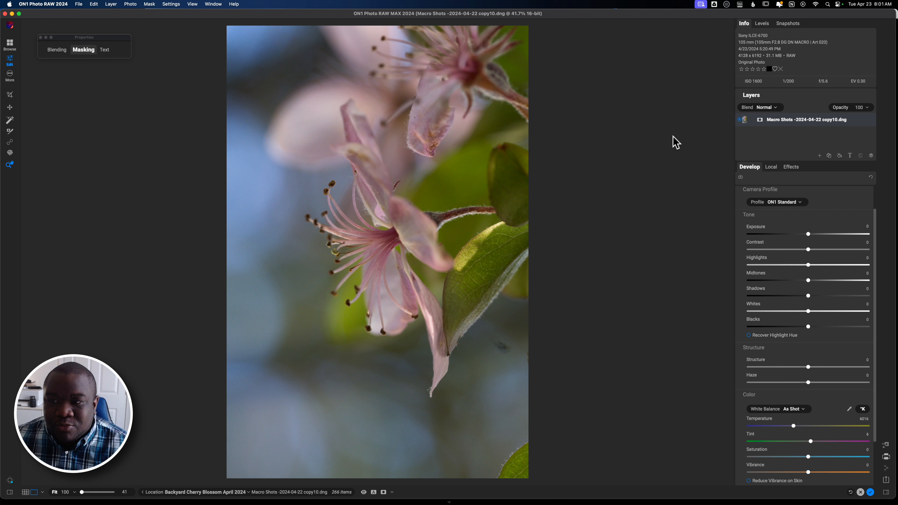
{"action": "mouse_move", "coordinate": [797, 65]}
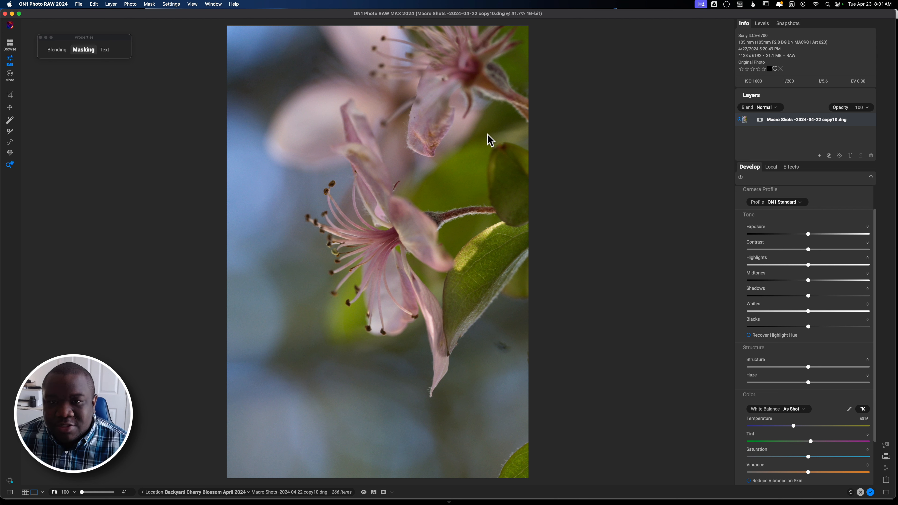
{"action": "mouse_move", "coordinate": [620, 345]}
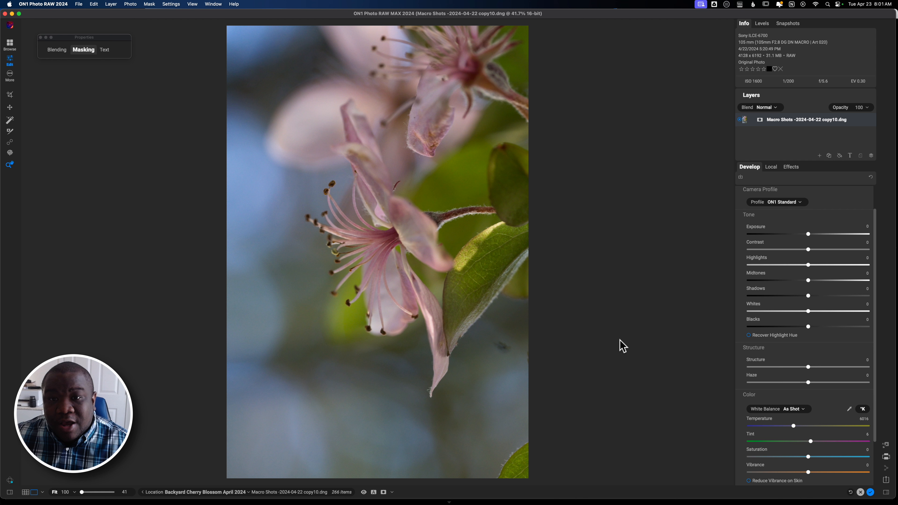
{"action": "mouse_move", "coordinate": [520, 61]}
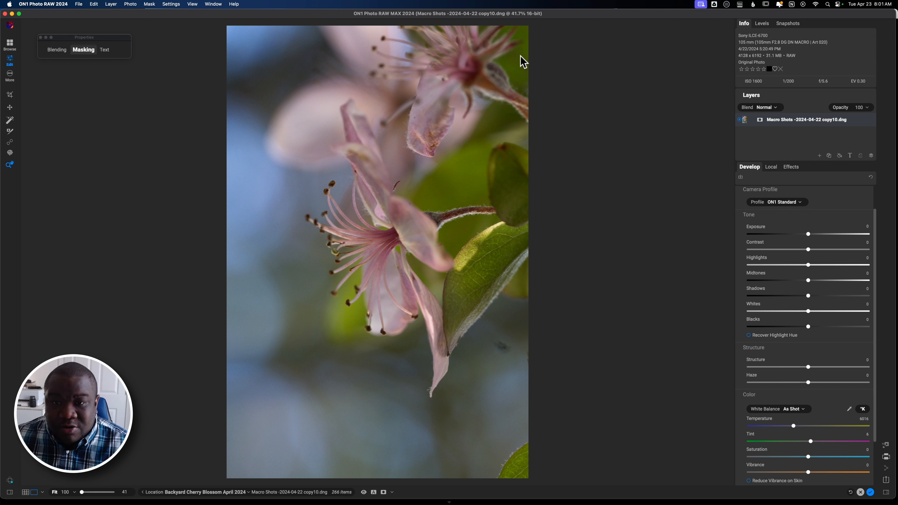
{"action": "mouse_move", "coordinate": [495, 130]}
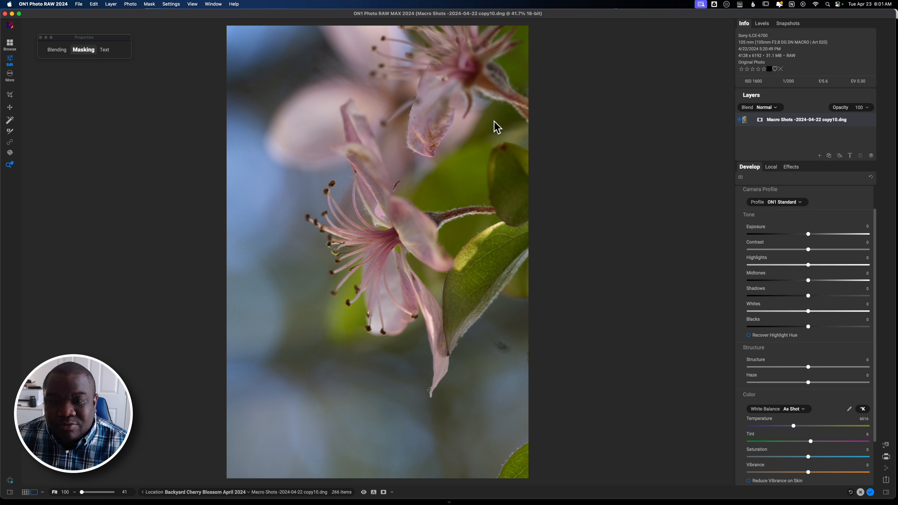
{"action": "mouse_move", "coordinate": [532, 329]}
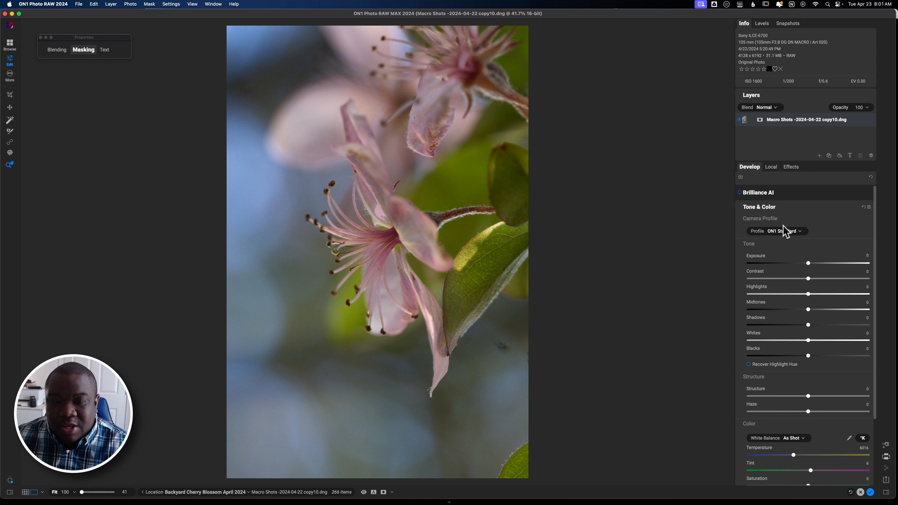
Collapse Tone & Color so all Develop sections are folded to their headers
{"action": "left_click", "coordinate": [759, 207]}
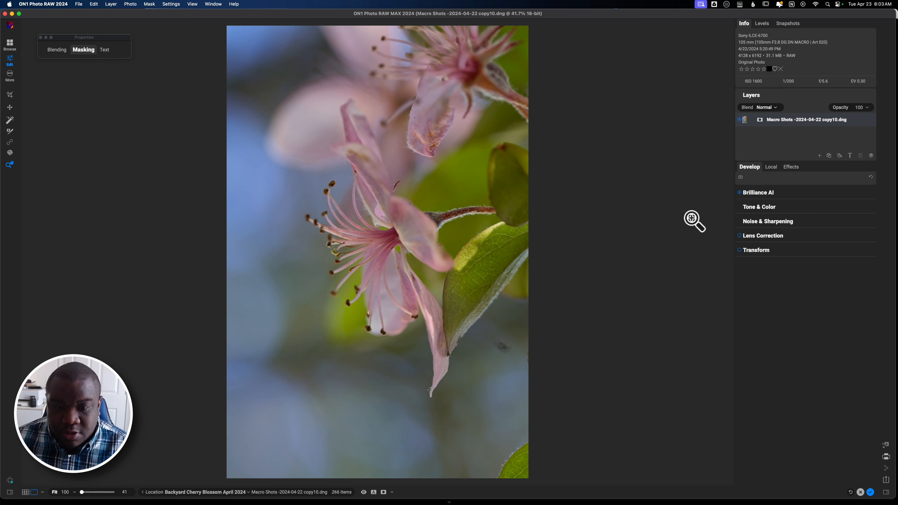
{"action": "mouse_move", "coordinate": [762, 290]}
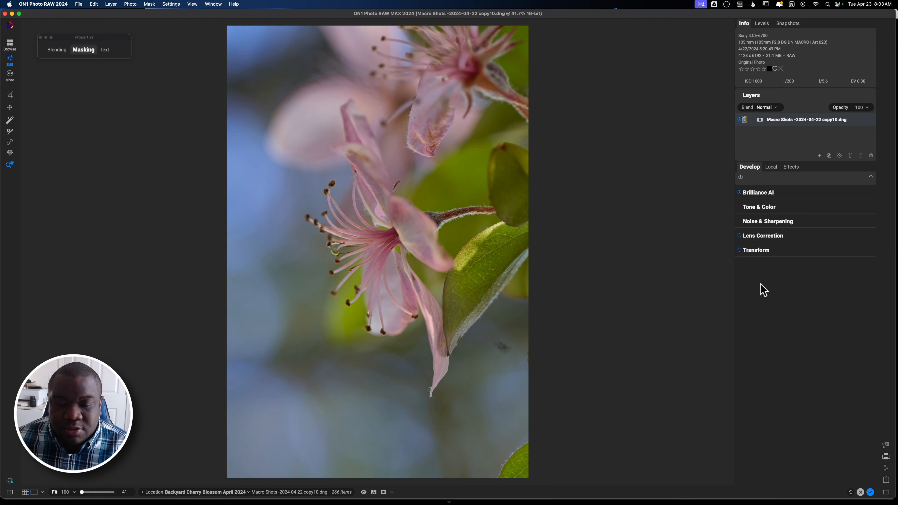
{"action": "mouse_move", "coordinate": [748, 320]}
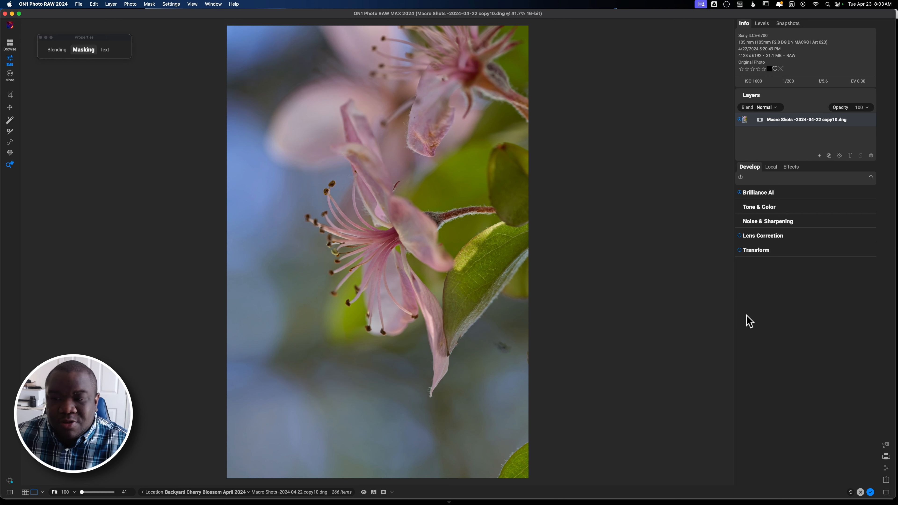
{"action": "mouse_move", "coordinate": [749, 306]}
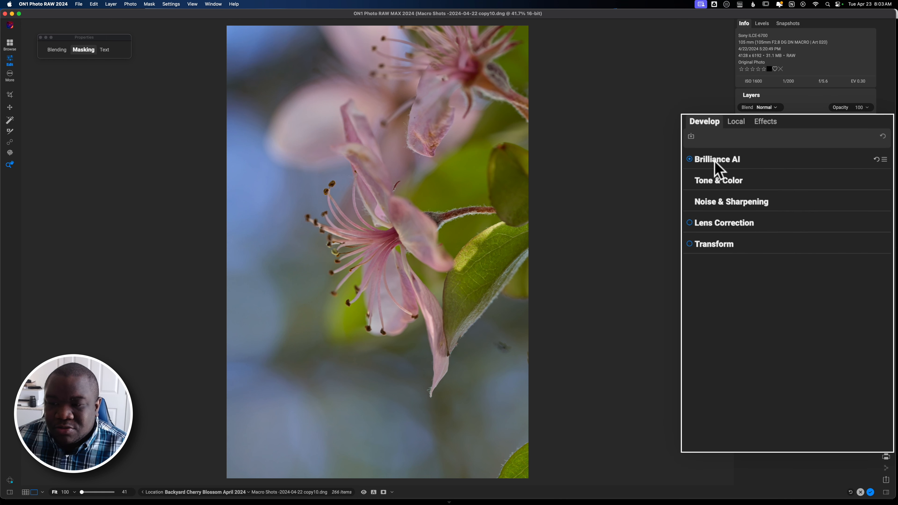
Expand Brilliance AI and raise its Amount from 70 to about 124
{"action": "left_click", "coordinate": [717, 159]}
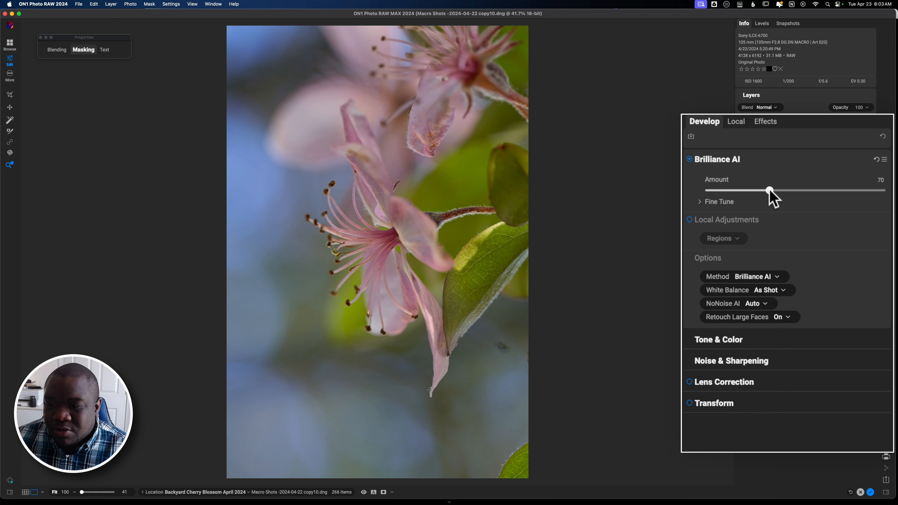
{"action": "left_click_drag", "start_coordinate": [769, 191], "coordinate": [774, 190]}
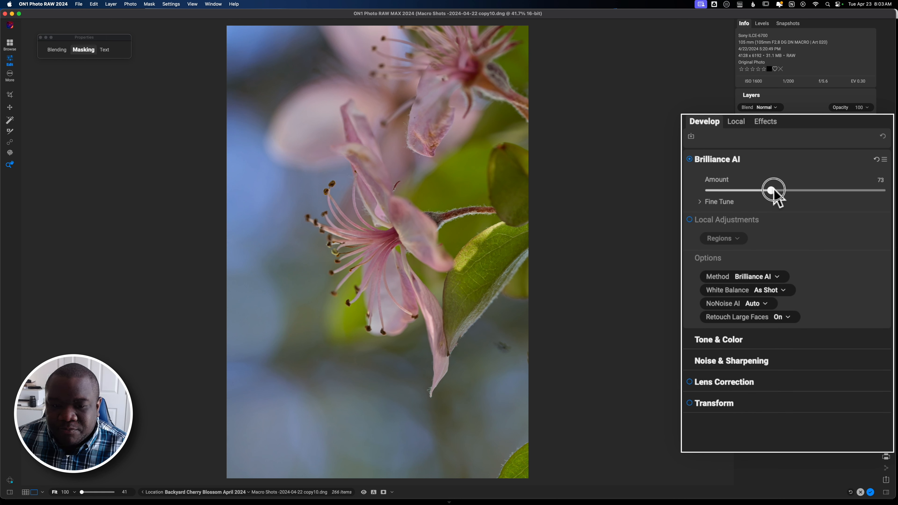
{"action": "left_click_drag", "start_coordinate": [774, 189], "coordinate": [786, 190]}
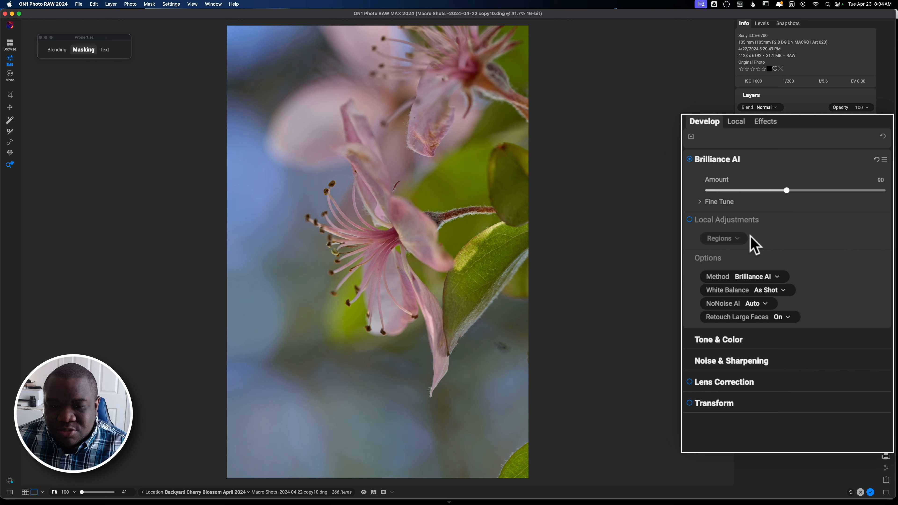
{"action": "left_click_drag", "start_coordinate": [787, 190], "coordinate": [792, 191]}
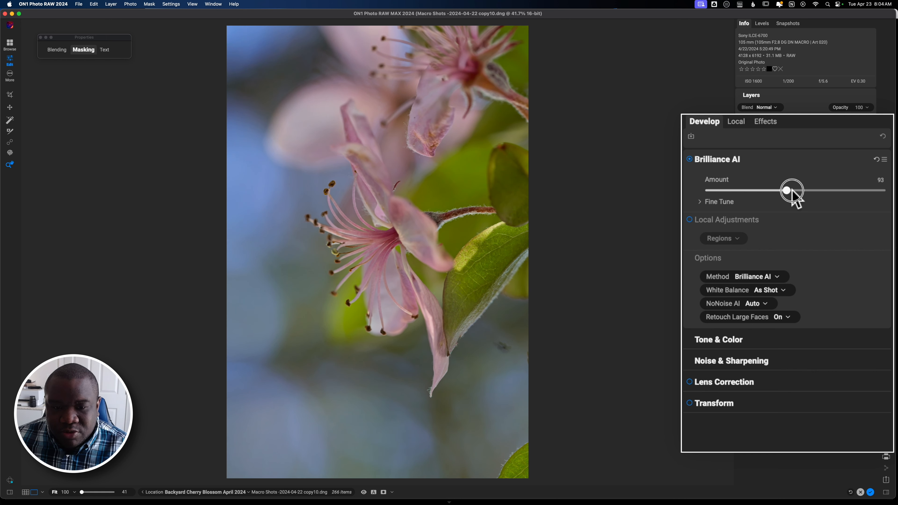
{"action": "left_click_drag", "start_coordinate": [791, 191], "coordinate": [832, 190]}
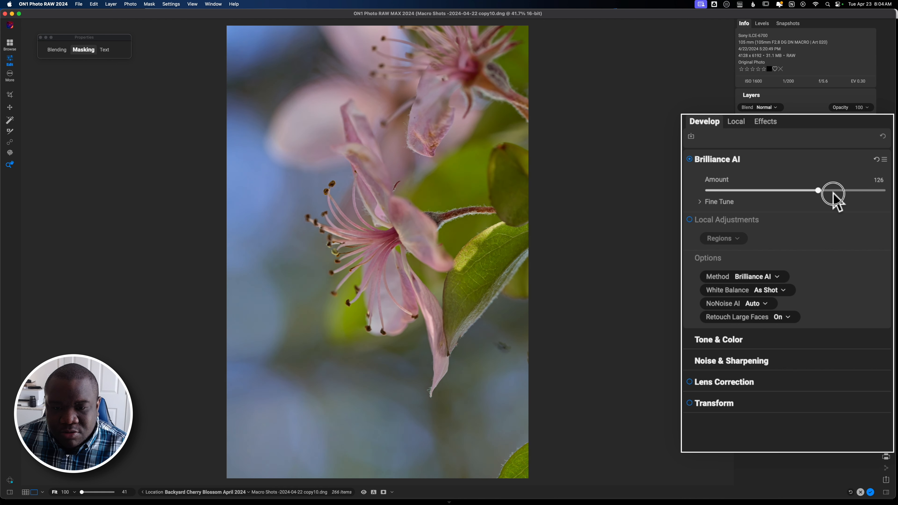
{"action": "left_click_drag", "start_coordinate": [832, 190], "coordinate": [816, 191]}
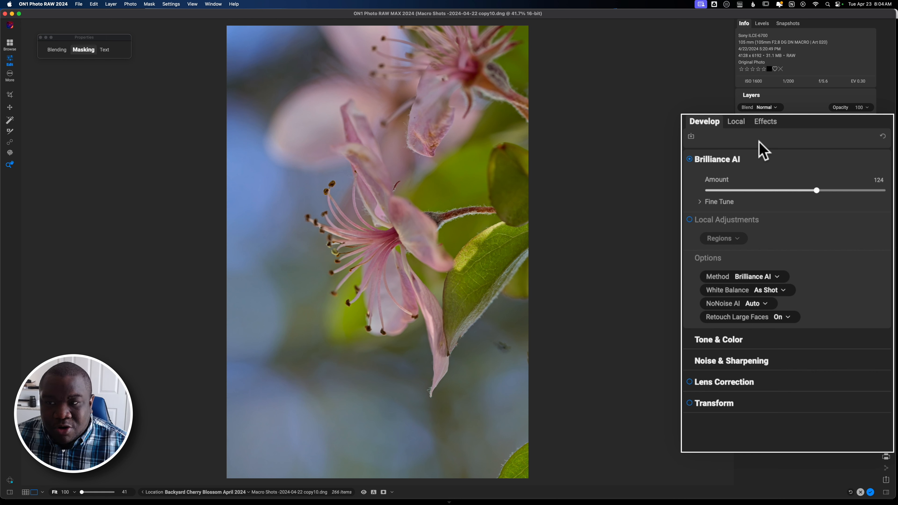
Switch back to the Levels view so the histogram replaces the camera details
{"action": "left_click", "coordinate": [762, 23]}
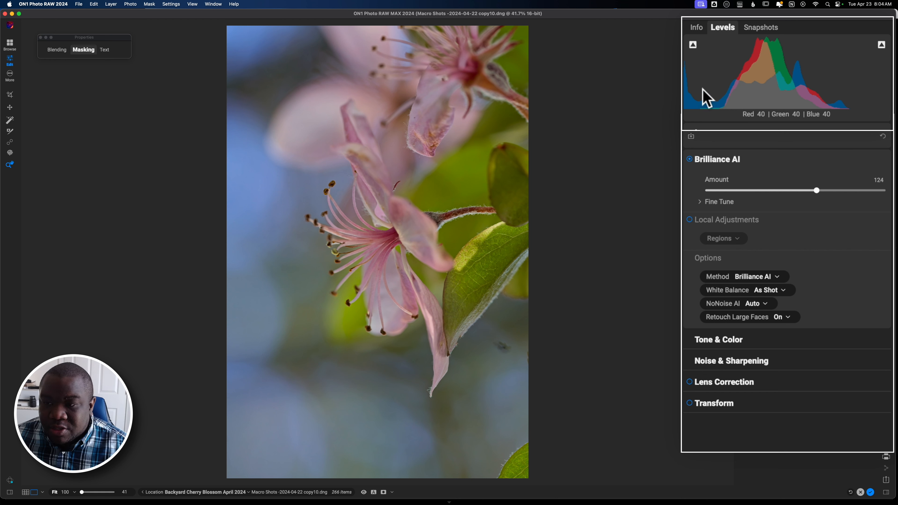
{"action": "mouse_move", "coordinate": [788, 122]}
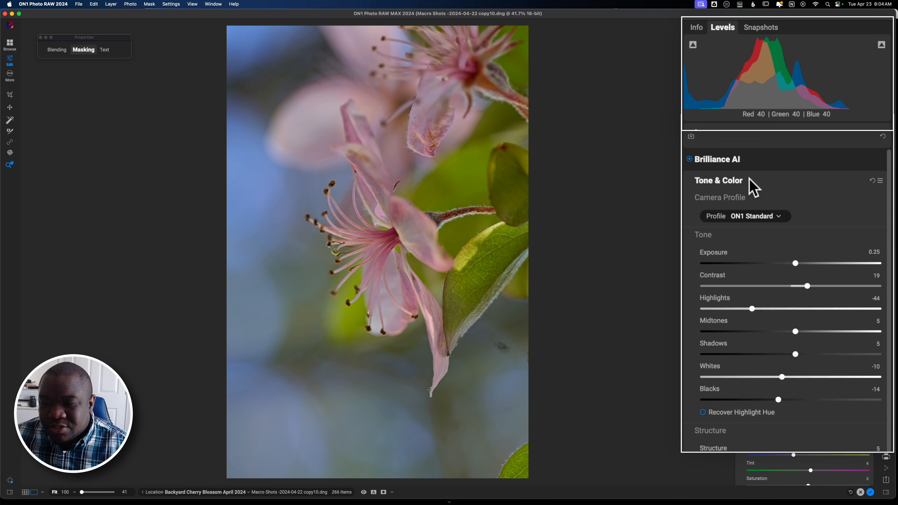
{"action": "mouse_move", "coordinate": [776, 303]}
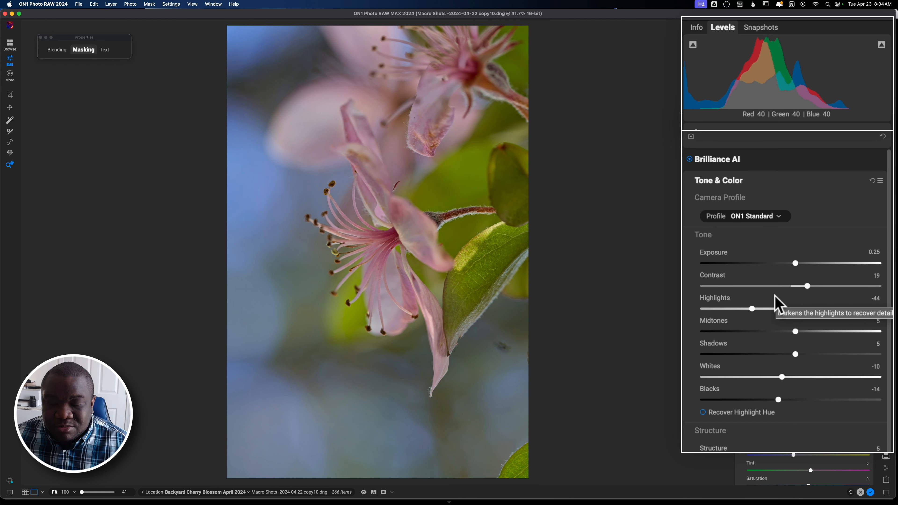
In Tone & Color set Contrast 27, Highlights -27 and Midtones 16
{"action": "left_click_drag", "start_coordinate": [807, 285], "coordinate": [814, 286]}
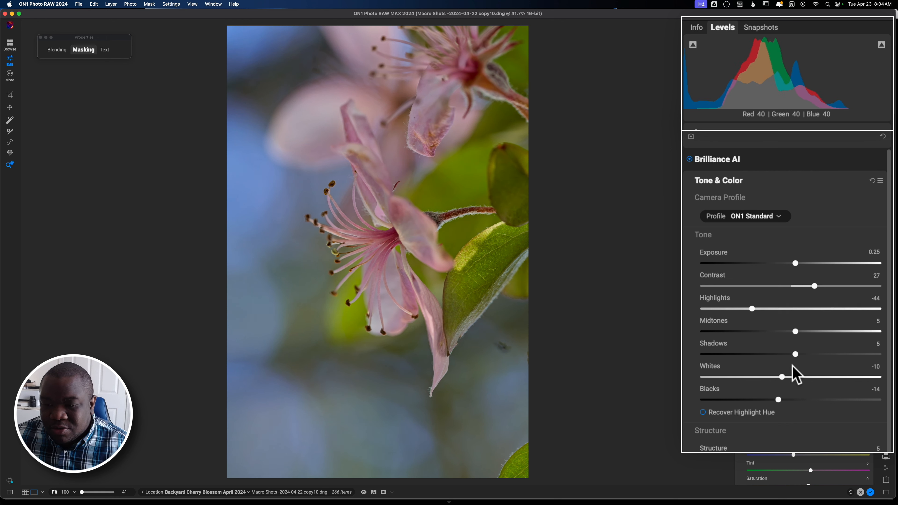
{"action": "left_click_drag", "start_coordinate": [752, 309], "coordinate": [762, 308]}
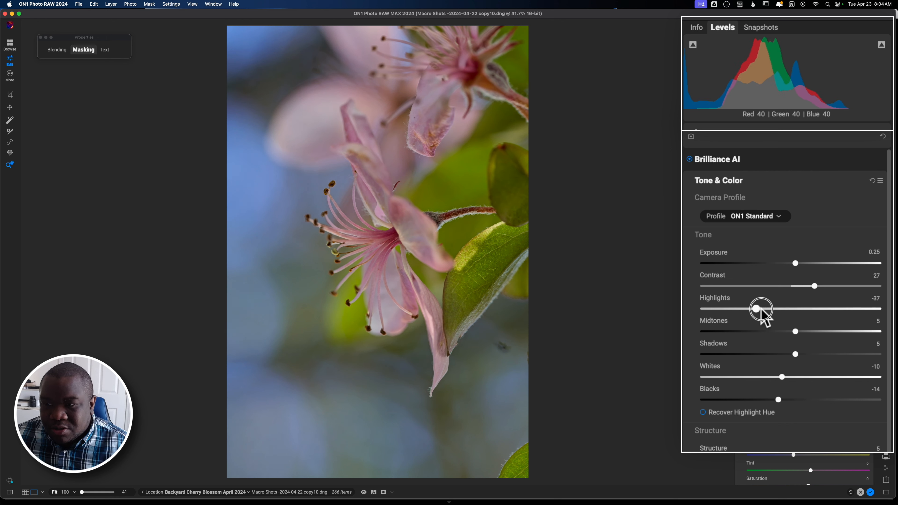
{"action": "left_click_drag", "start_coordinate": [761, 309], "coordinate": [767, 308]}
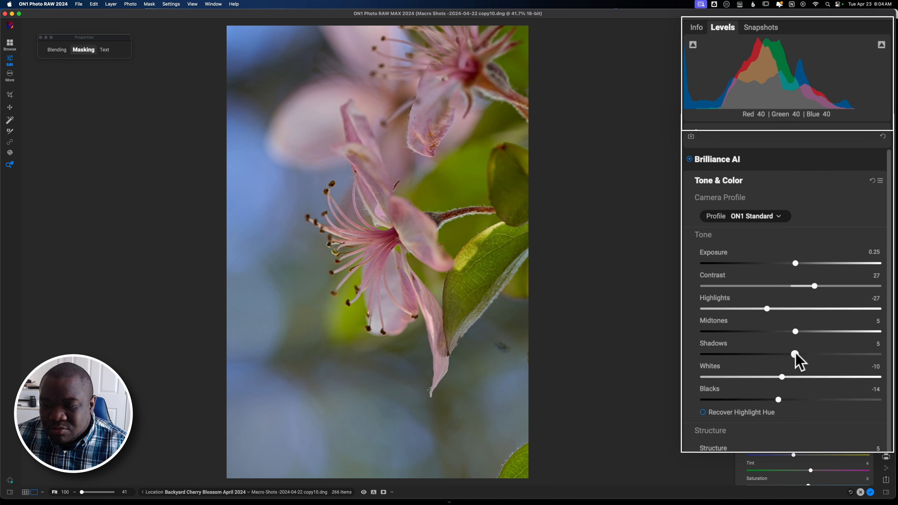
{"action": "left_click_drag", "start_coordinate": [795, 331], "coordinate": [802, 334]}
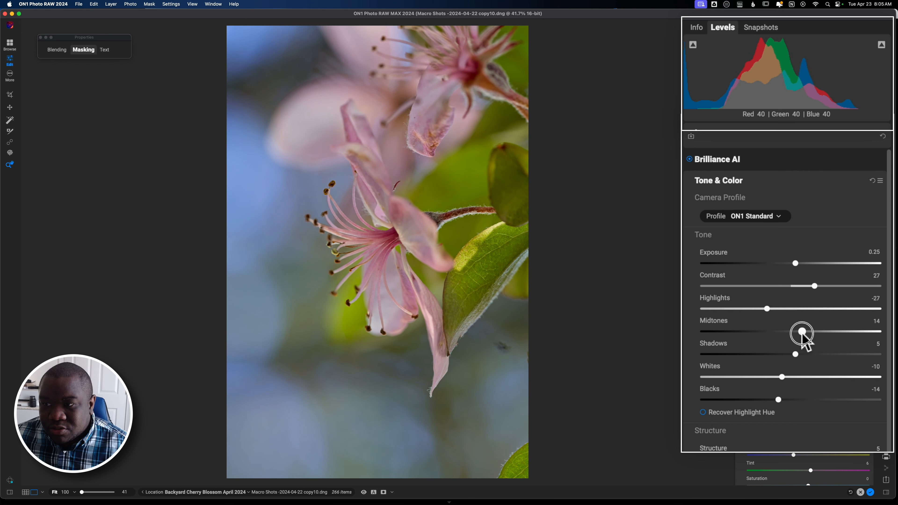
{"action": "left_click_drag", "start_coordinate": [802, 331], "coordinate": [804, 331]}
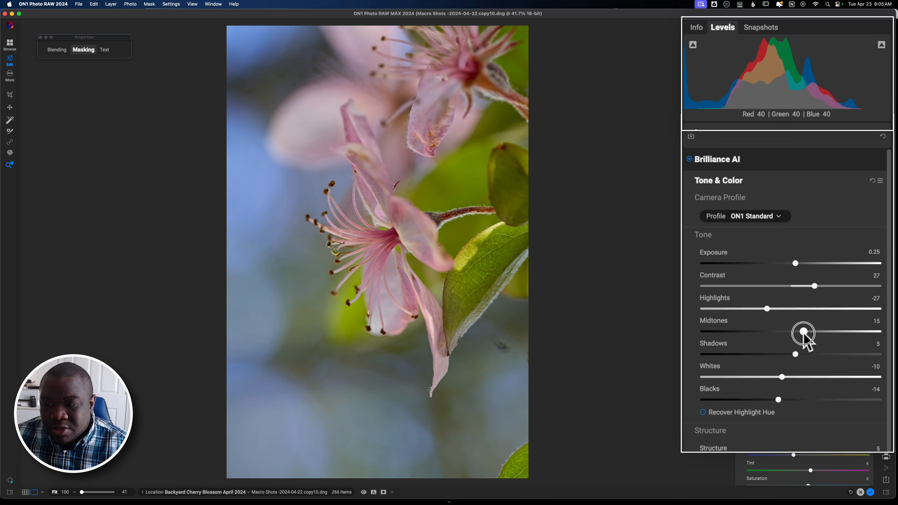
{"action": "left_click_drag", "start_coordinate": [803, 333], "coordinate": [805, 332]}
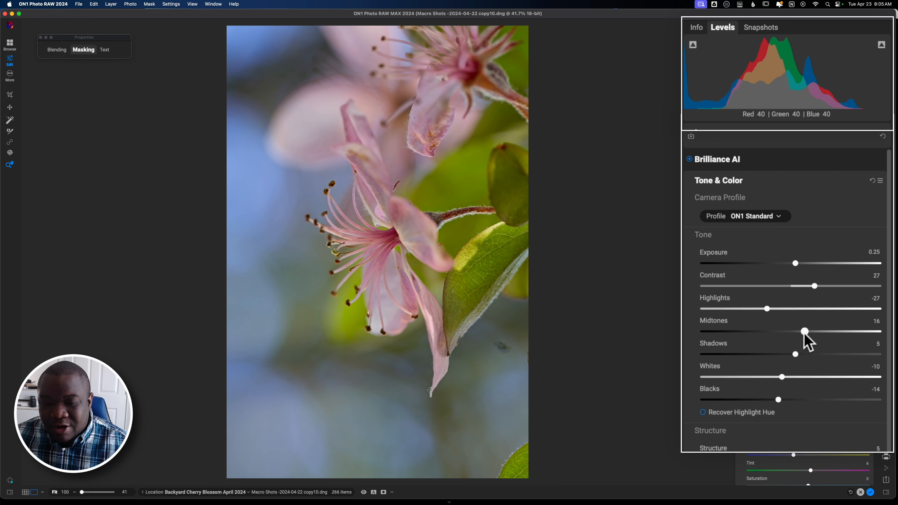
{"action": "mouse_move", "coordinate": [735, 179]}
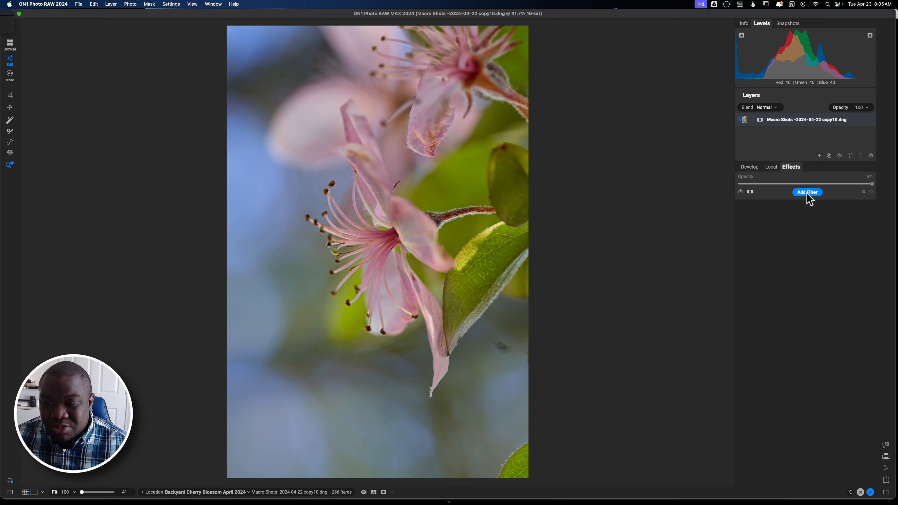
Add Replace Color and then Color Enhancer from the filter list to the Effects stack
{"action": "left_click", "coordinate": [807, 193]}
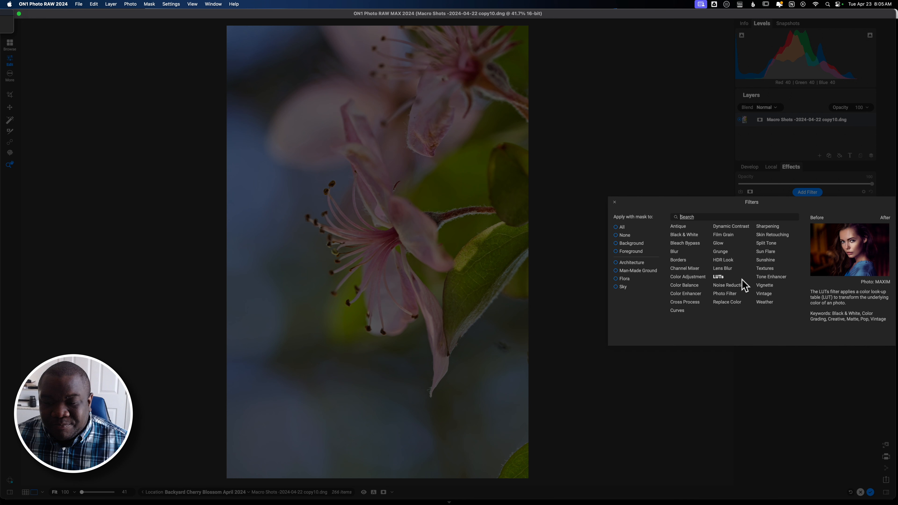
{"action": "left_click", "coordinate": [615, 203]}
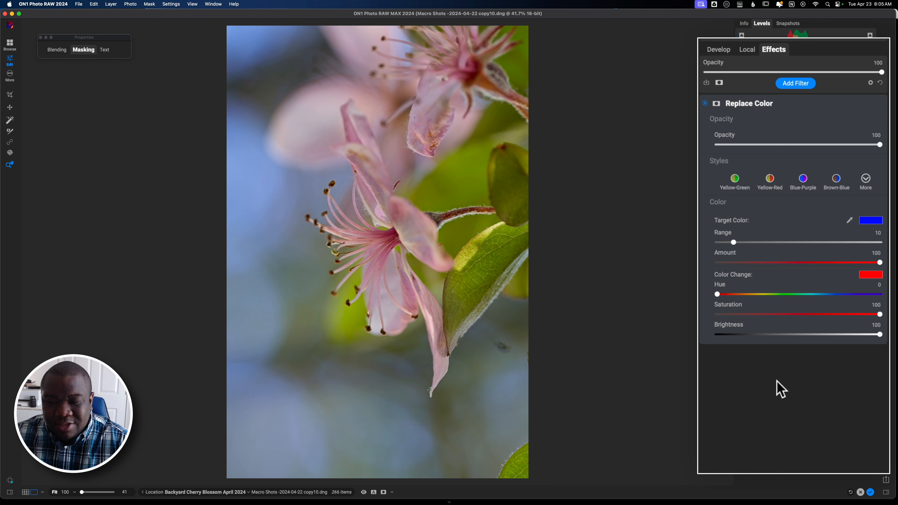
{"action": "mouse_move", "coordinate": [796, 110]}
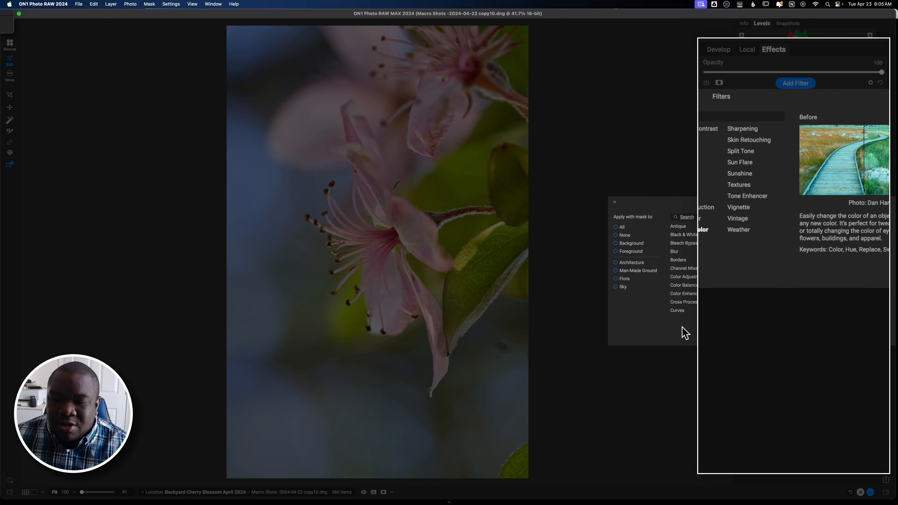
{"action": "left_click", "coordinate": [684, 294]}
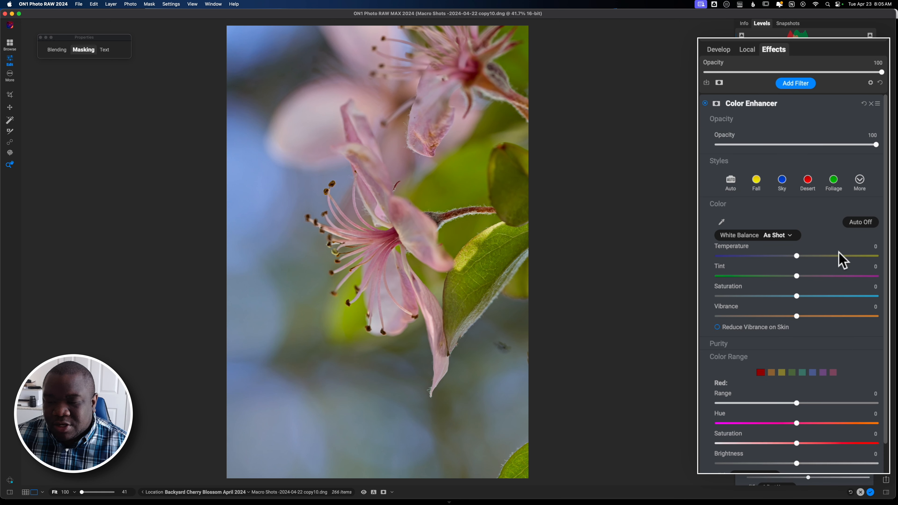
Try the magenta Saturation in Color Range and return it to 0
{"action": "scroll", "scroll_direction": "down", "scroll_amount": 3}
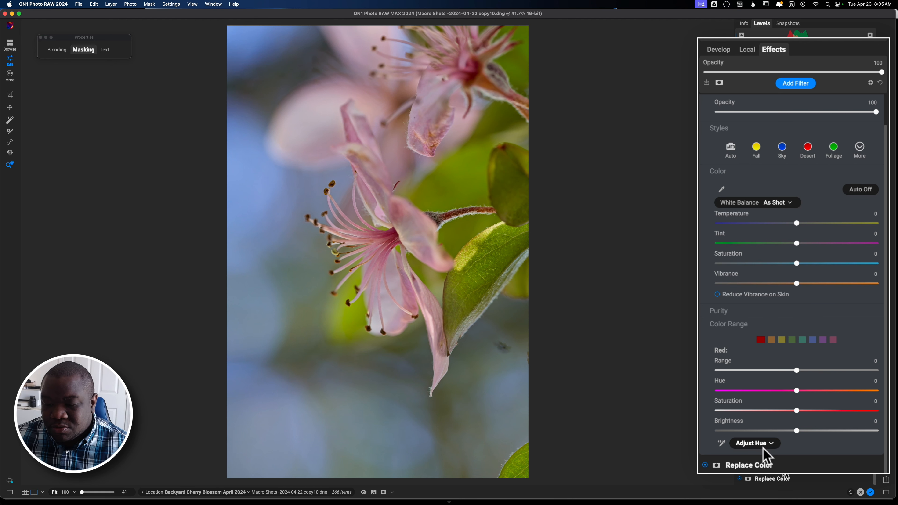
{"action": "left_click", "coordinate": [755, 443]}
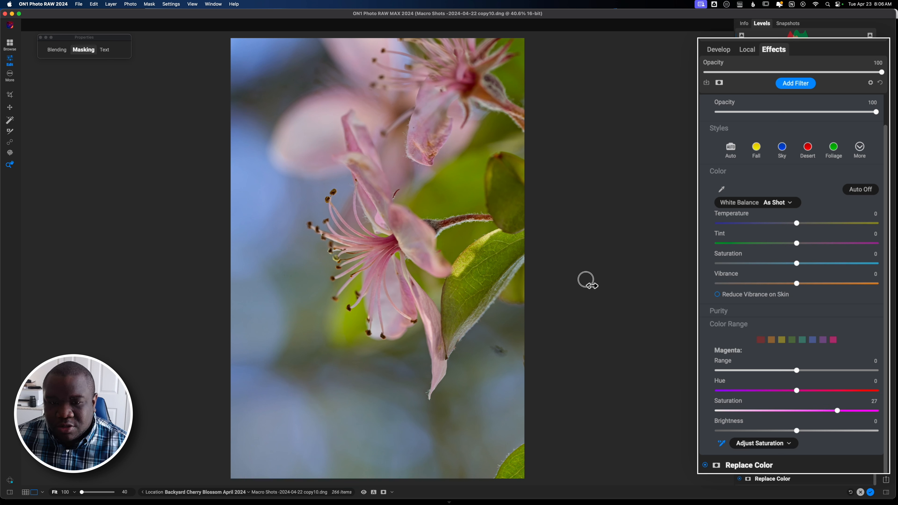
{"action": "left_click_drag", "start_coordinate": [836, 410], "coordinate": [790, 410]}
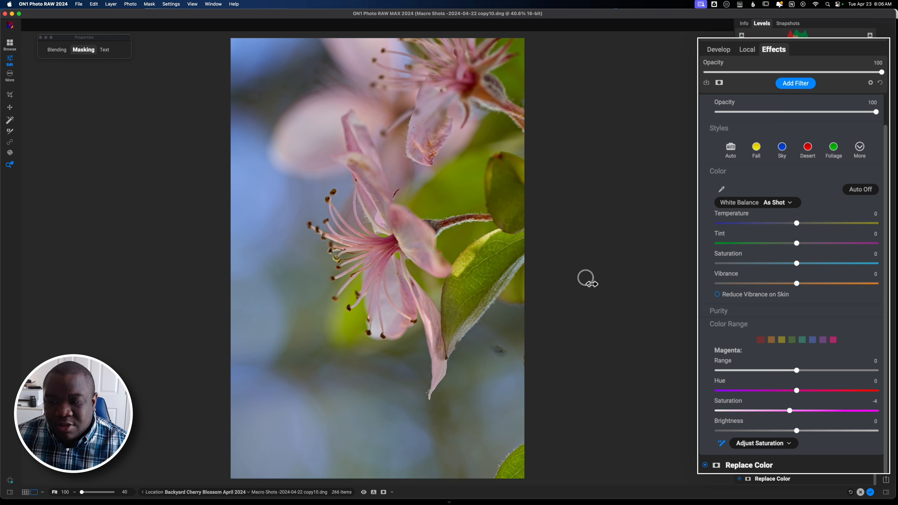
{"action": "left_click_drag", "start_coordinate": [791, 410], "coordinate": [854, 410]}
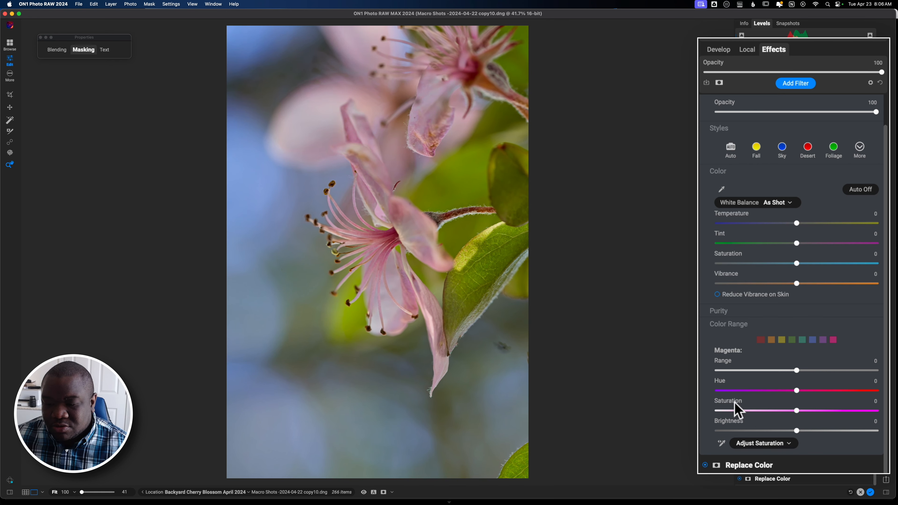
Switch to adjusting Hue and settle the red hue at 70
{"action": "left_click", "coordinate": [760, 443]}
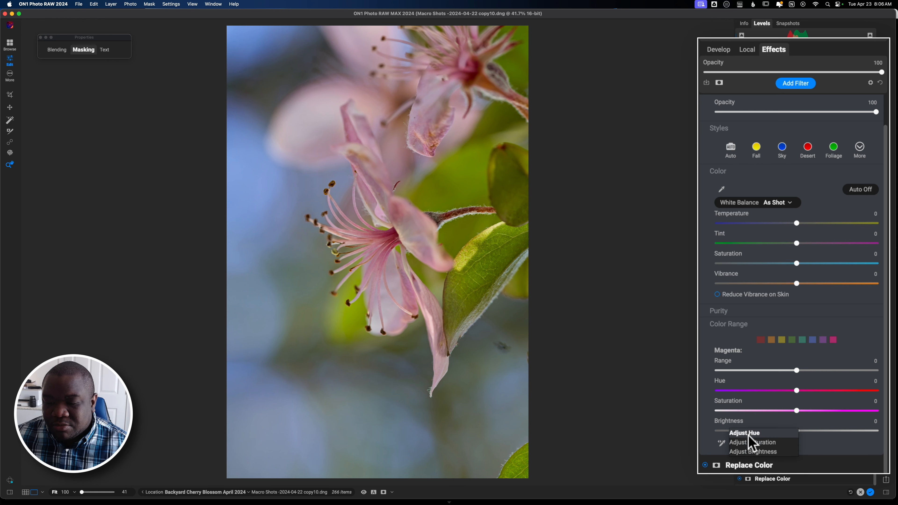
{"action": "left_click", "coordinate": [744, 433]}
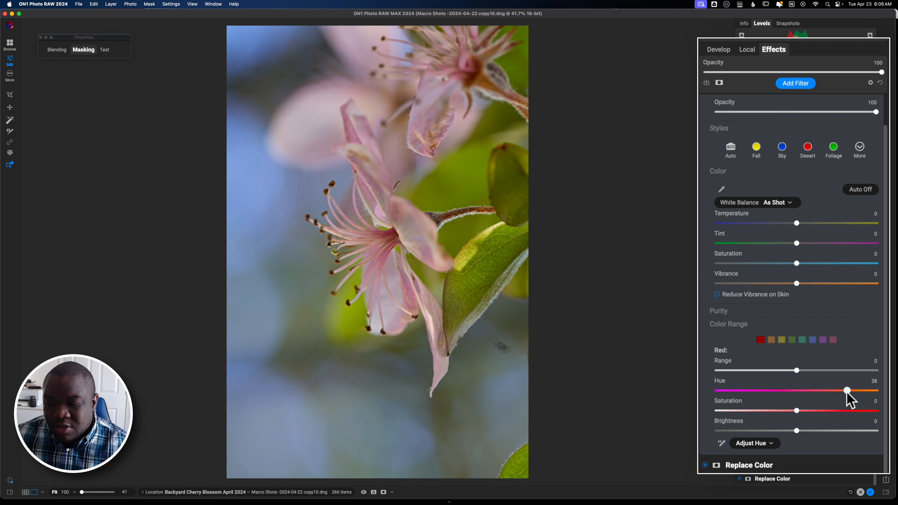
{"action": "left_click_drag", "start_coordinate": [847, 390], "coordinate": [741, 391]}
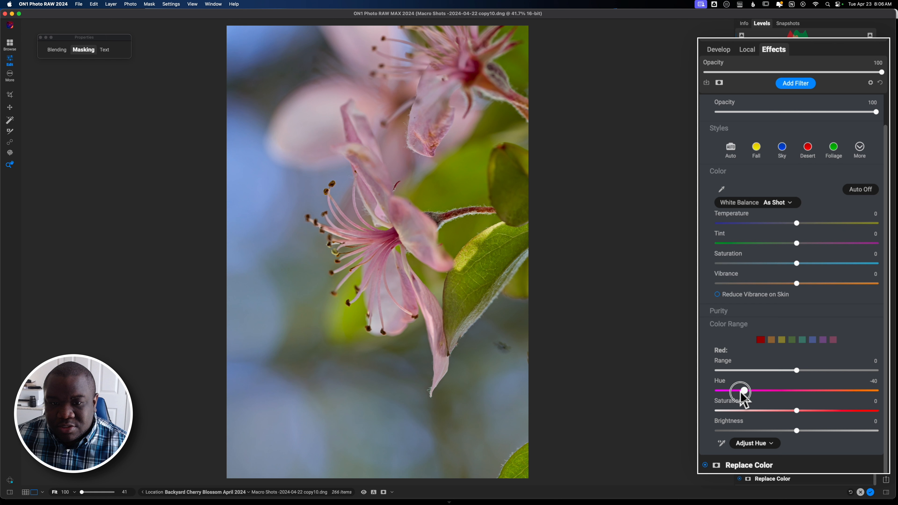
{"action": "left_click_drag", "start_coordinate": [740, 392], "coordinate": [854, 392]}
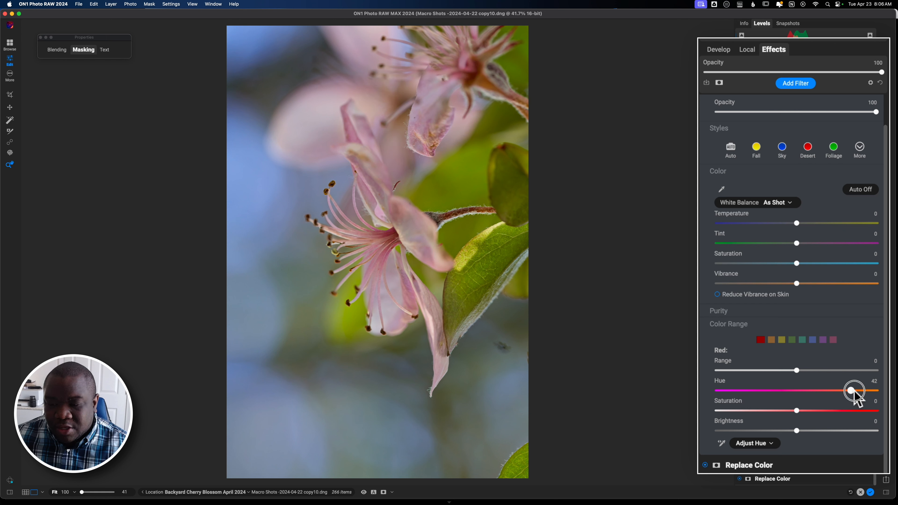
{"action": "left_click_drag", "start_coordinate": [854, 391], "coordinate": [775, 390]}
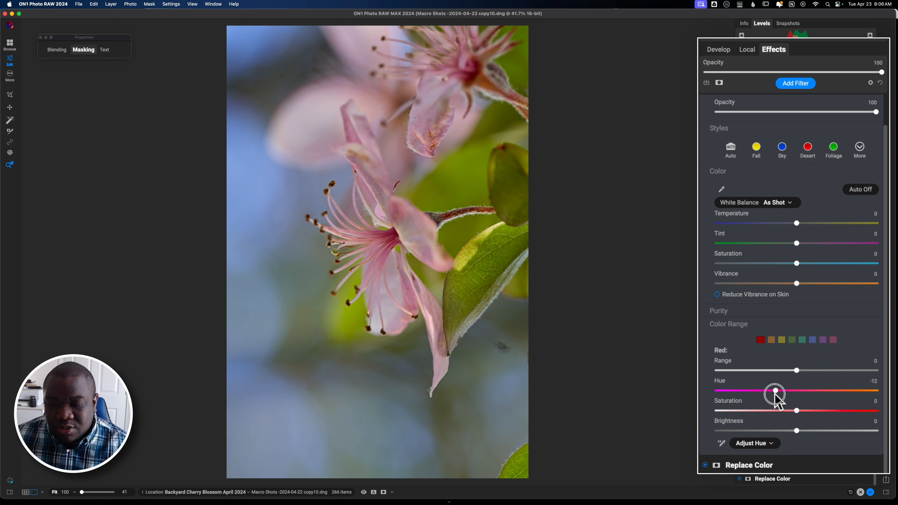
{"action": "left_click_drag", "start_coordinate": [774, 391], "coordinate": [846, 391]}
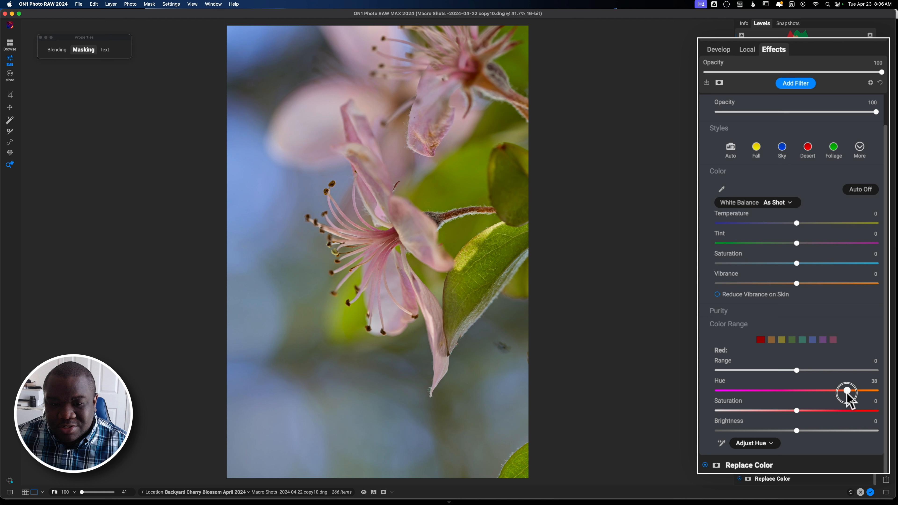
{"action": "left_click_drag", "start_coordinate": [847, 391], "coordinate": [747, 390]}
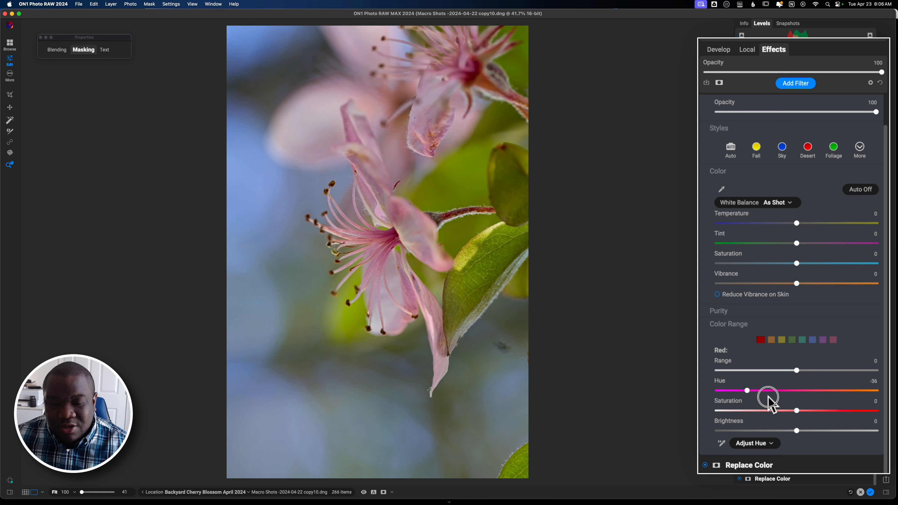
{"action": "left_click_drag", "start_coordinate": [746, 390], "coordinate": [857, 390]}
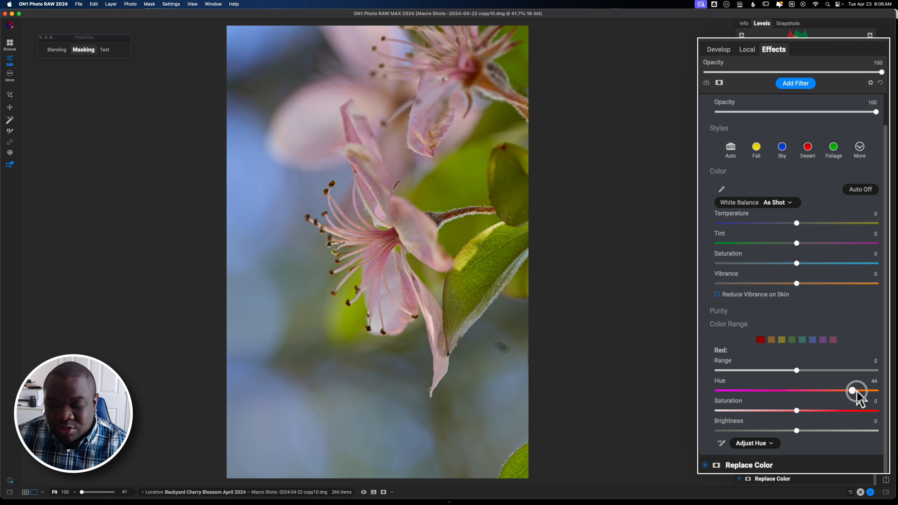
{"action": "left_click_drag", "start_coordinate": [857, 390], "coordinate": [864, 390]}
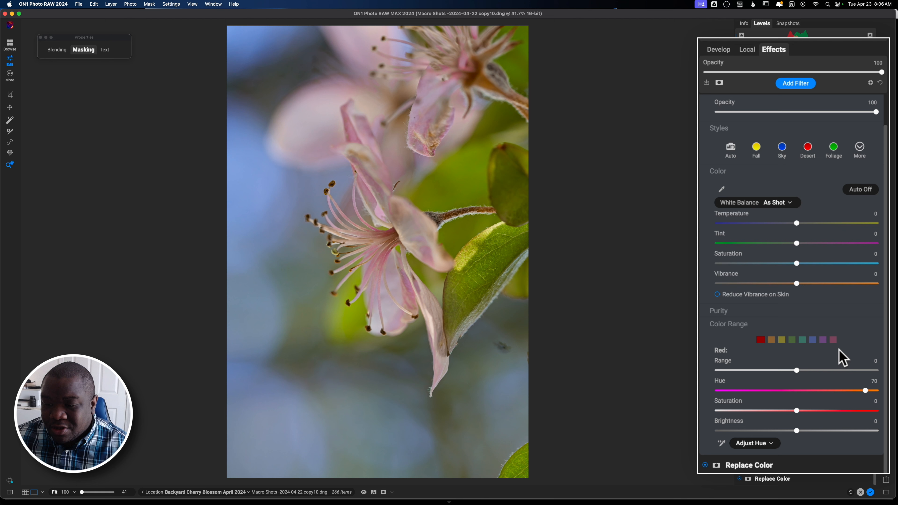
Select the purple tones in Color Enhancer and shift their hue to 40
{"action": "left_click", "coordinate": [823, 339]}
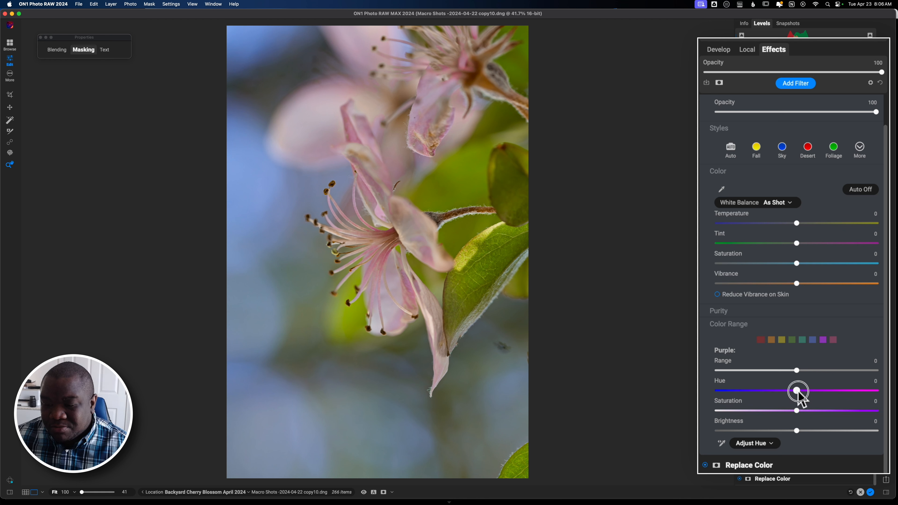
{"action": "left_click_drag", "start_coordinate": [796, 390], "coordinate": [718, 390]}
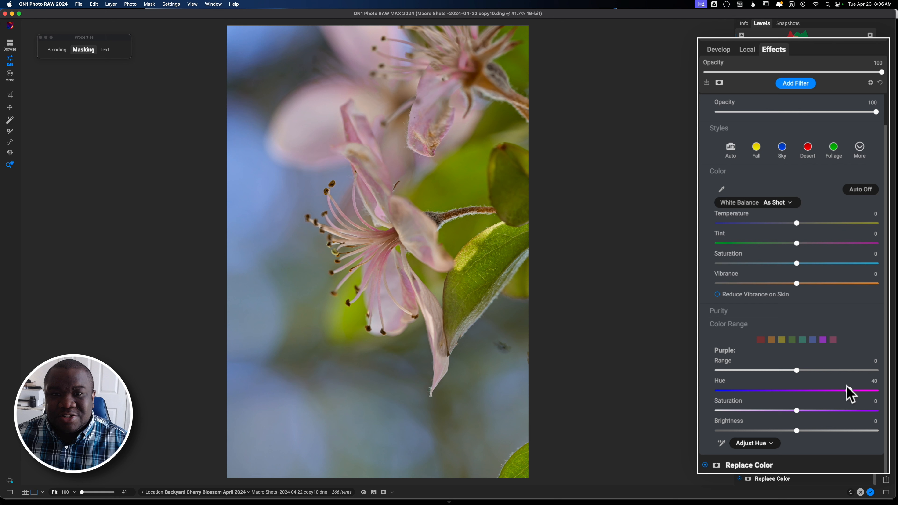
{"action": "mouse_move", "coordinate": [849, 396]}
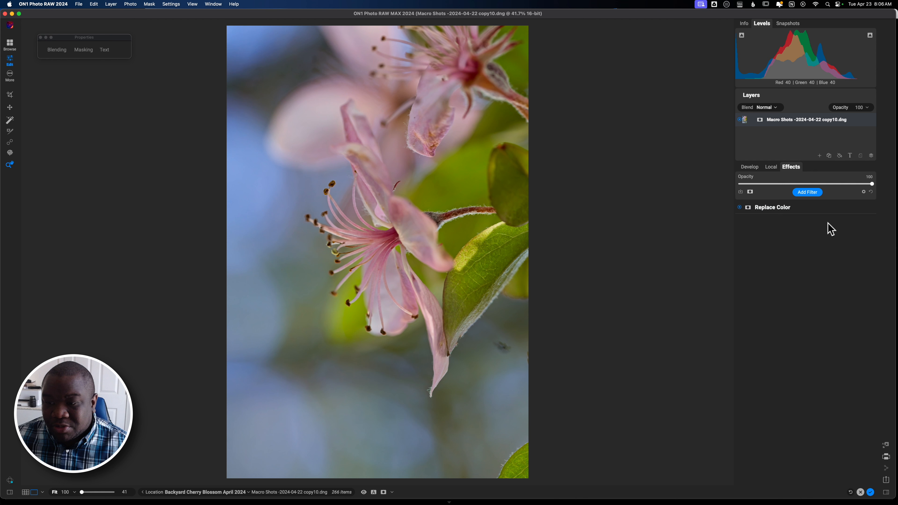
{"action": "mouse_move", "coordinate": [771, 217]}
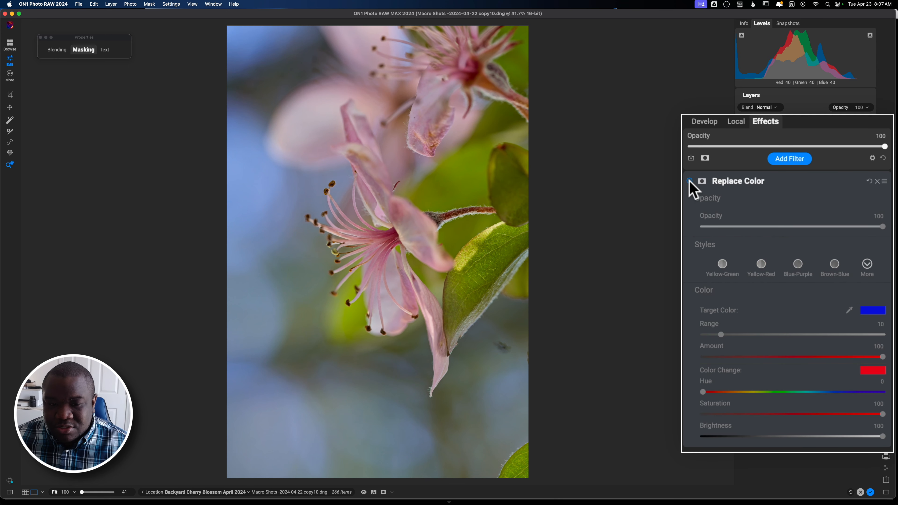
Enable the Replace Color filter in the Effects stack
{"action": "left_click", "coordinate": [689, 181]}
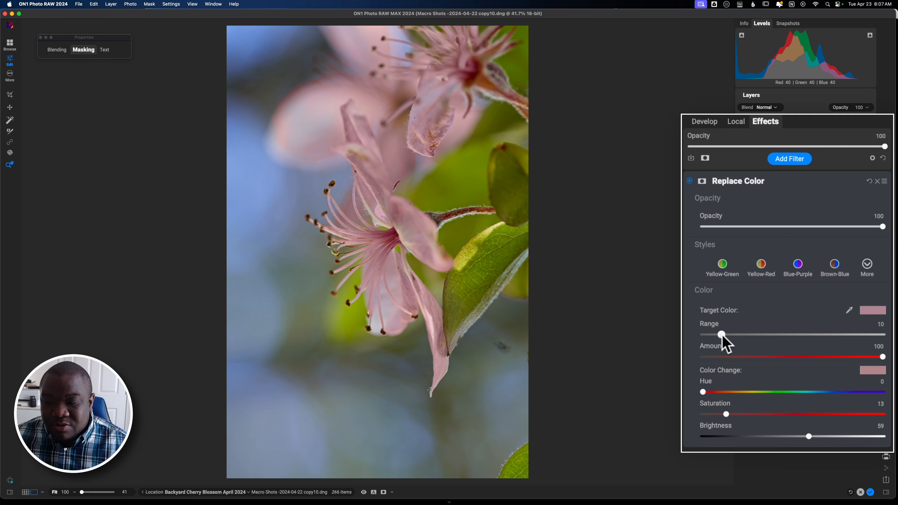
Experiment with the Replace Color Range and settle it at 5
{"action": "left_click_drag", "start_coordinate": [722, 335], "coordinate": [857, 334]}
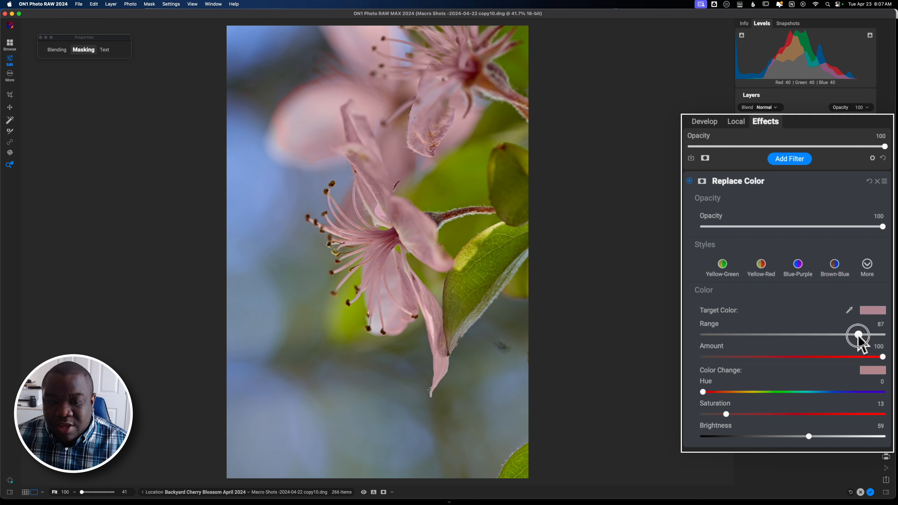
{"action": "left_click_drag", "start_coordinate": [858, 335], "coordinate": [713, 335]}
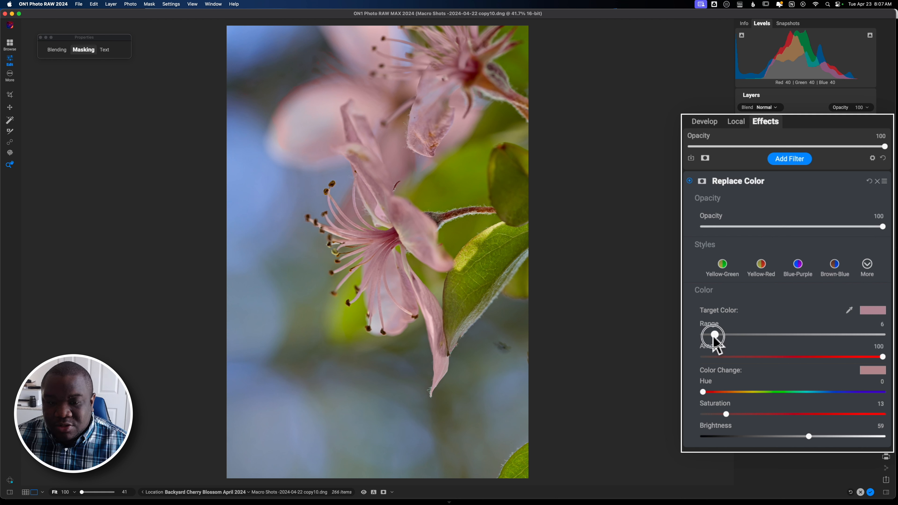
{"action": "left_click_drag", "start_coordinate": [712, 335], "coordinate": [709, 335]}
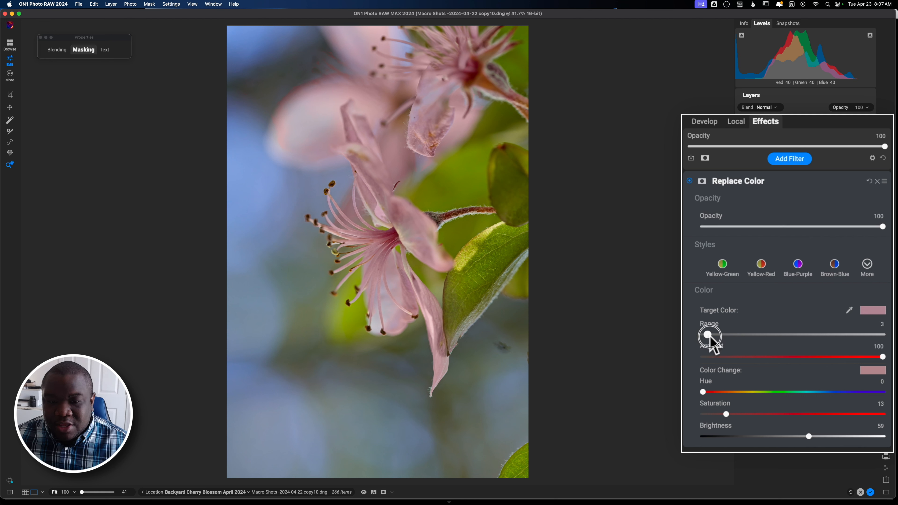
{"action": "left_click_drag", "start_coordinate": [709, 335], "coordinate": [722, 335]}
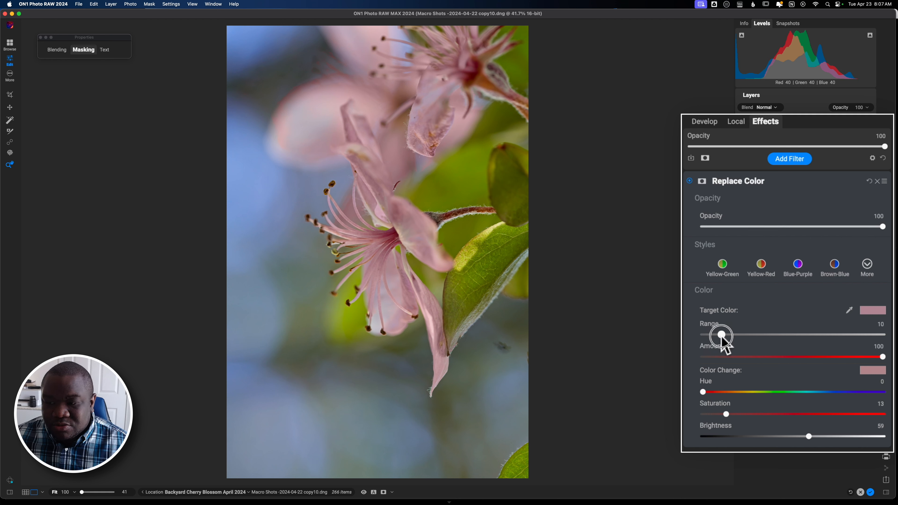
{"action": "left_click_drag", "start_coordinate": [722, 335], "coordinate": [883, 334]}
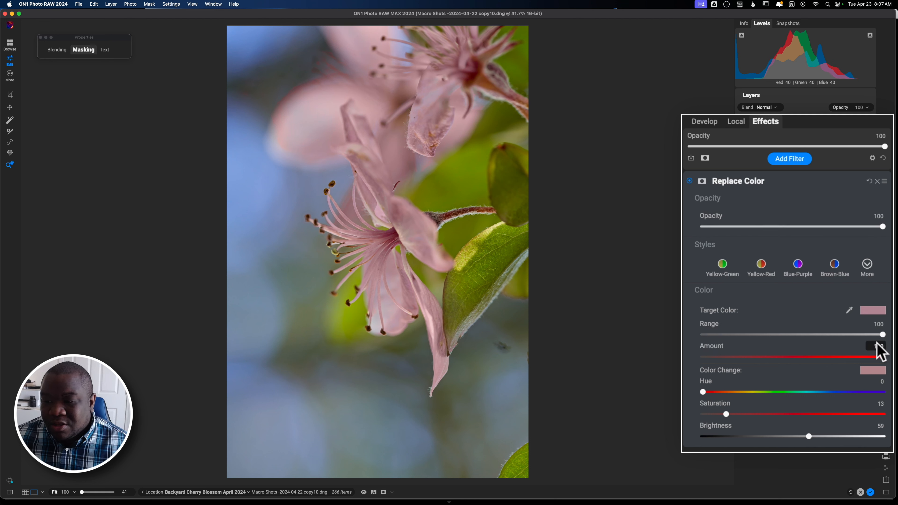
{"action": "left_click_drag", "start_coordinate": [883, 335], "coordinate": [707, 335]}
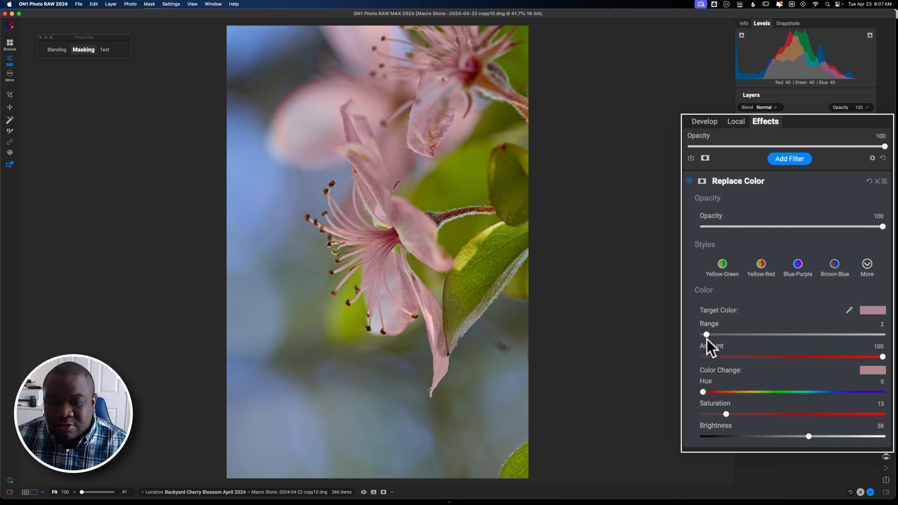
{"action": "left_click_drag", "start_coordinate": [706, 334], "coordinate": [712, 335]}
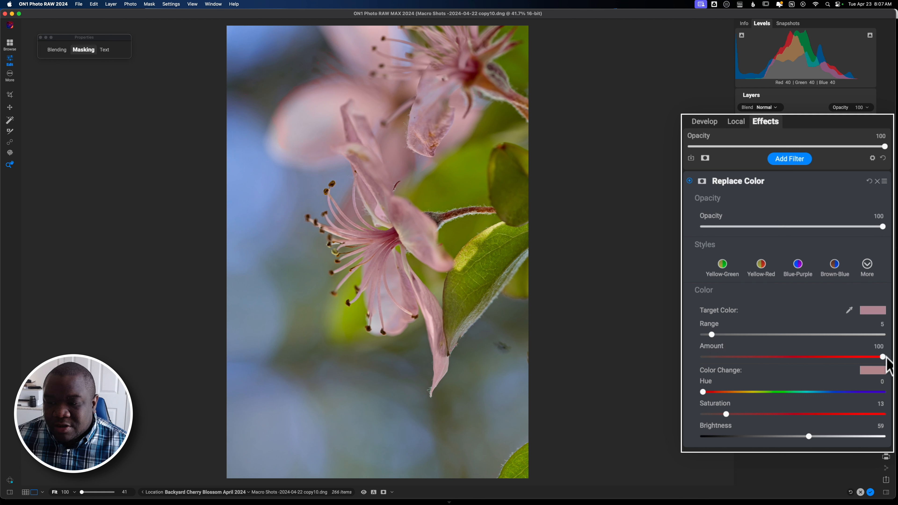
Lower the Replace Color Amount to 33
{"action": "left_click_drag", "start_coordinate": [884, 356], "coordinate": [720, 356]}
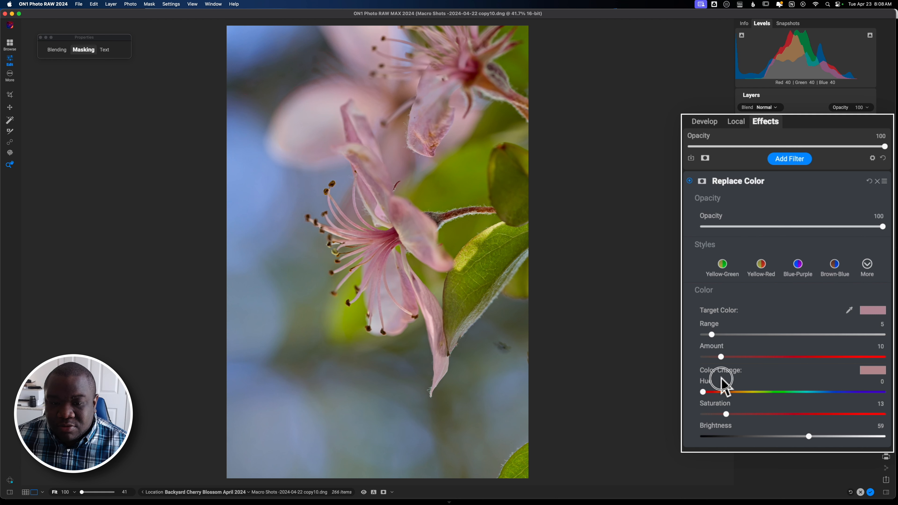
{"action": "left_click_drag", "start_coordinate": [721, 356], "coordinate": [745, 356]}
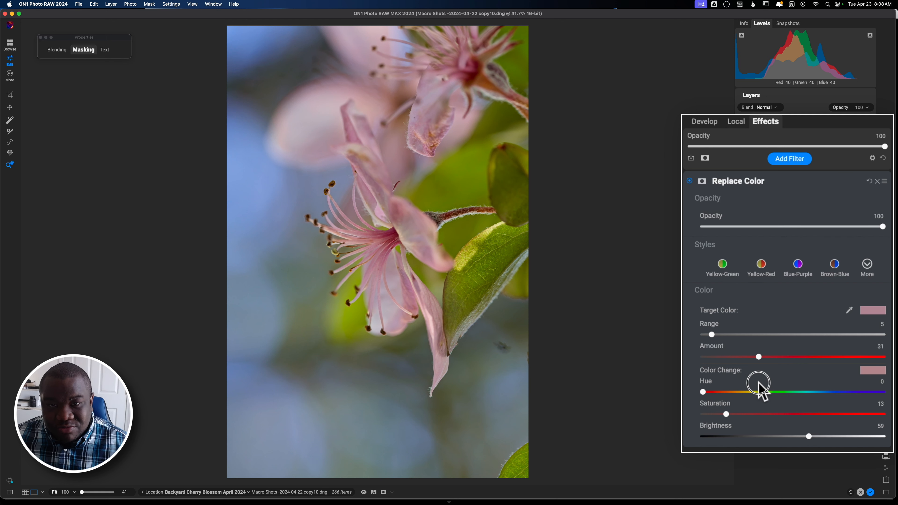
{"action": "left_click_drag", "start_coordinate": [760, 357], "coordinate": [793, 356]}
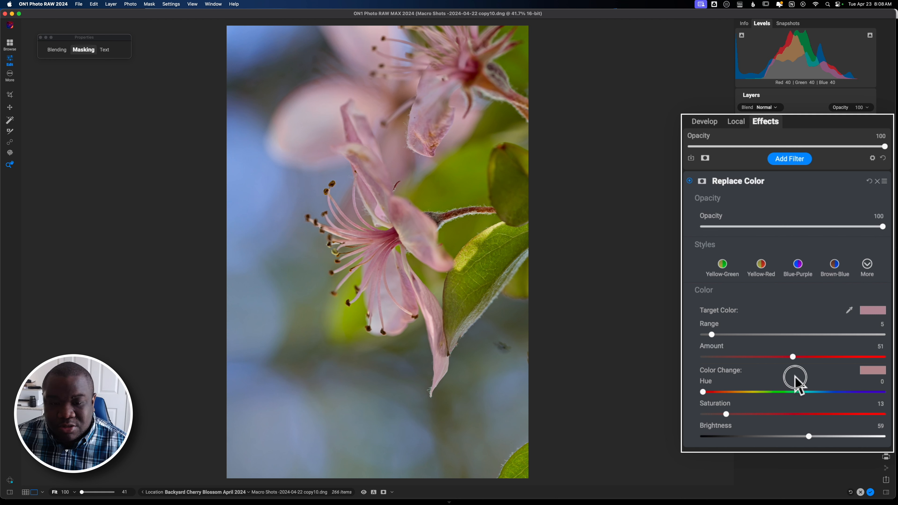
{"action": "left_click_drag", "start_coordinate": [793, 357], "coordinate": [763, 357]}
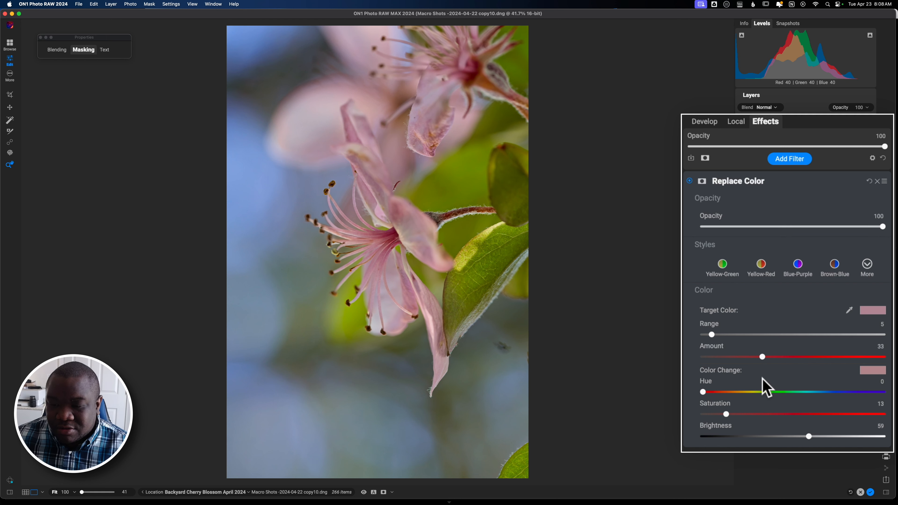
{"action": "mouse_move", "coordinate": [752, 405]}
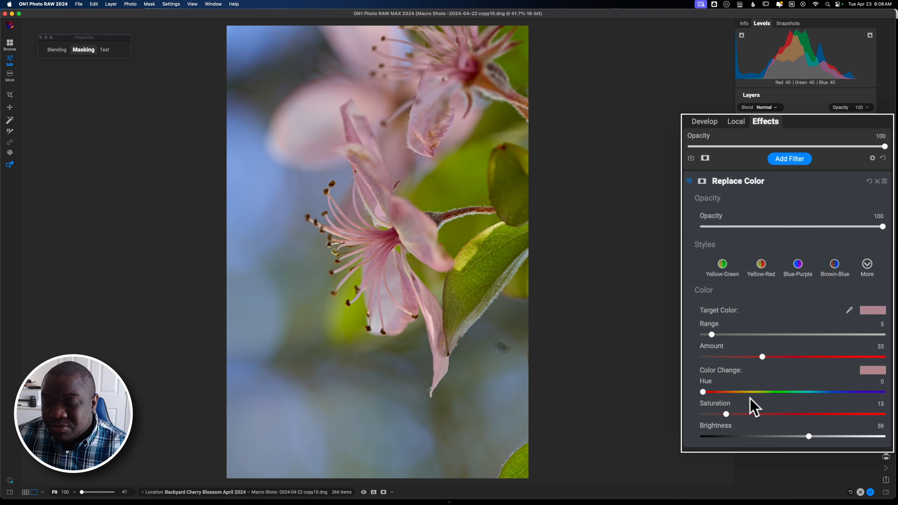
{"action": "mouse_move", "coordinate": [868, 389]}
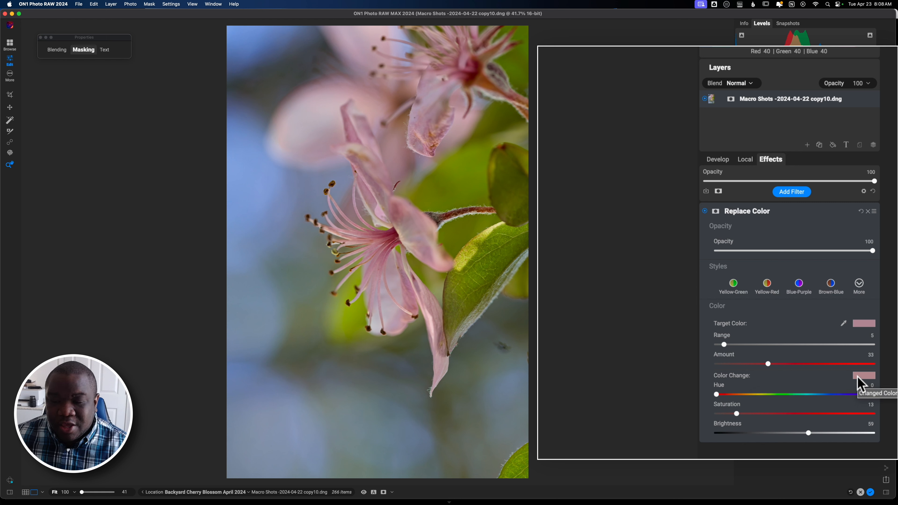
{"action": "left_click", "coordinate": [864, 375]}
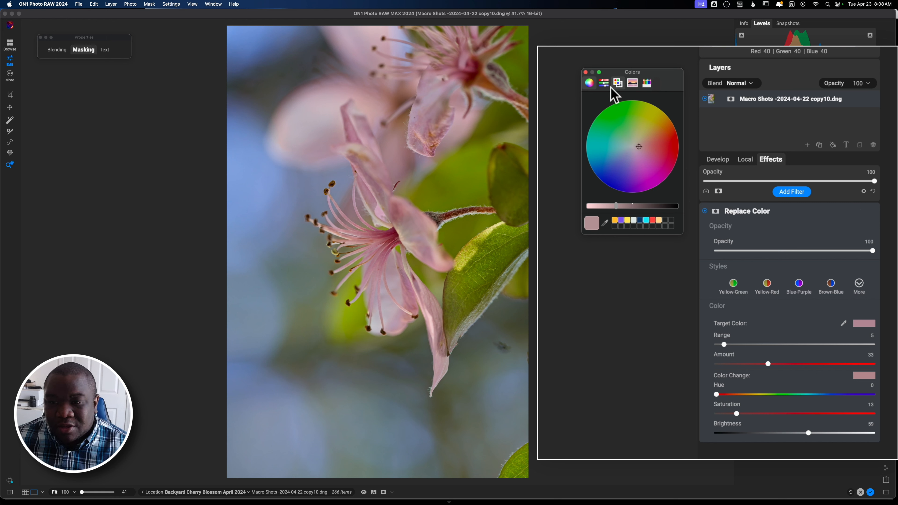
{"action": "left_click", "coordinate": [603, 84]}
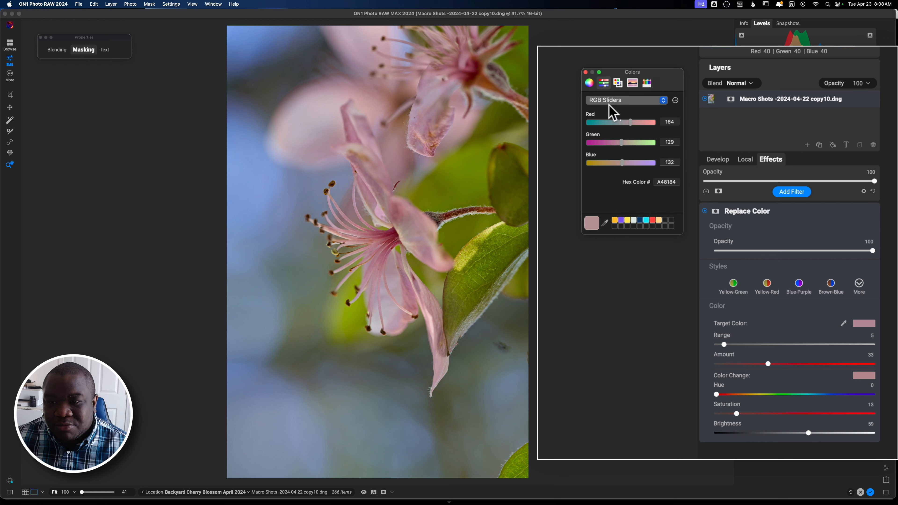
{"action": "left_click", "coordinate": [627, 100]}
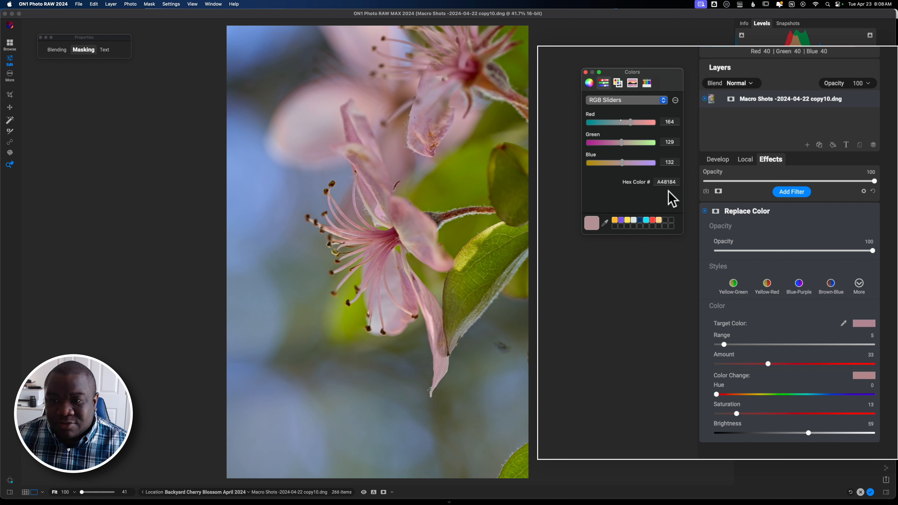
{"action": "left_click", "coordinate": [589, 83]}
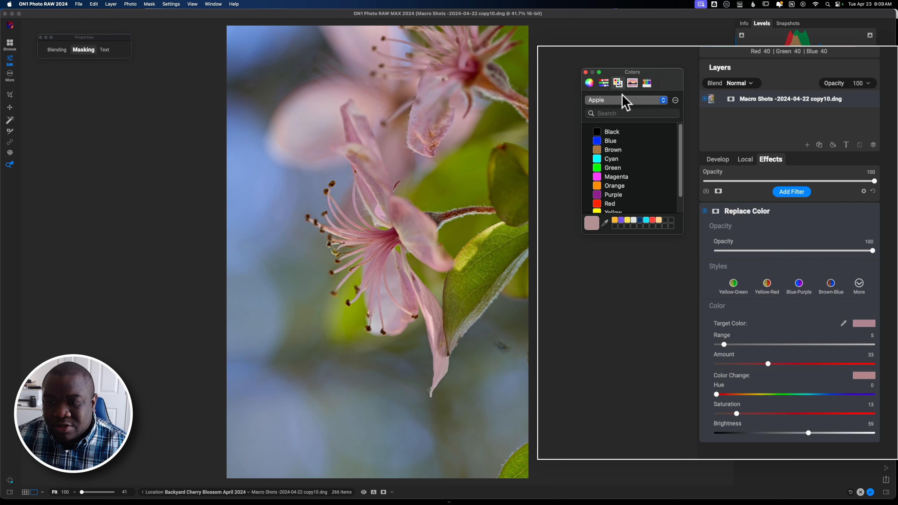
{"action": "mouse_move", "coordinate": [619, 135]}
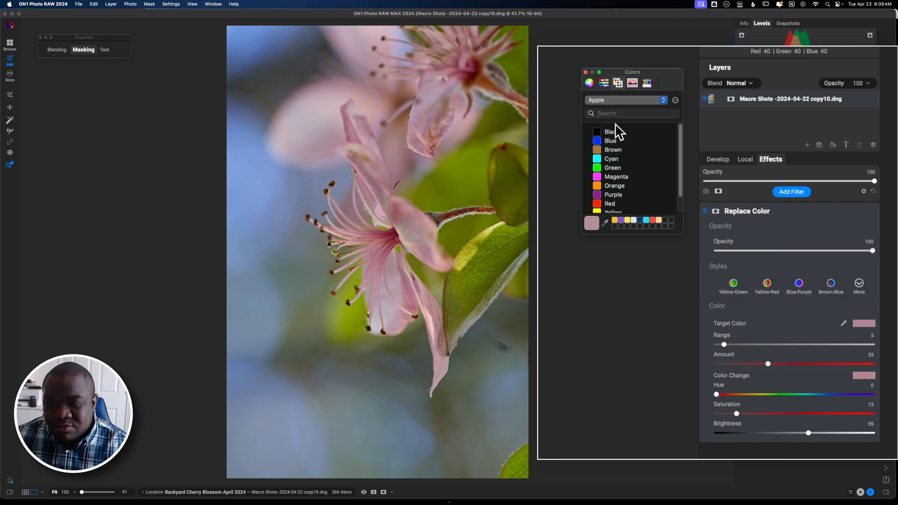
{"action": "mouse_move", "coordinate": [634, 104]}
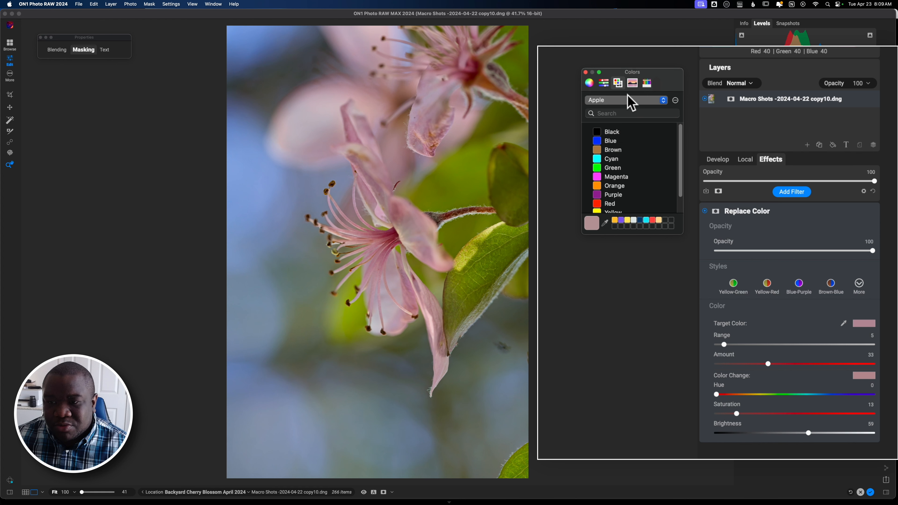
{"action": "left_click", "coordinate": [632, 84]}
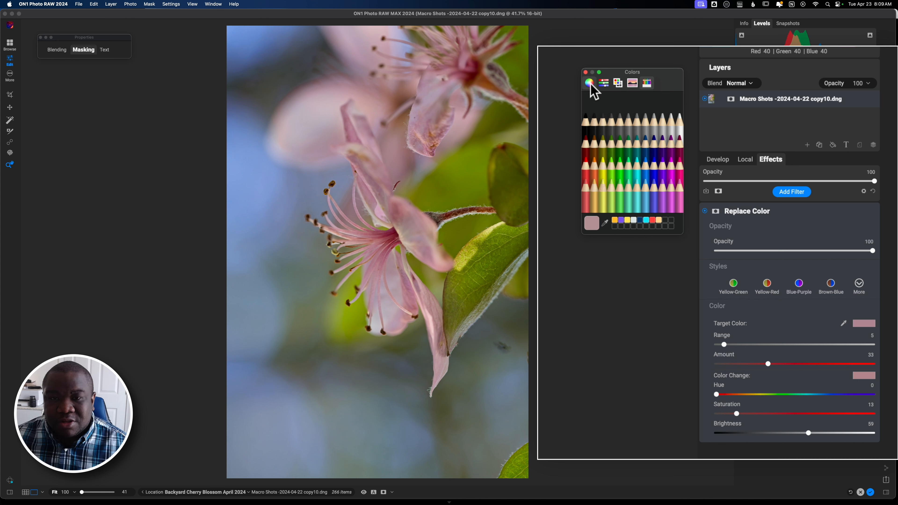
{"action": "mouse_move", "coordinate": [590, 83]}
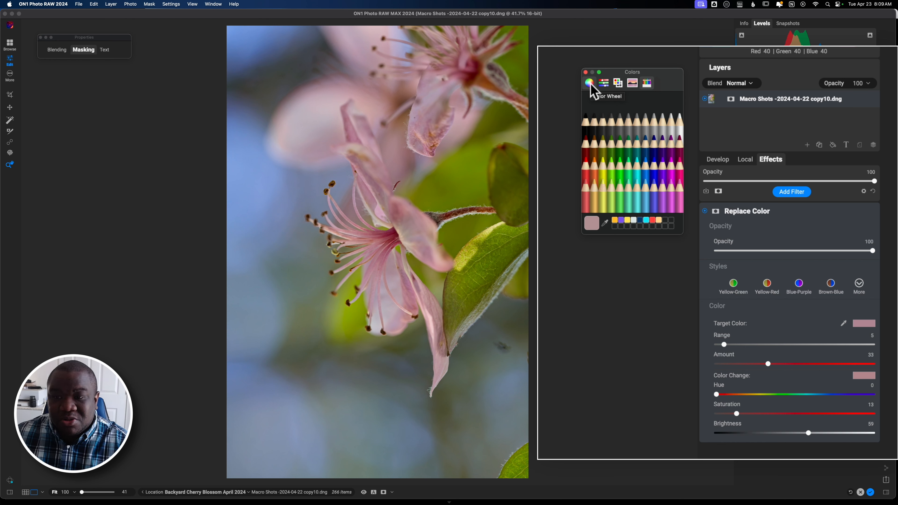
{"action": "left_click", "coordinate": [589, 84]}
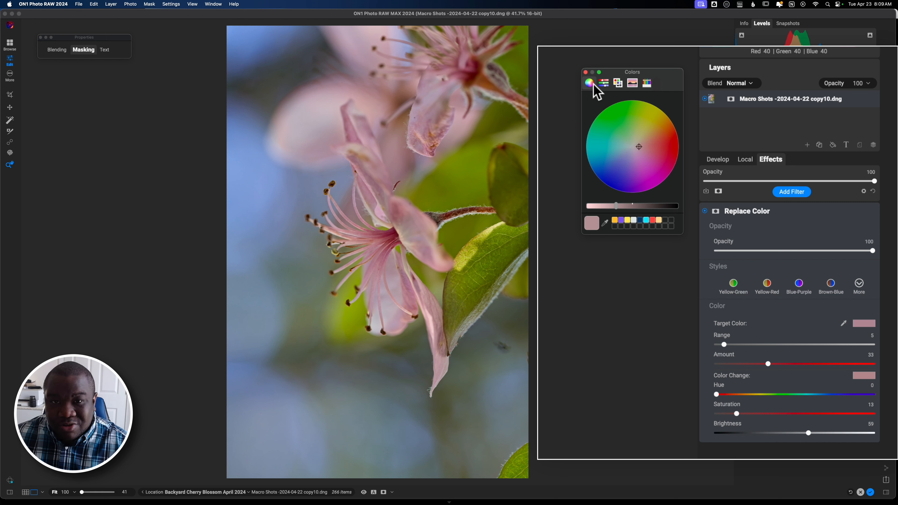
{"action": "mouse_move", "coordinate": [640, 134]}
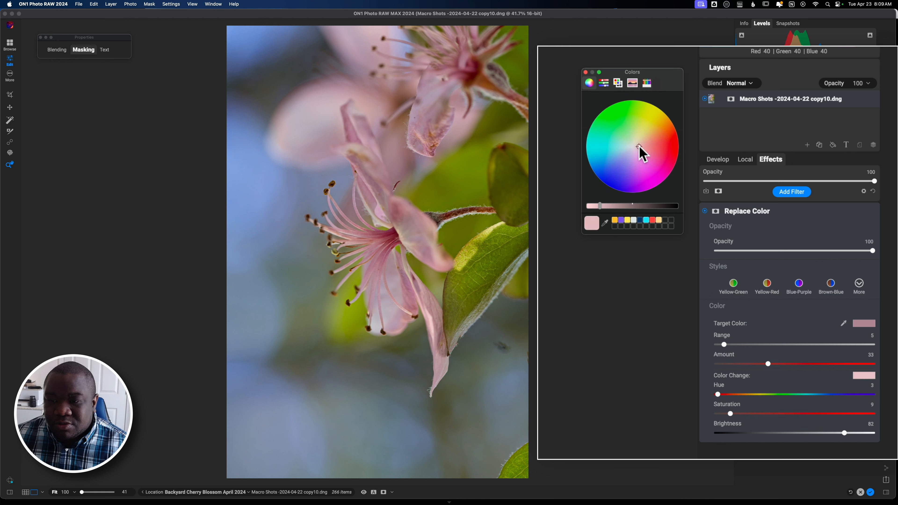
Work the Color Change picker from pale pink through salmon to a red at Saturation 77
{"action": "left_click", "coordinate": [639, 145]}
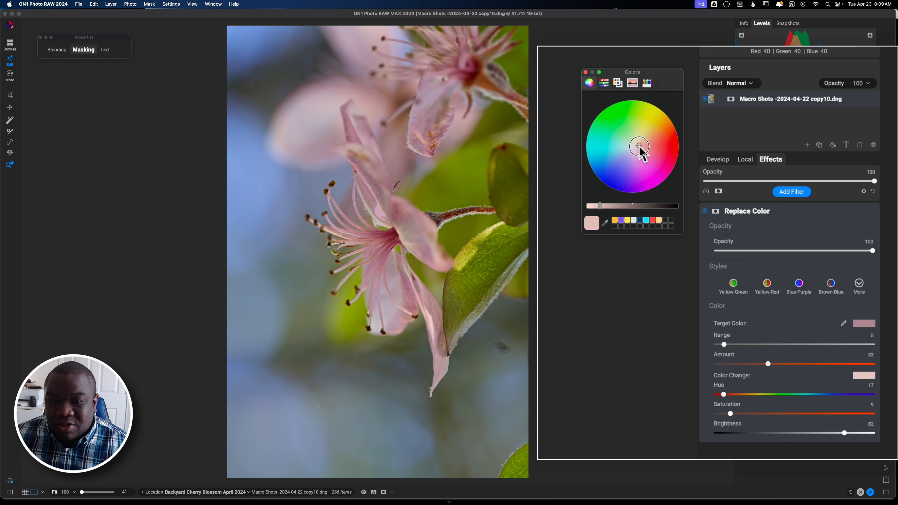
{"action": "left_click_drag", "start_coordinate": [639, 146], "coordinate": [651, 146]}
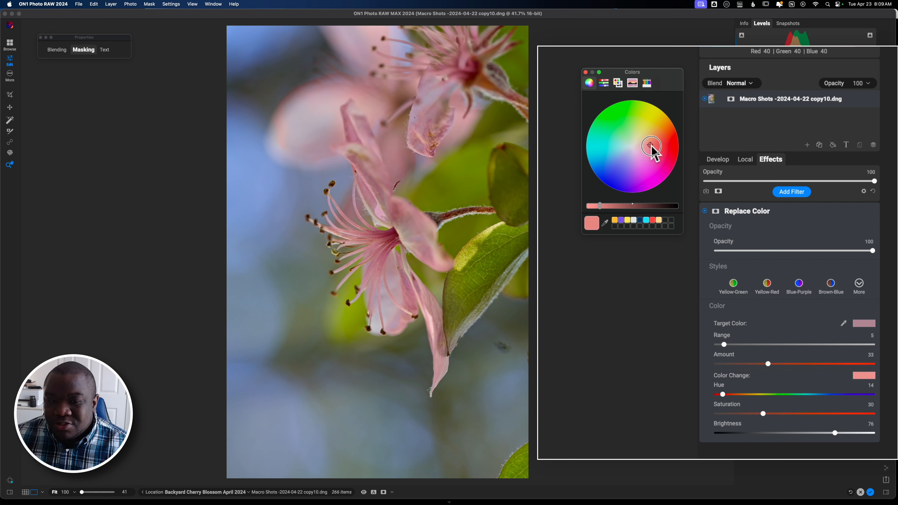
{"action": "left_click", "coordinate": [664, 148]}
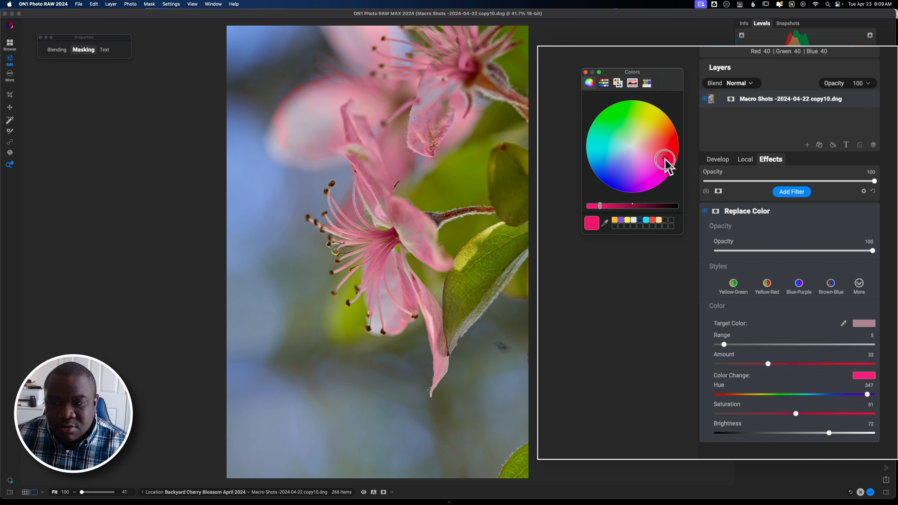
{"action": "left_click_drag", "start_coordinate": [664, 159], "coordinate": [605, 207]}
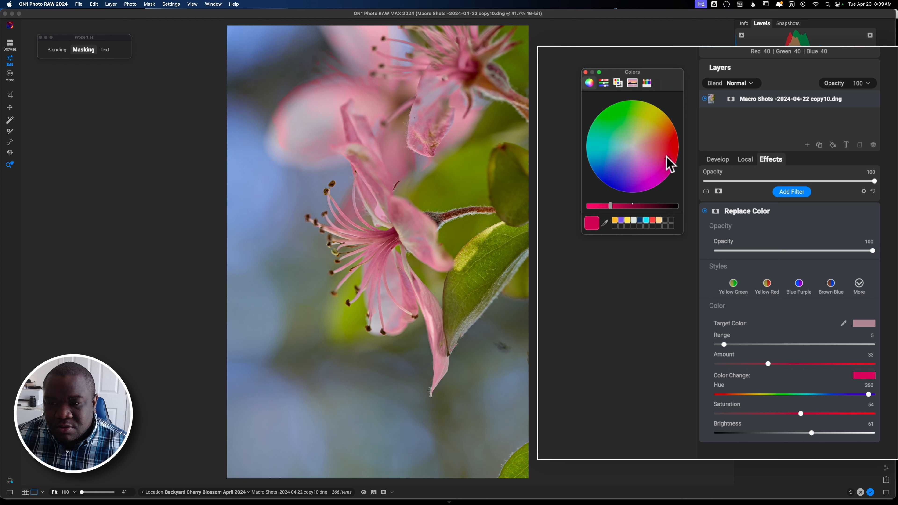
{"action": "left_click", "coordinate": [669, 158]}
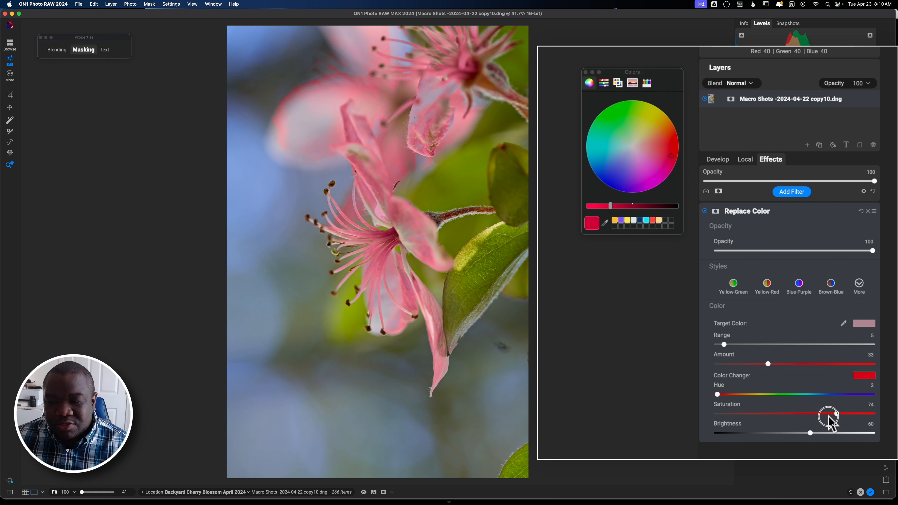
{"action": "left_click_drag", "start_coordinate": [829, 414], "coordinate": [773, 413]}
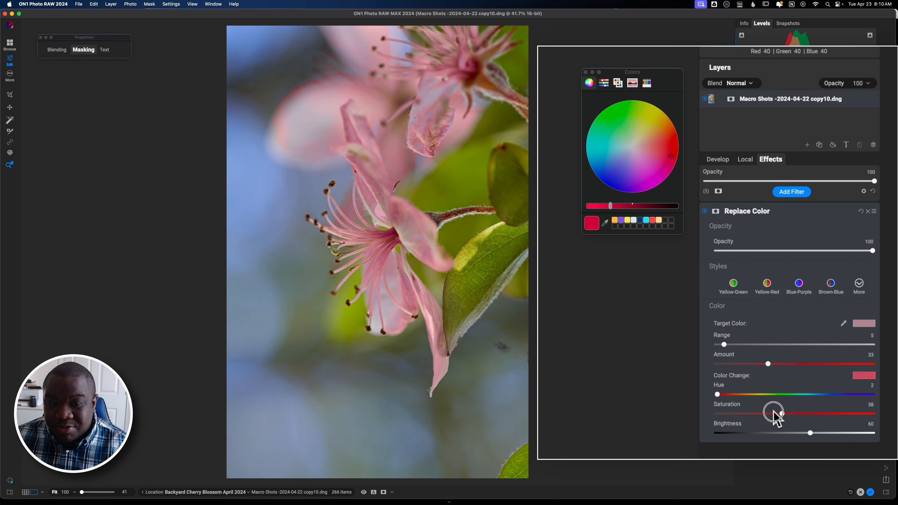
{"action": "left_click_drag", "start_coordinate": [774, 414], "coordinate": [836, 414]}
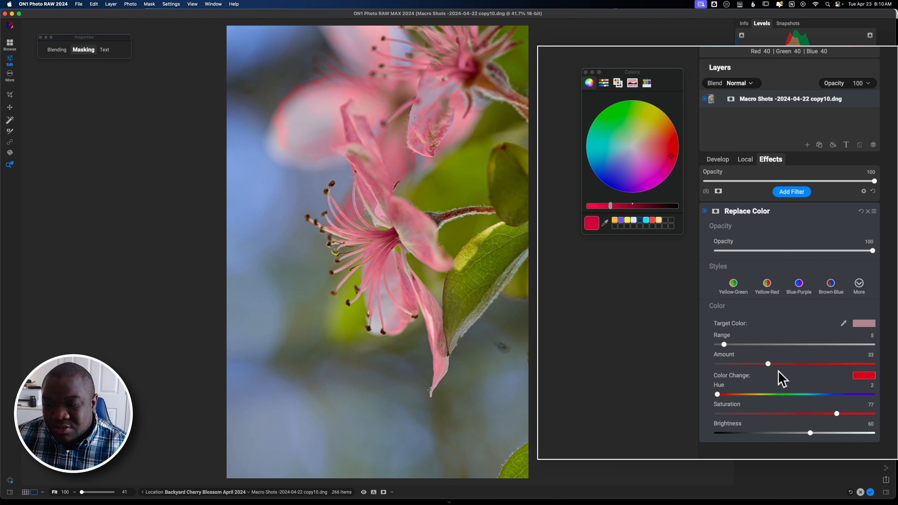
Lower the colour replacement Amount step by step until it sits at 14
{"action": "left_click", "coordinate": [768, 364]}
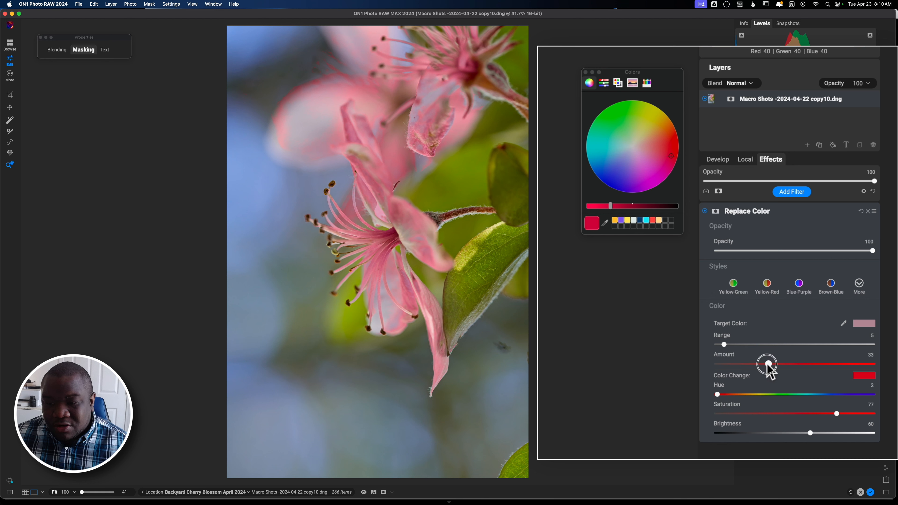
{"action": "left_click_drag", "start_coordinate": [766, 364], "coordinate": [762, 364]}
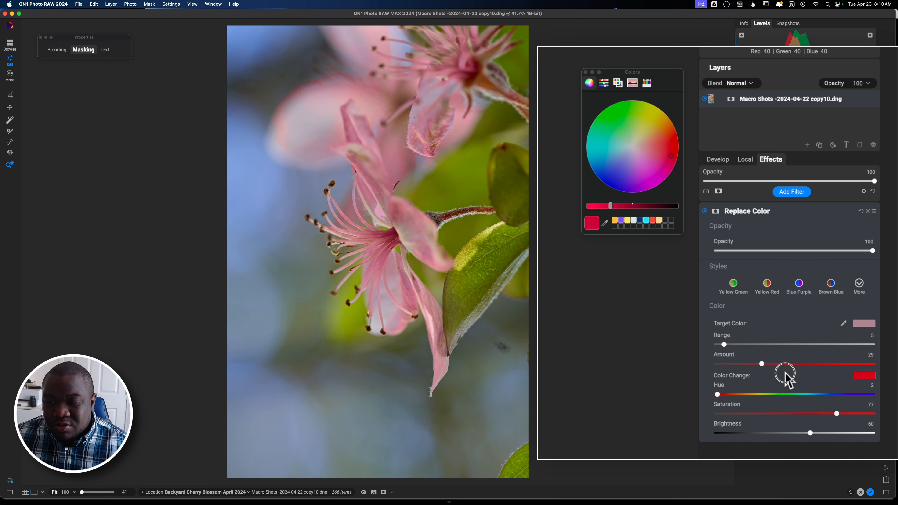
{"action": "left_click_drag", "start_coordinate": [761, 364], "coordinate": [761, 364]}
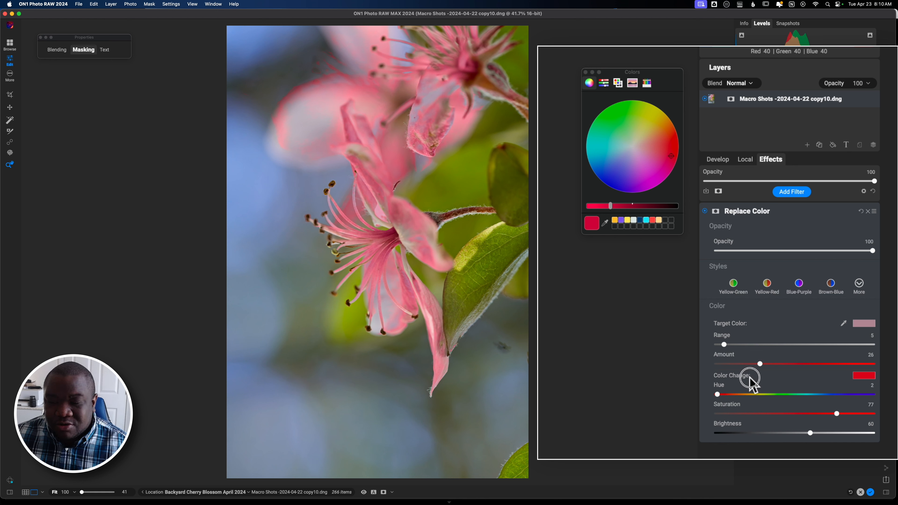
{"action": "left_click_drag", "start_coordinate": [760, 364], "coordinate": [737, 364]}
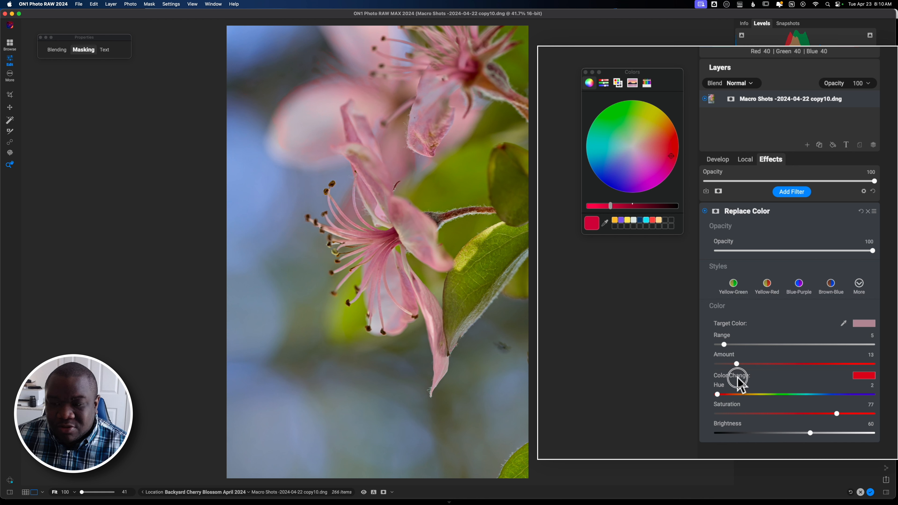
{"action": "left_click_drag", "start_coordinate": [737, 364], "coordinate": [756, 363]}
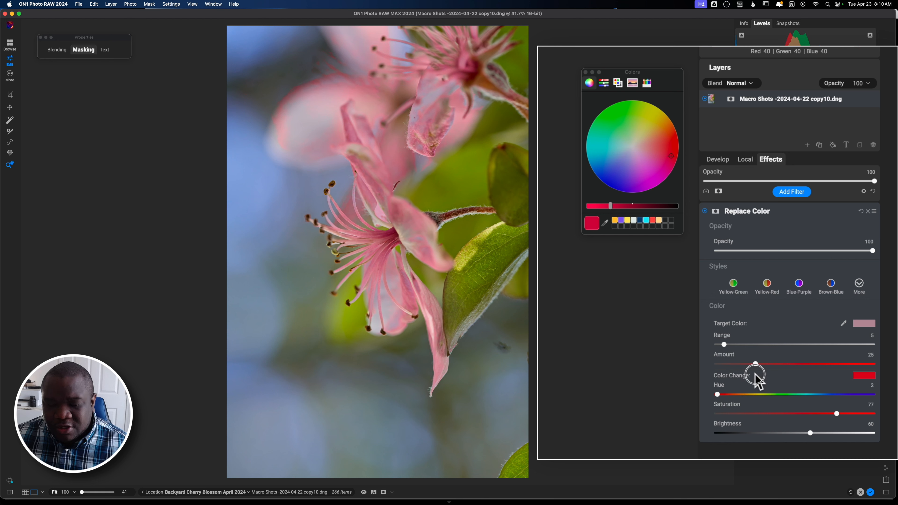
{"action": "left_click_drag", "start_coordinate": [755, 364], "coordinate": [751, 365]}
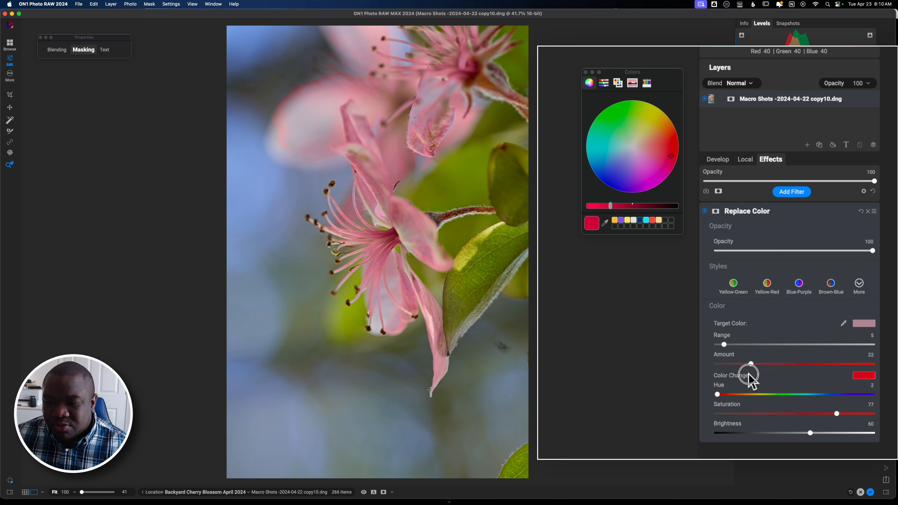
{"action": "left_click_drag", "start_coordinate": [750, 364], "coordinate": [738, 364]}
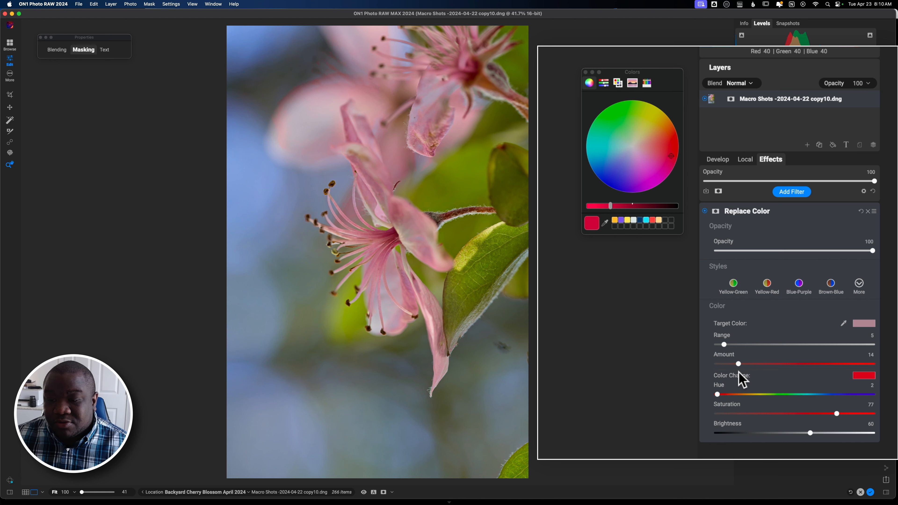
Widen the replaced-colour Range to 57, then nudge Amount back up to 20
{"action": "left_click_drag", "start_coordinate": [724, 345], "coordinate": [799, 344]}
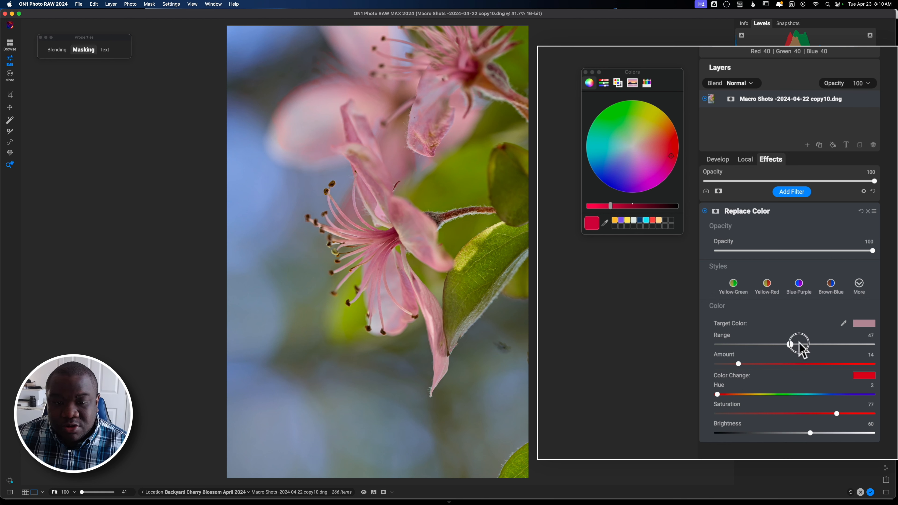
{"action": "left_click_drag", "start_coordinate": [799, 345], "coordinate": [834, 344]}
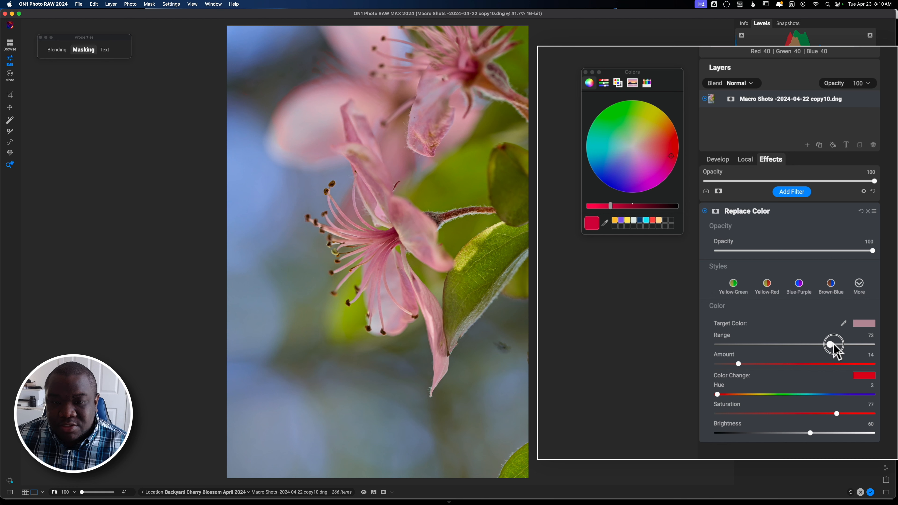
{"action": "left_click_drag", "start_coordinate": [834, 344], "coordinate": [806, 346]}
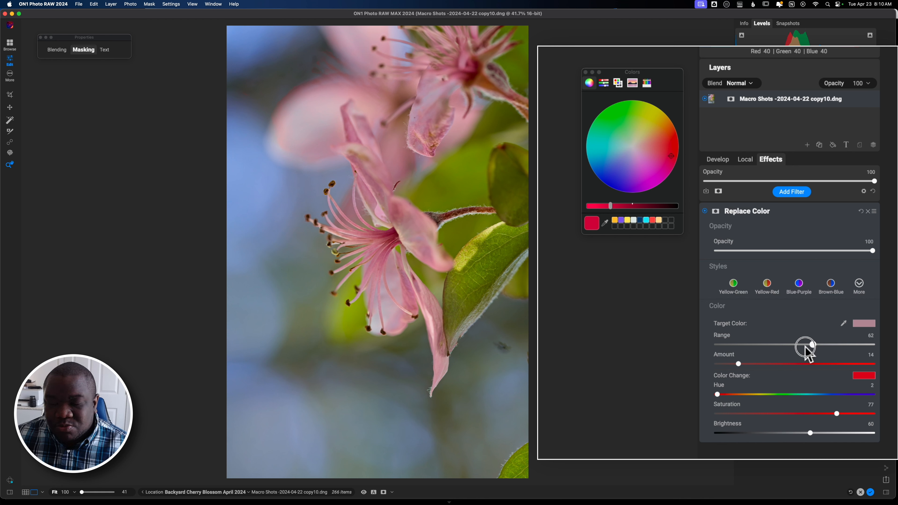
{"action": "left_click_drag", "start_coordinate": [804, 344], "coordinate": [806, 344]}
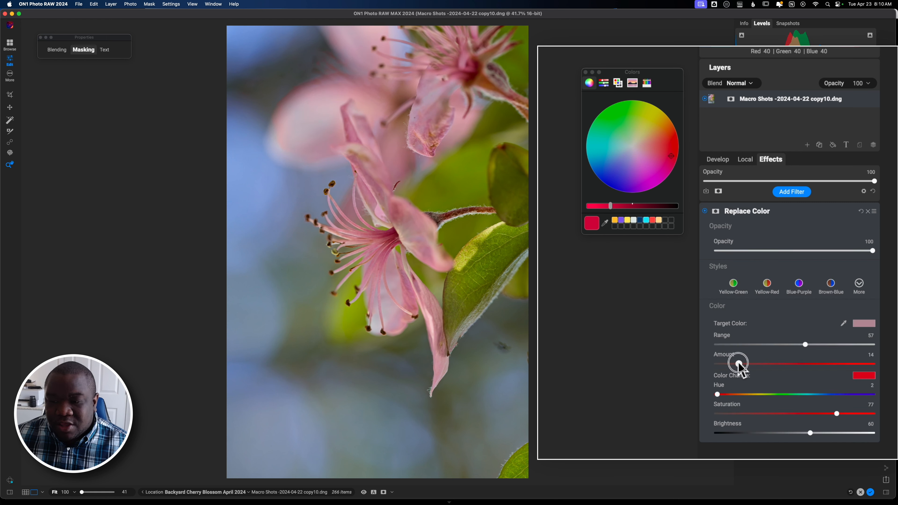
{"action": "left_click_drag", "start_coordinate": [739, 363], "coordinate": [748, 363]}
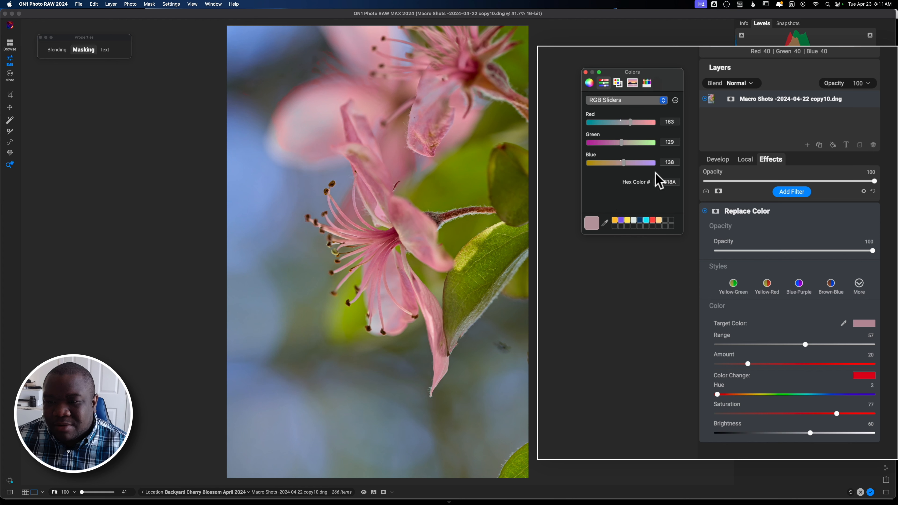
Sample the blossom pink as the Target Color and expand the filter's Masking settings
{"action": "left_click", "coordinate": [666, 182]}
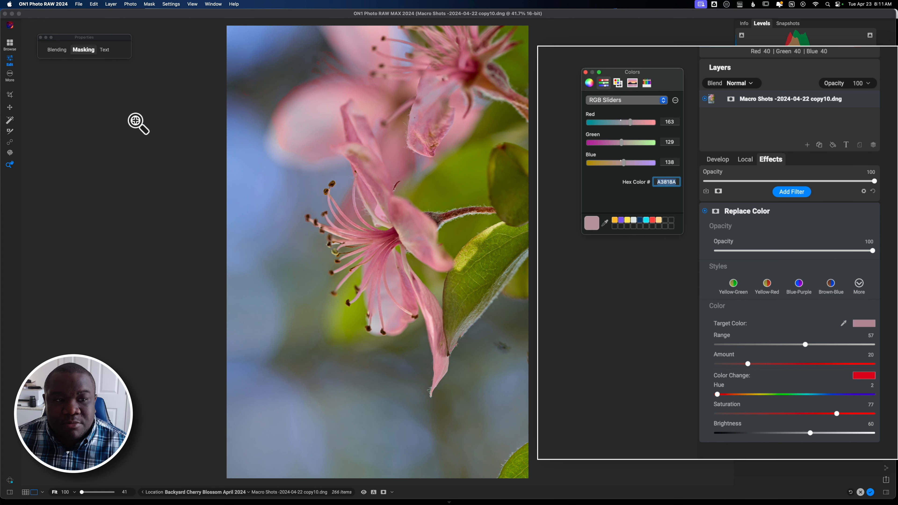
{"action": "left_click", "coordinate": [83, 49]}
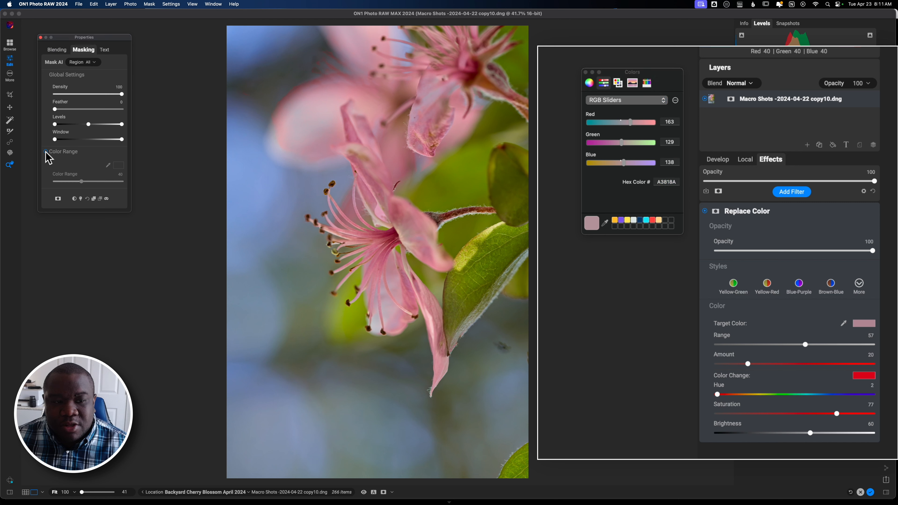
{"action": "left_click", "coordinate": [118, 165]}
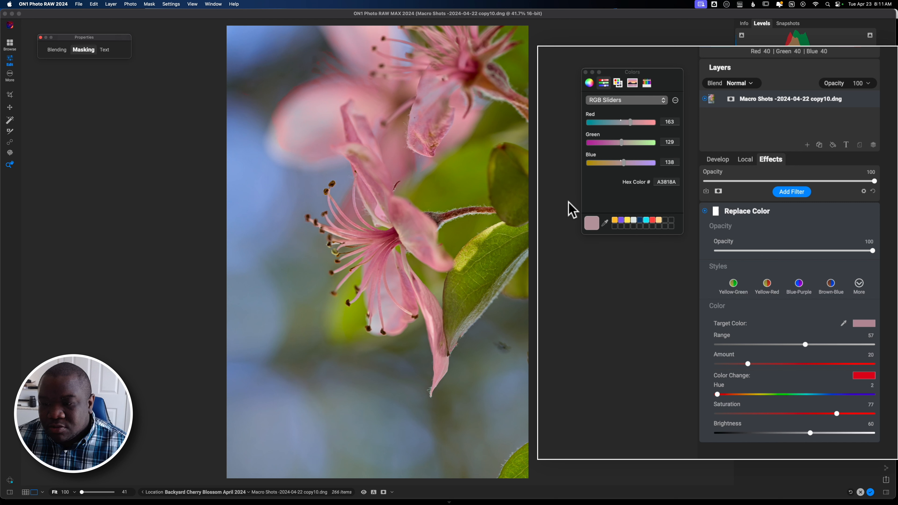
{"action": "left_click", "coordinate": [83, 50]}
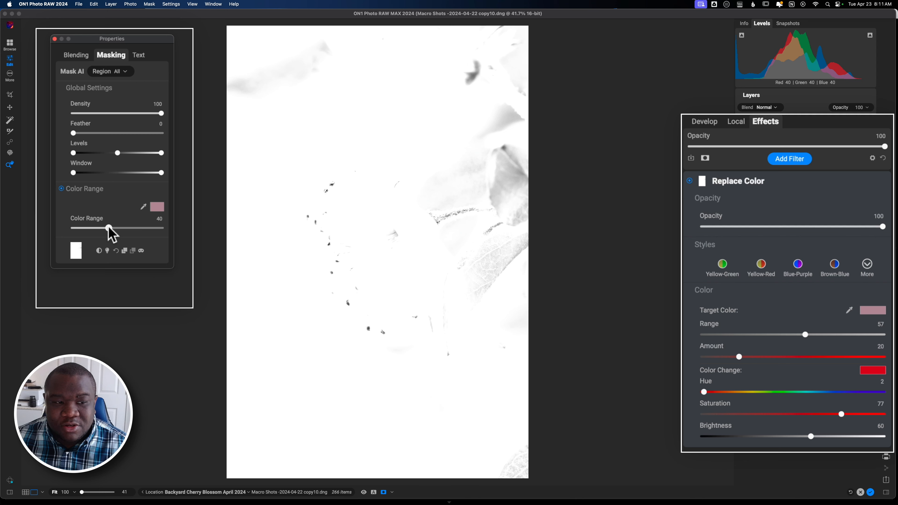
Tighten the mask's Color Range down to about 7-10 so only the pink petals are affected
{"action": "left_click_drag", "start_coordinate": [109, 227], "coordinate": [102, 228]}
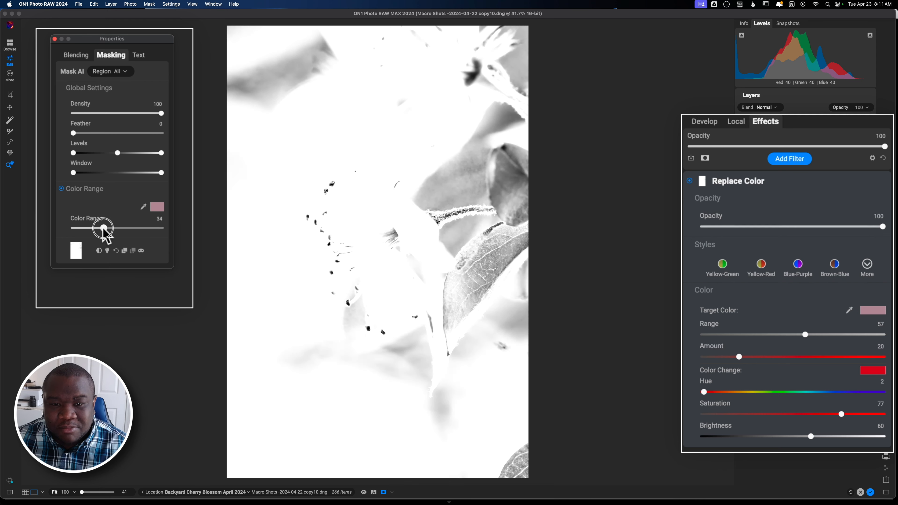
{"action": "left_click_drag", "start_coordinate": [104, 228], "coordinate": [90, 228]}
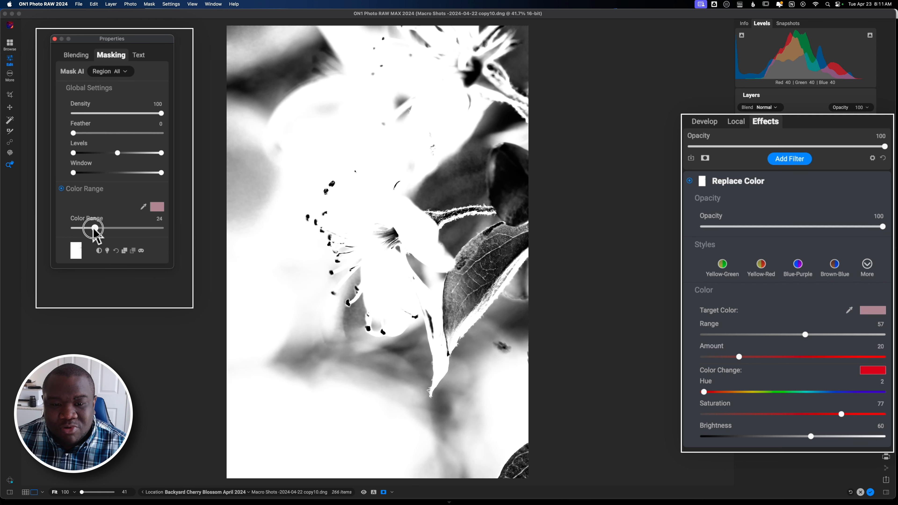
{"action": "left_click_drag", "start_coordinate": [99, 228], "coordinate": [84, 228]}
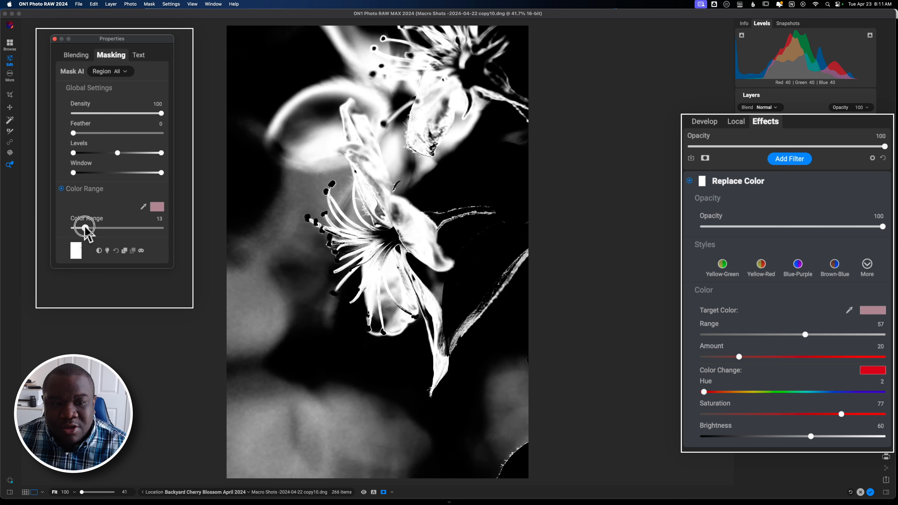
{"action": "left_click_drag", "start_coordinate": [86, 228], "coordinate": [80, 227]}
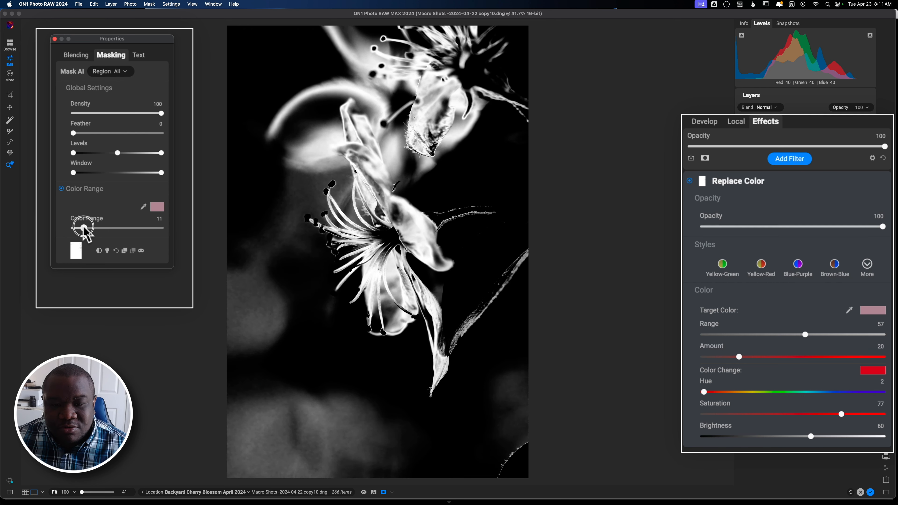
{"action": "left_click_drag", "start_coordinate": [86, 228], "coordinate": [84, 228]}
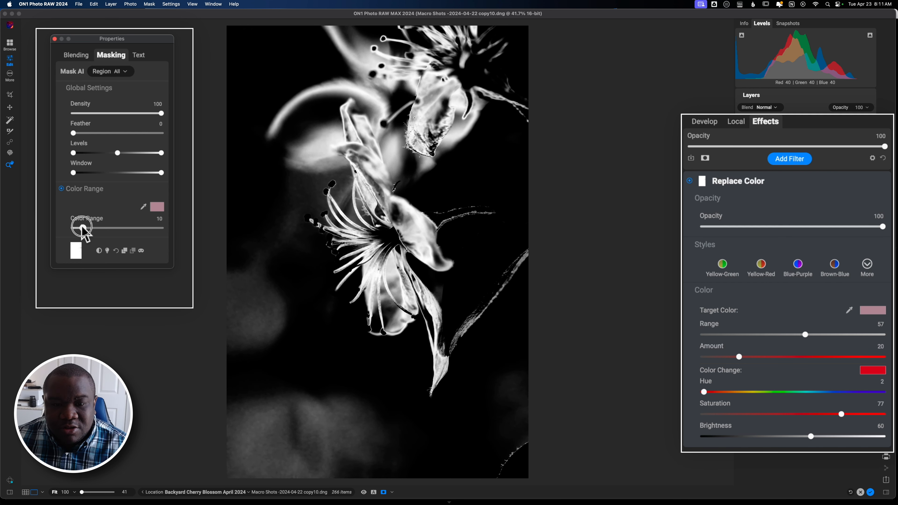
{"action": "left_click_drag", "start_coordinate": [83, 228], "coordinate": [80, 227]}
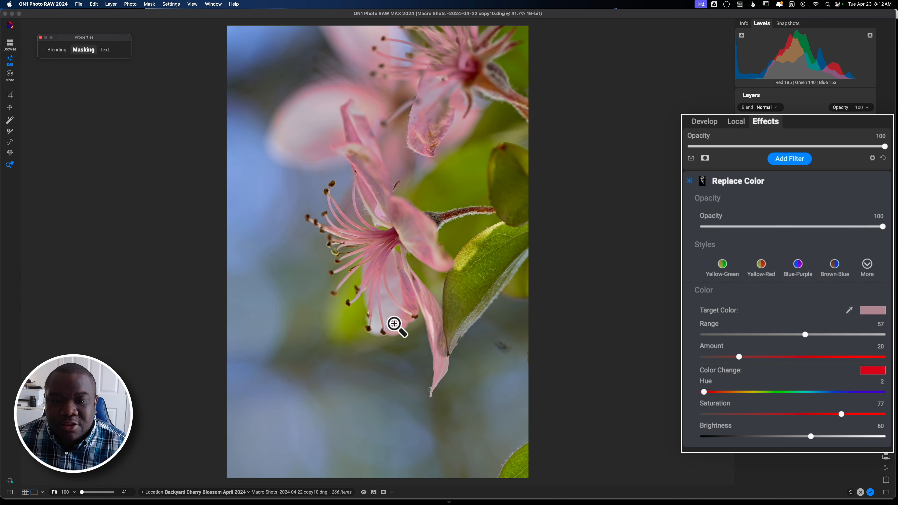
{"action": "mouse_move", "coordinate": [147, 122]}
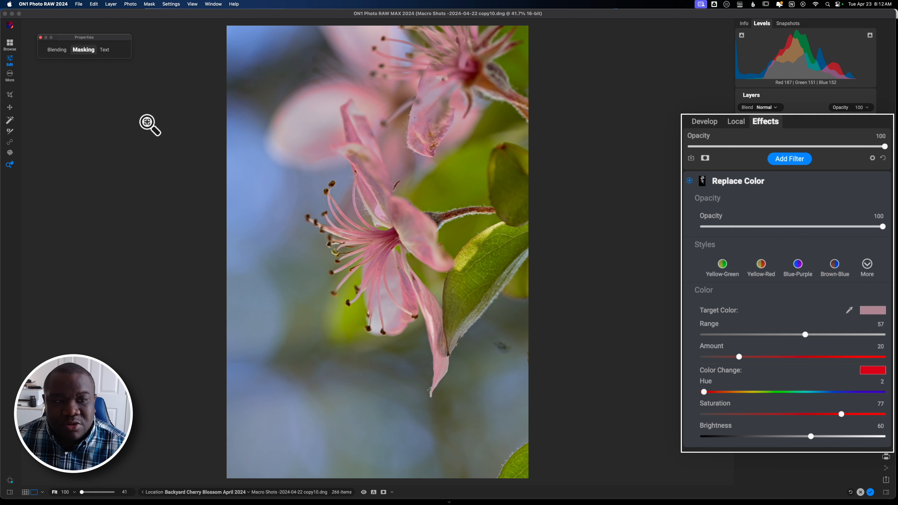
Soften the blossom mask edges with a Feather of 36
{"action": "left_click", "coordinate": [83, 50]}
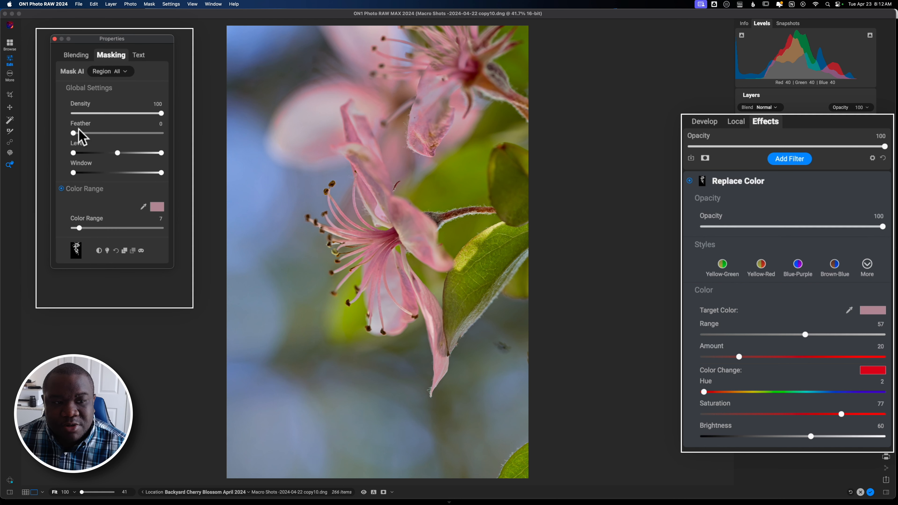
{"action": "left_click_drag", "start_coordinate": [74, 133], "coordinate": [107, 133]}
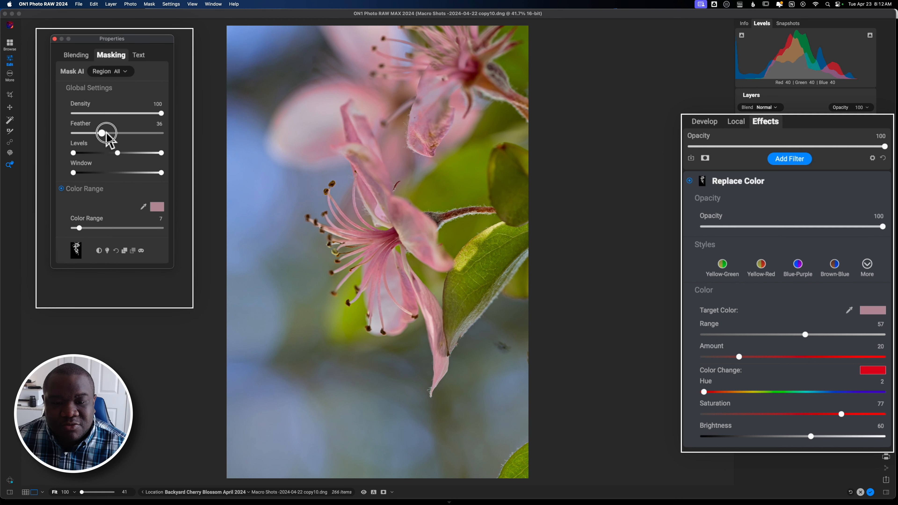
{"action": "left_click_drag", "start_coordinate": [106, 133], "coordinate": [131, 133]}
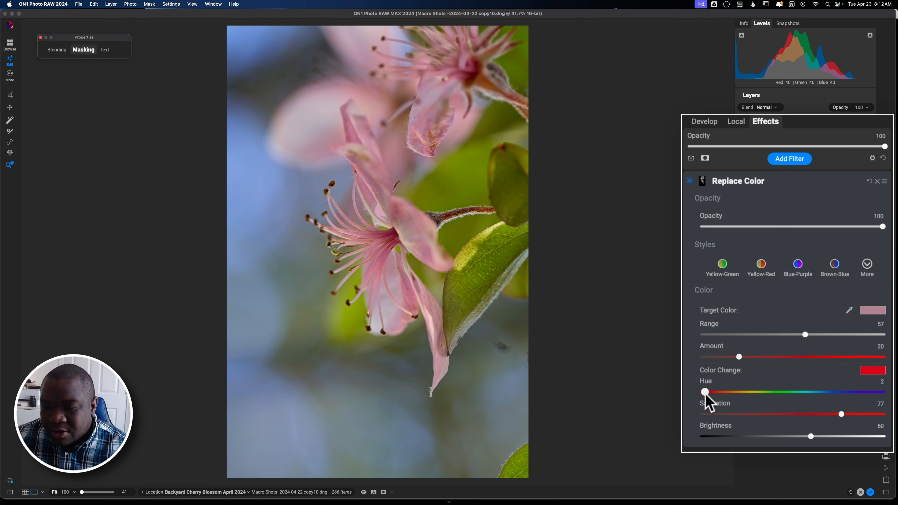
Sweep the replacement hue through yellow, green and purple to magenta
{"action": "left_click_drag", "start_coordinate": [705, 392], "coordinate": [735, 392]}
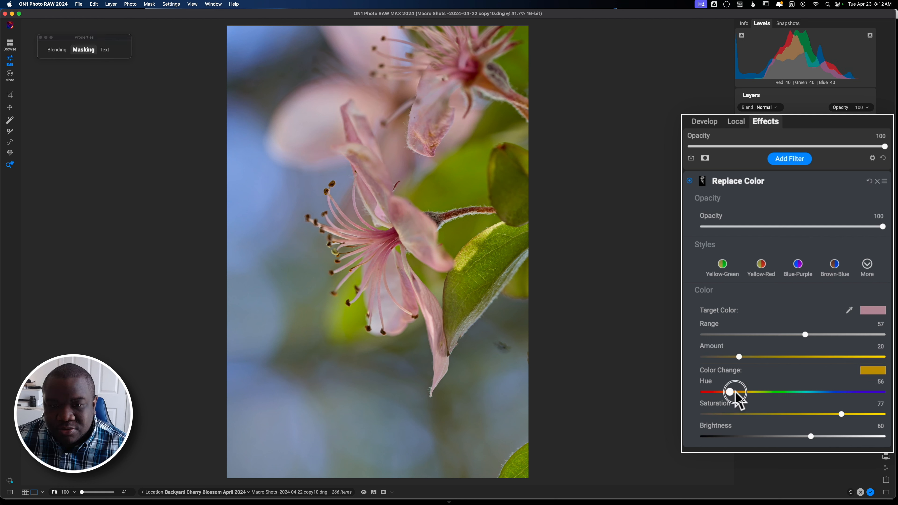
{"action": "left_click_drag", "start_coordinate": [735, 392], "coordinate": [789, 393]}
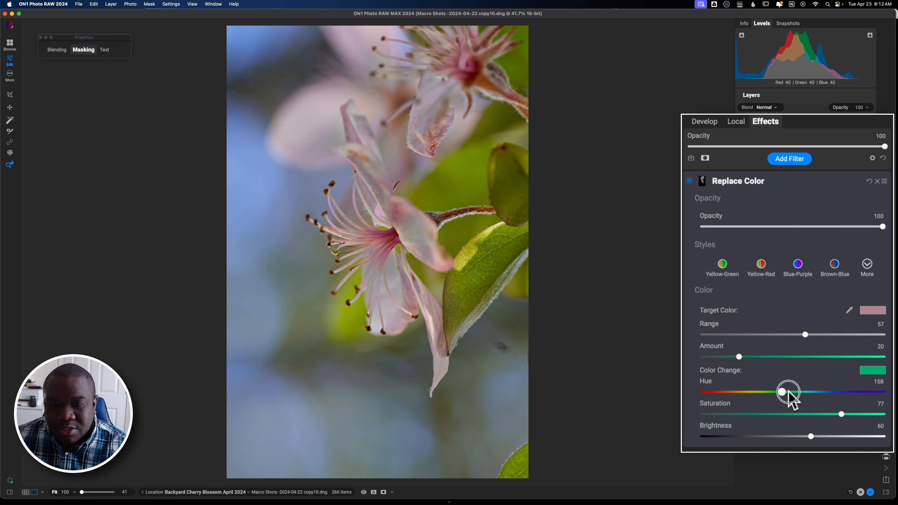
{"action": "left_click_drag", "start_coordinate": [788, 392], "coordinate": [834, 392]}
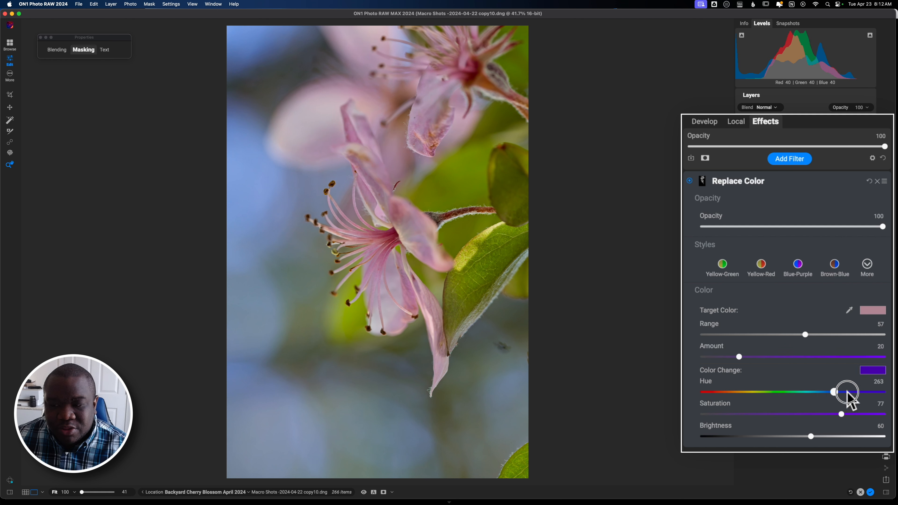
{"action": "left_click_drag", "start_coordinate": [833, 393], "coordinate": [834, 392]}
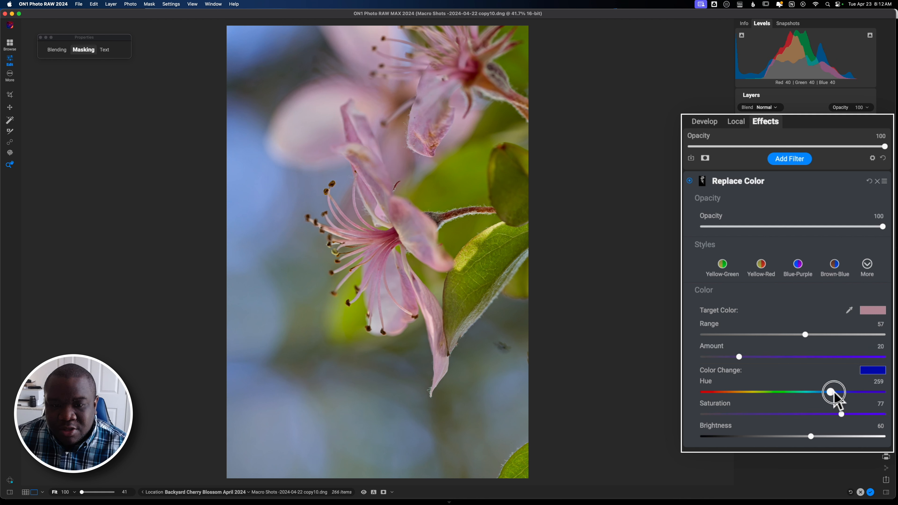
{"action": "left_click_drag", "start_coordinate": [833, 393], "coordinate": [852, 392]}
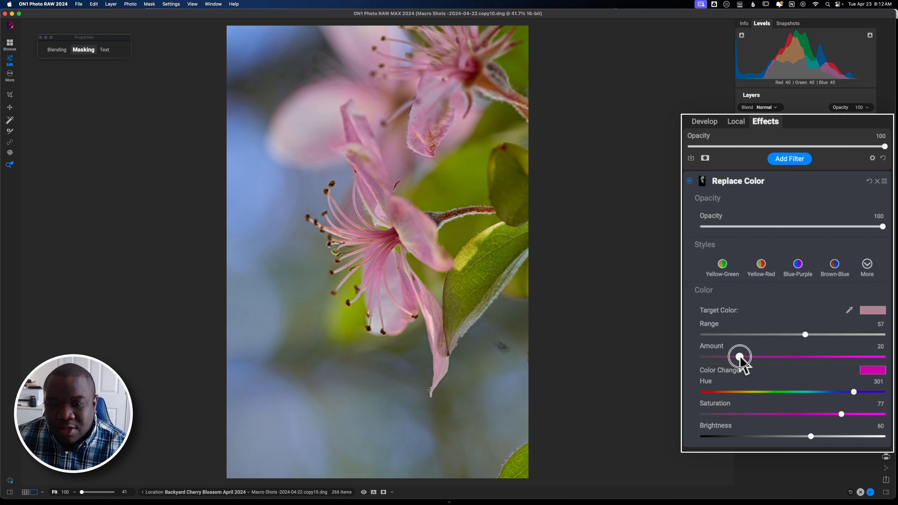
Set the colour change Amount to 40 and drop replacement Saturation to 57
{"action": "left_click_drag", "start_coordinate": [739, 357], "coordinate": [799, 357]}
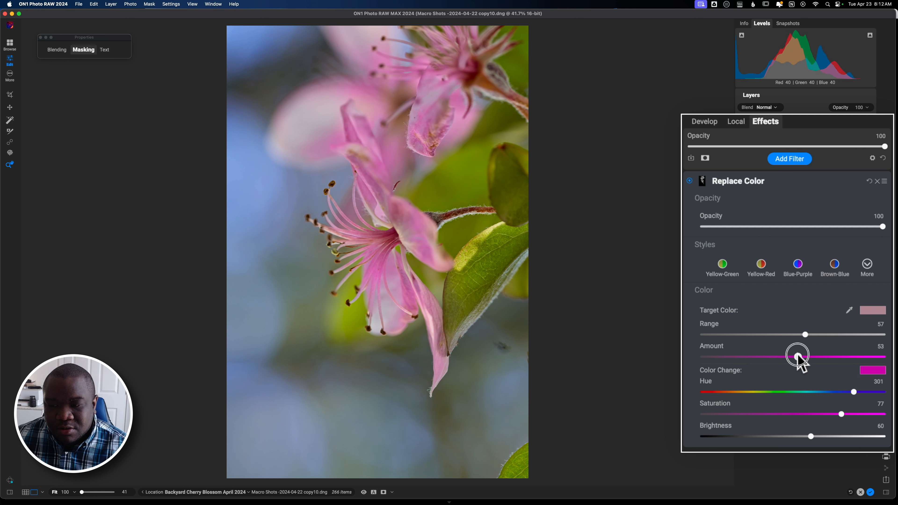
{"action": "left_click_drag", "start_coordinate": [798, 357], "coordinate": [778, 357]}
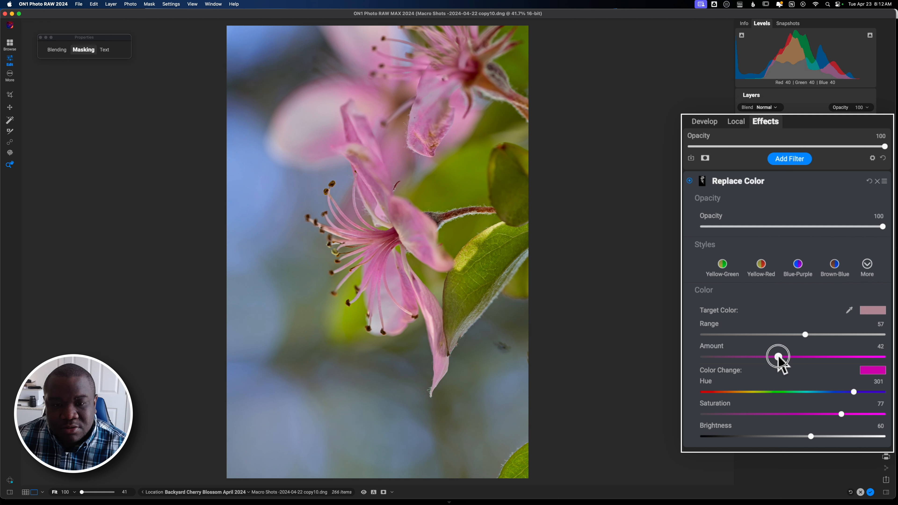
{"action": "left_click_drag", "start_coordinate": [778, 356], "coordinate": [775, 356]}
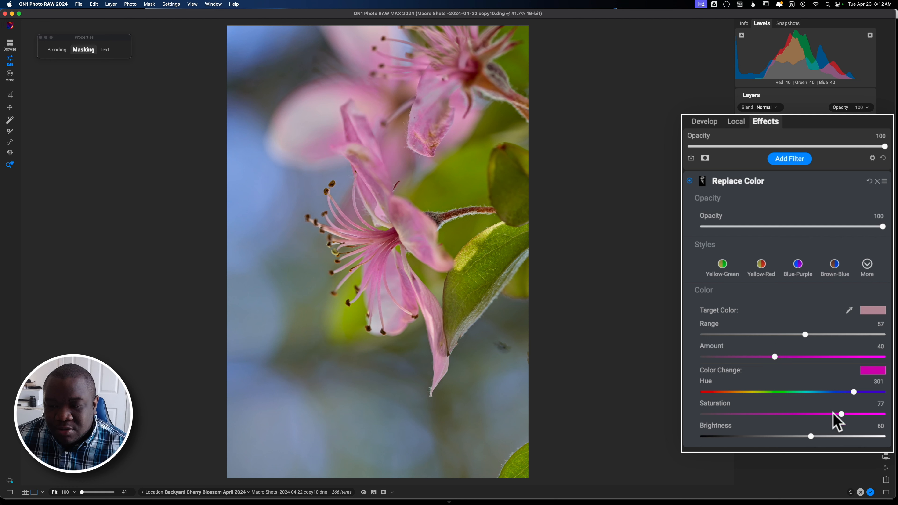
{"action": "left_click_drag", "start_coordinate": [841, 414], "coordinate": [808, 414]}
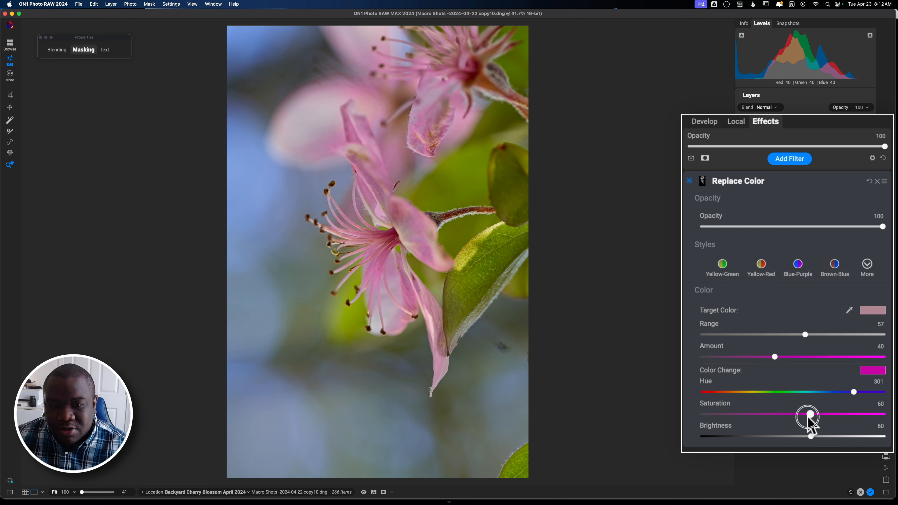
{"action": "left_click_drag", "start_coordinate": [808, 414], "coordinate": [804, 414]}
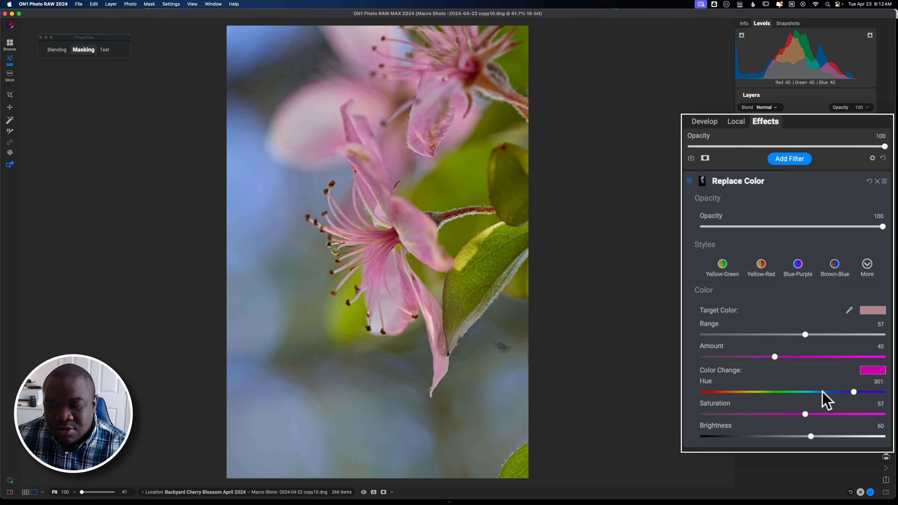
Explore the hue from red-orange to crimson and settle the replacement hue at 352
{"action": "left_click_drag", "start_coordinate": [853, 392], "coordinate": [855, 392]}
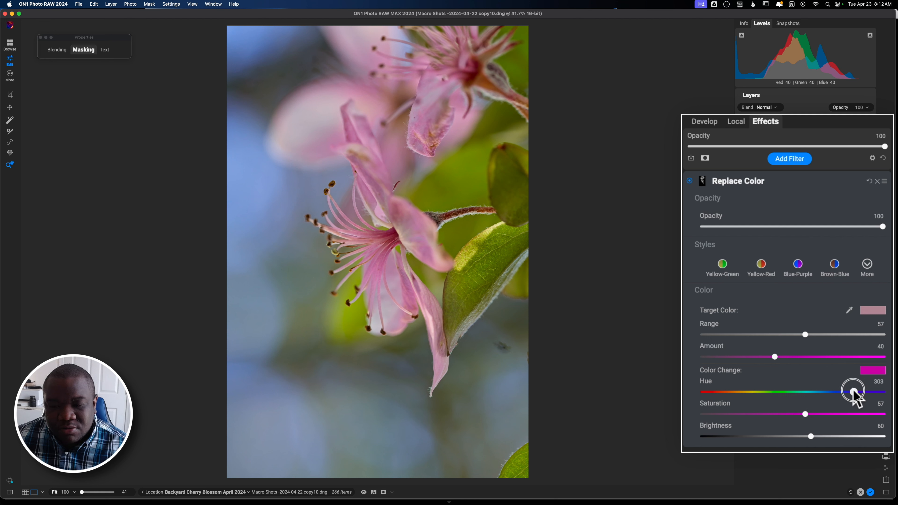
{"action": "left_click_drag", "start_coordinate": [852, 392], "coordinate": [857, 392]}
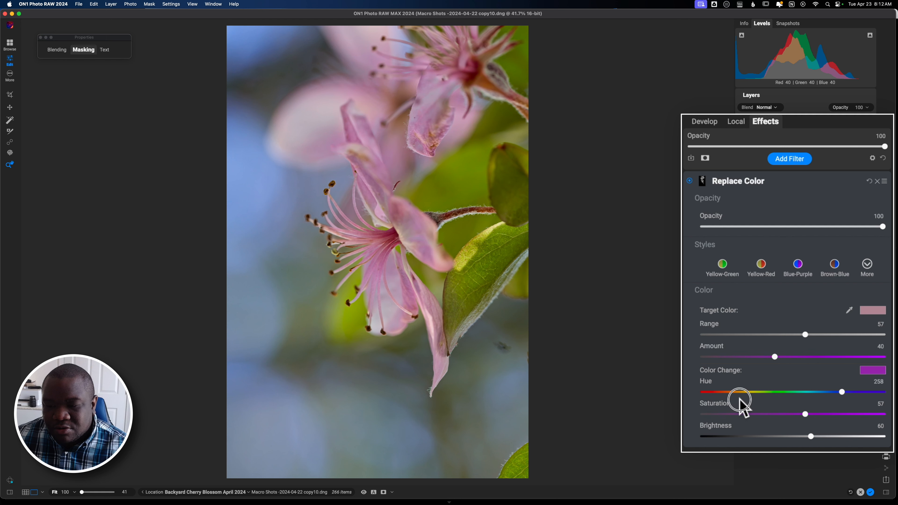
{"action": "left_click_drag", "start_coordinate": [841, 392], "coordinate": [713, 392]}
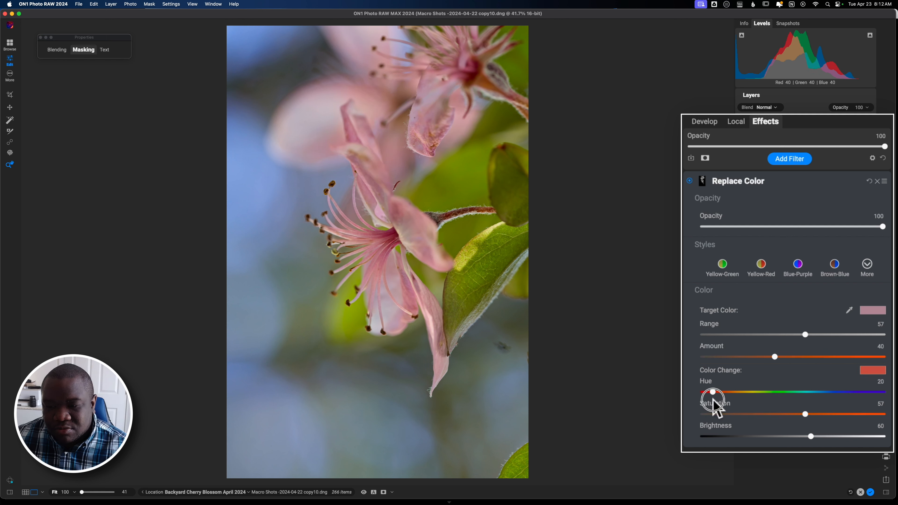
{"action": "left_click_drag", "start_coordinate": [713, 392], "coordinate": [864, 393]}
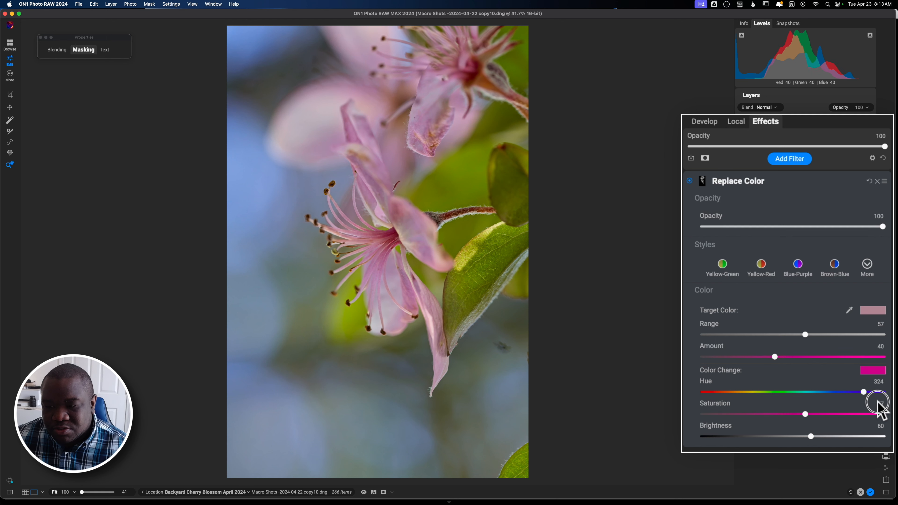
{"action": "left_click_drag", "start_coordinate": [863, 392], "coordinate": [883, 392]}
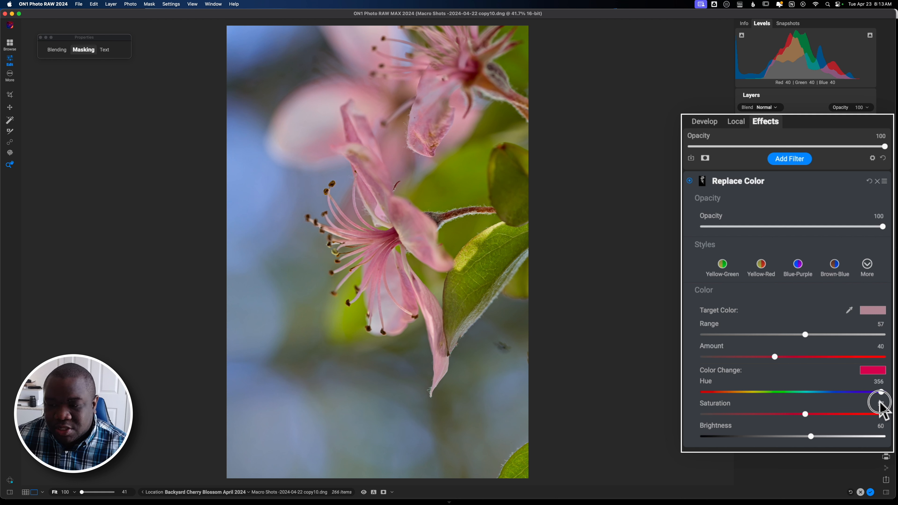
{"action": "left_click_drag", "start_coordinate": [882, 392], "coordinate": [806, 414]}
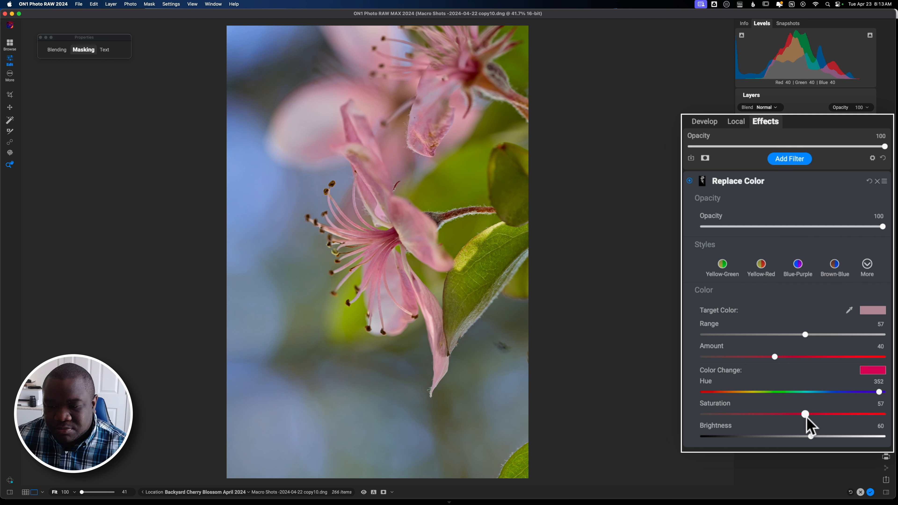
Raise Saturation, set Brightness near 57, settle Amount at 51, then switch Replace Color off to compare
{"action": "left_click_drag", "start_coordinate": [805, 414], "coordinate": [819, 415]}
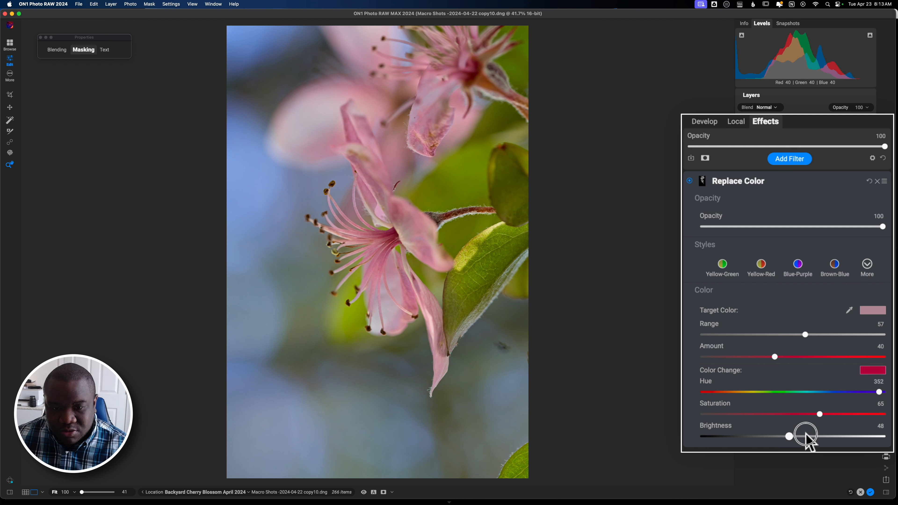
{"action": "left_click_drag", "start_coordinate": [804, 436], "coordinate": [838, 436]}
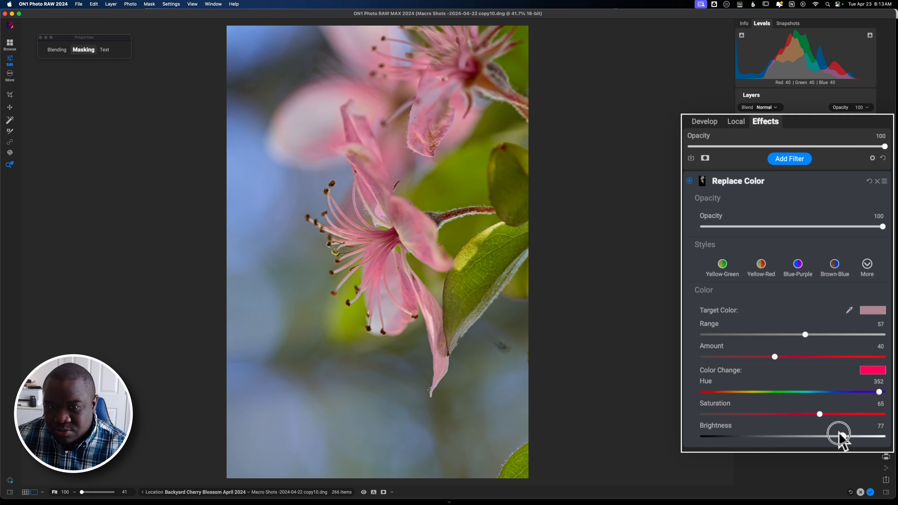
{"action": "left_click_drag", "start_coordinate": [839, 436], "coordinate": [801, 435]}
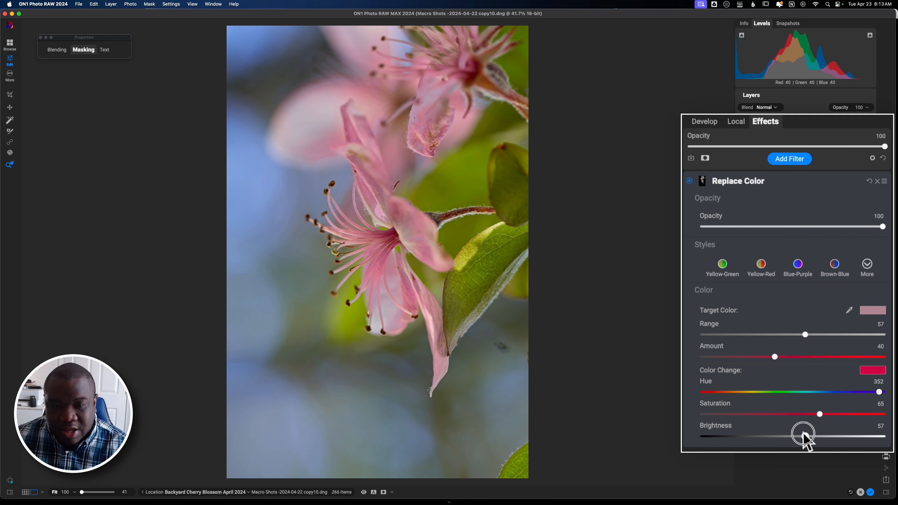
{"action": "left_click_drag", "start_coordinate": [803, 436], "coordinate": [791, 436]}
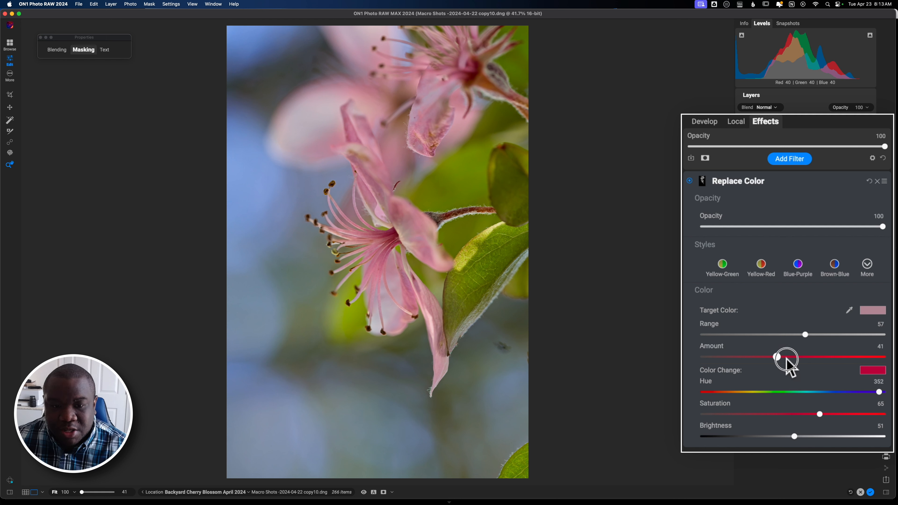
{"action": "left_click_drag", "start_coordinate": [777, 357], "coordinate": [806, 357]}
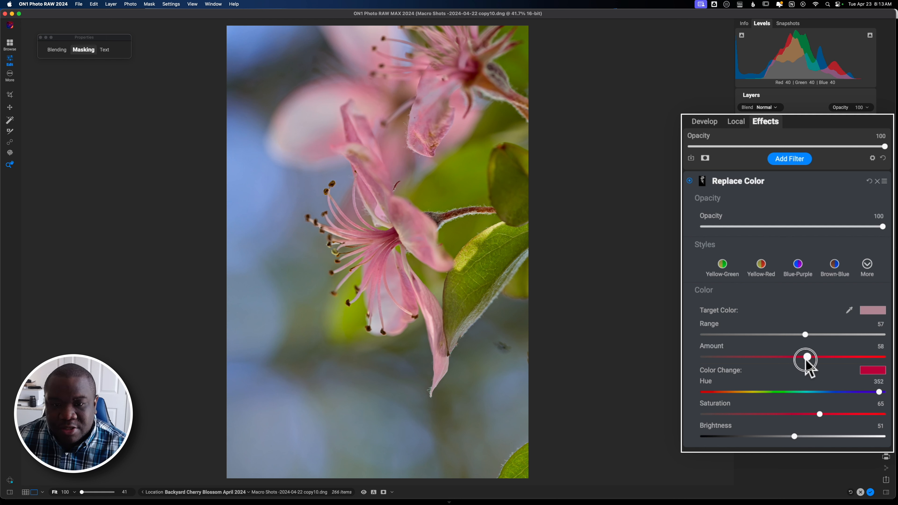
{"action": "left_click_drag", "start_coordinate": [805, 356], "coordinate": [796, 357]}
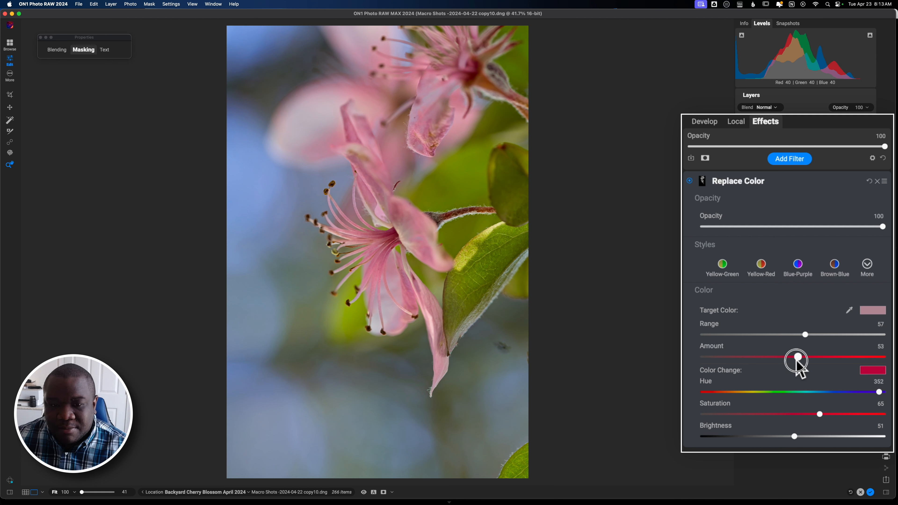
{"action": "left_click_drag", "start_coordinate": [797, 357], "coordinate": [793, 357]}
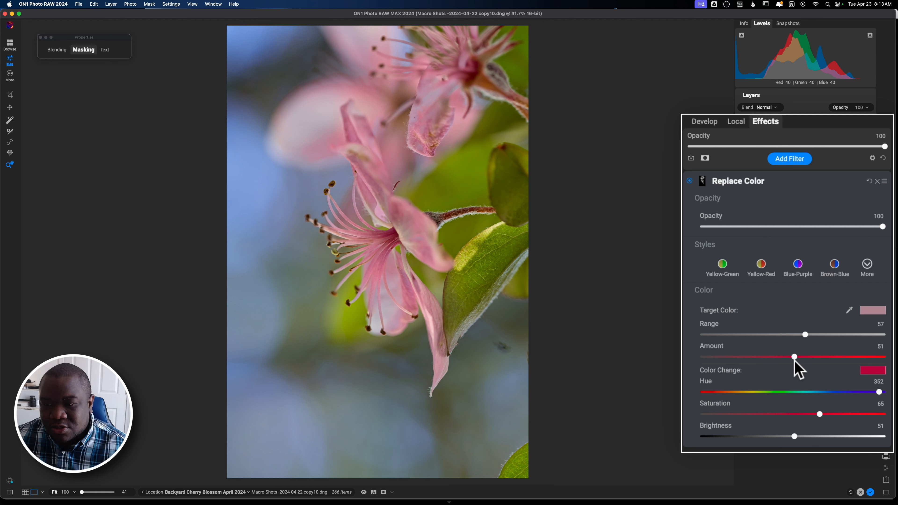
{"action": "left_click", "coordinate": [690, 181]}
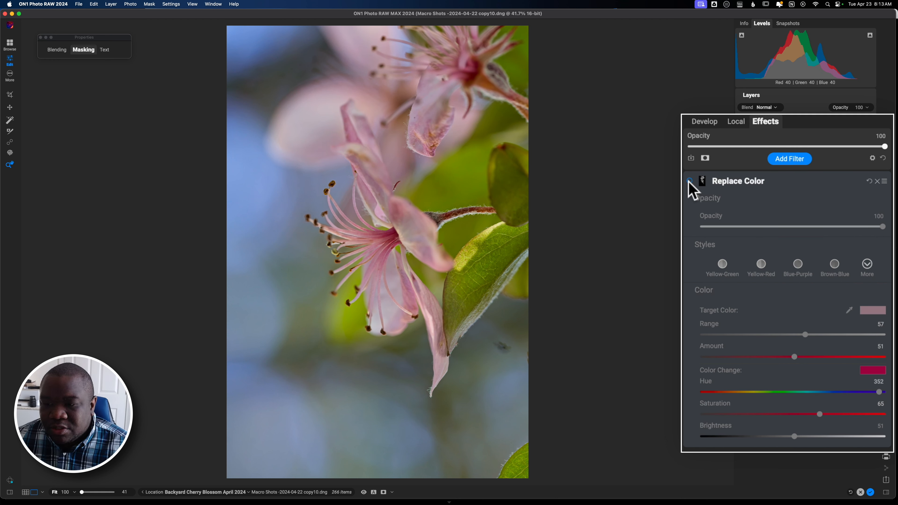
Turn Replace Color back on and add a Color Enhancer filter from the Filters browser
{"action": "left_click", "coordinate": [690, 180]}
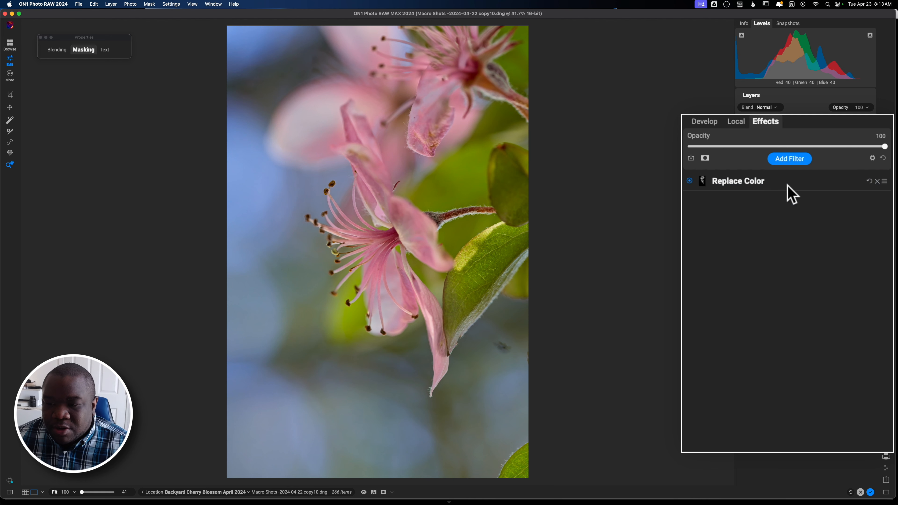
{"action": "left_click", "coordinate": [789, 159]}
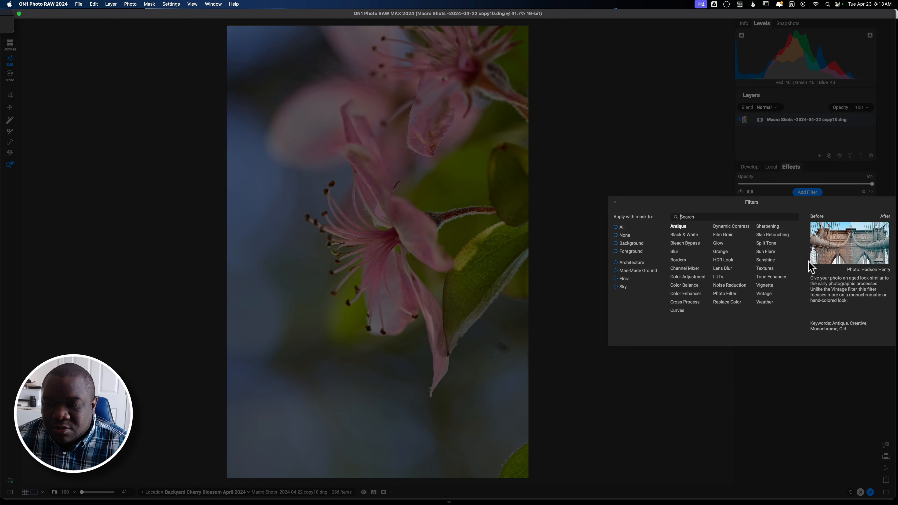
{"action": "mouse_move", "coordinate": [686, 297]}
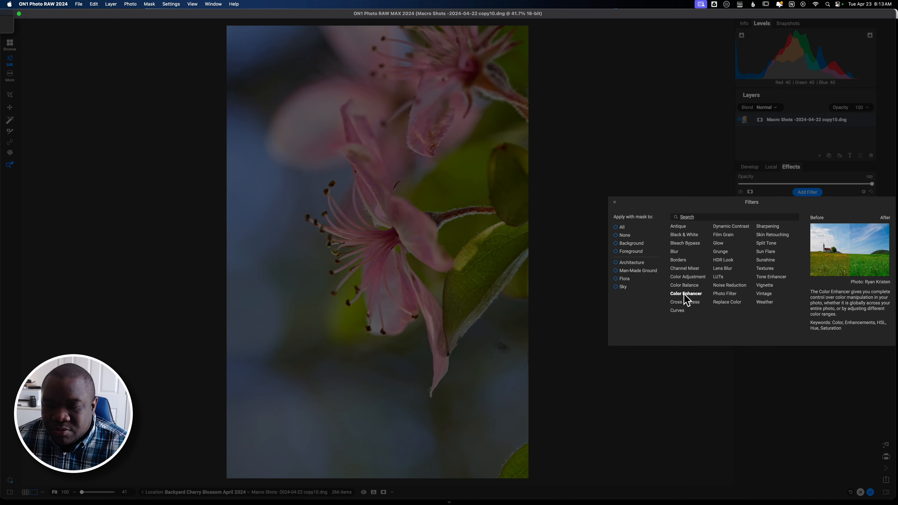
{"action": "left_click", "coordinate": [686, 294]}
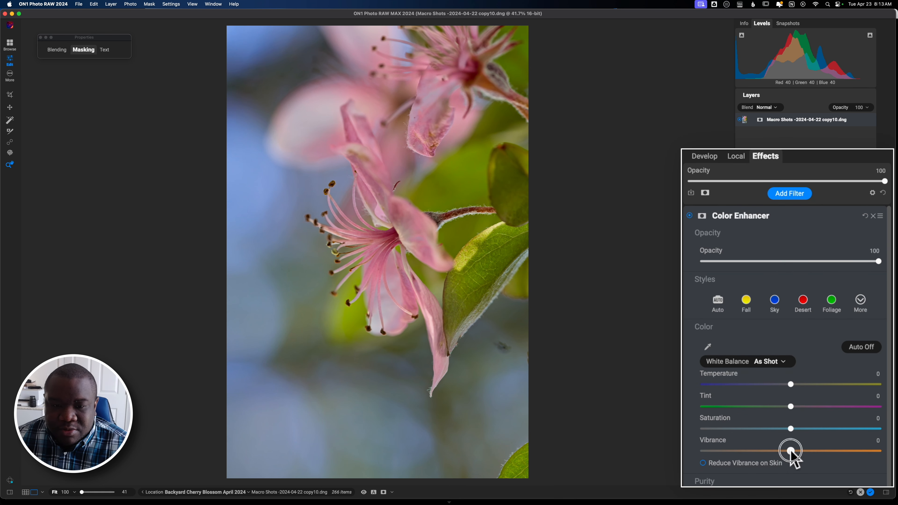
Give the Color Enhancer Vibrance 15 and Saturation -7
{"action": "left_click_drag", "start_coordinate": [790, 450], "coordinate": [804, 450]}
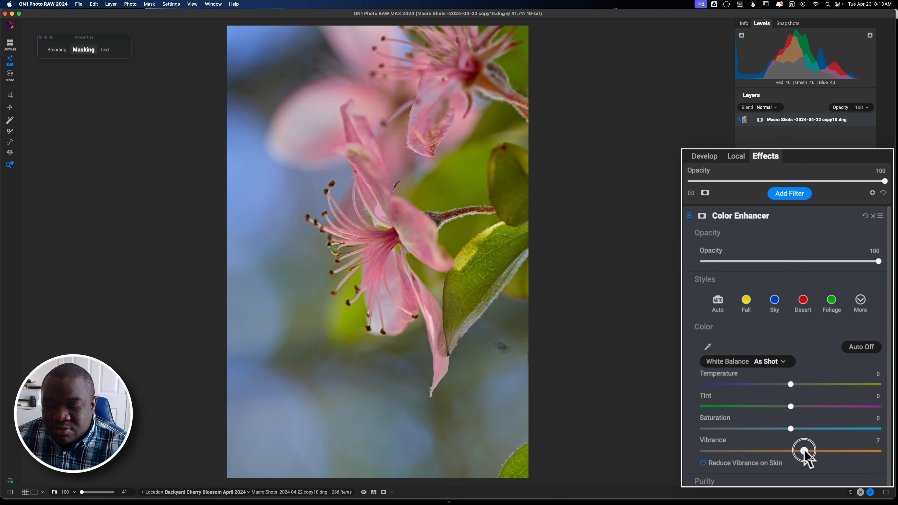
{"action": "left_click_drag", "start_coordinate": [804, 450], "coordinate": [810, 450]}
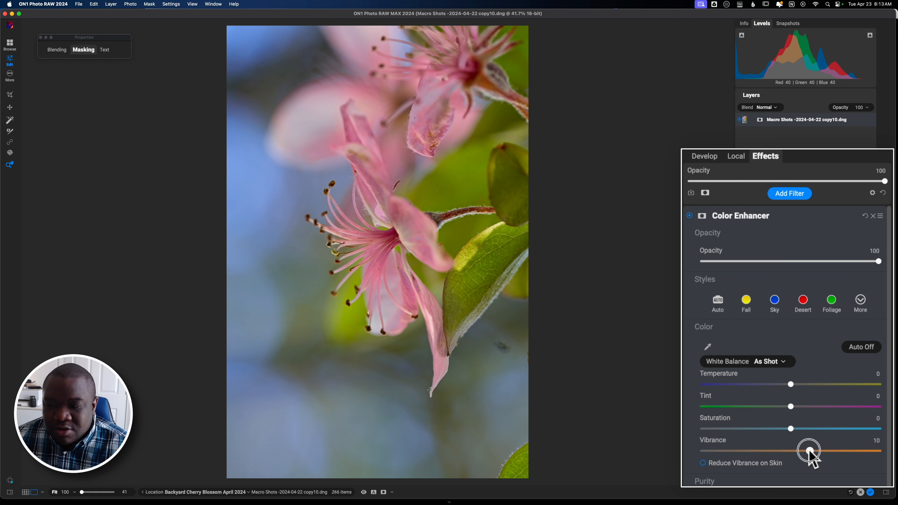
{"action": "left_click_drag", "start_coordinate": [791, 429], "coordinate": [779, 429]}
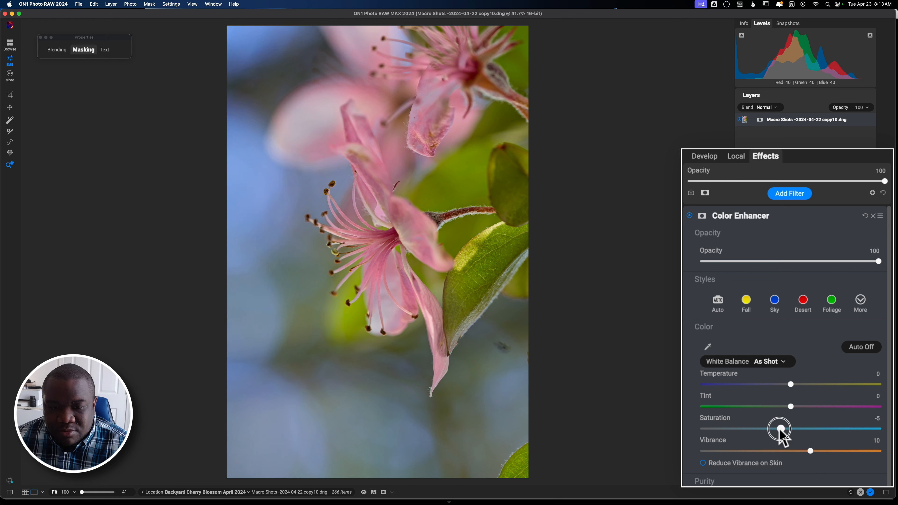
{"action": "left_click_drag", "start_coordinate": [780, 429], "coordinate": [777, 428]}
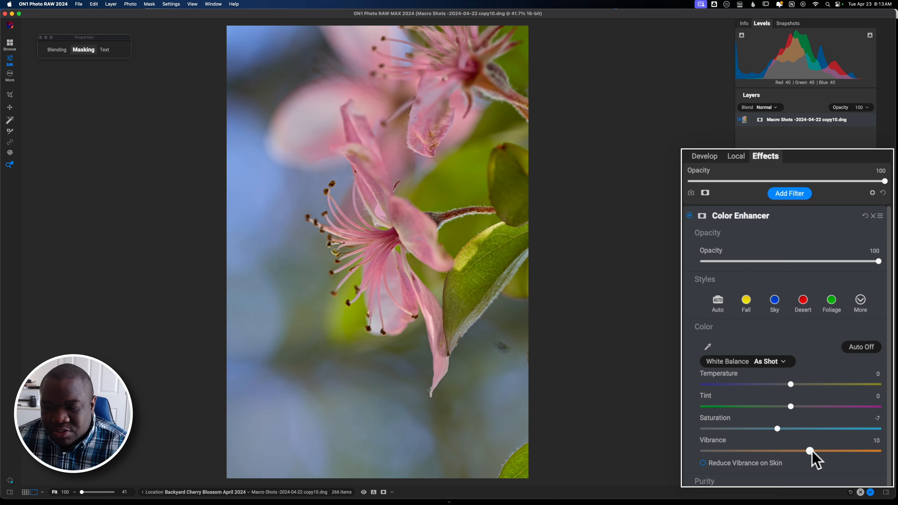
{"action": "left_click_drag", "start_coordinate": [810, 451], "coordinate": [817, 450]}
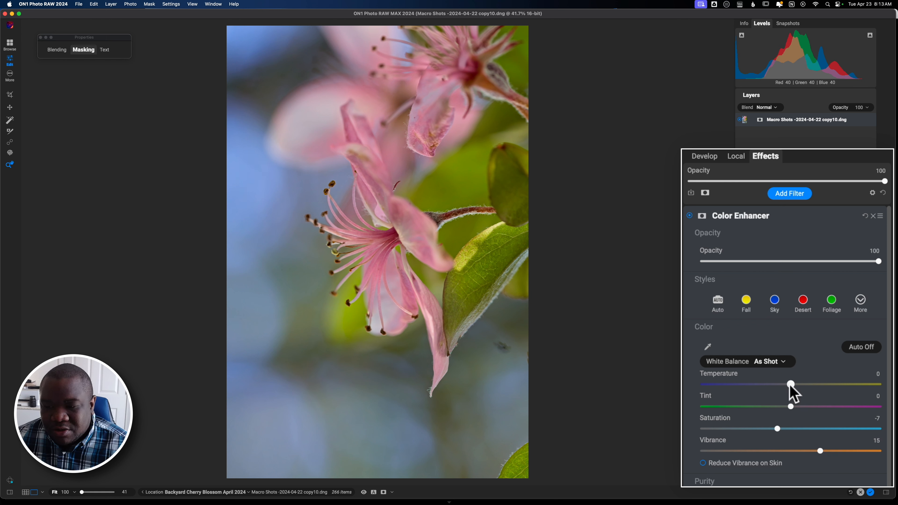
Warm the Color Enhancer Temperature, overshooting to 24 and settling near 14
{"action": "left_click_drag", "start_coordinate": [791, 385], "coordinate": [805, 385]}
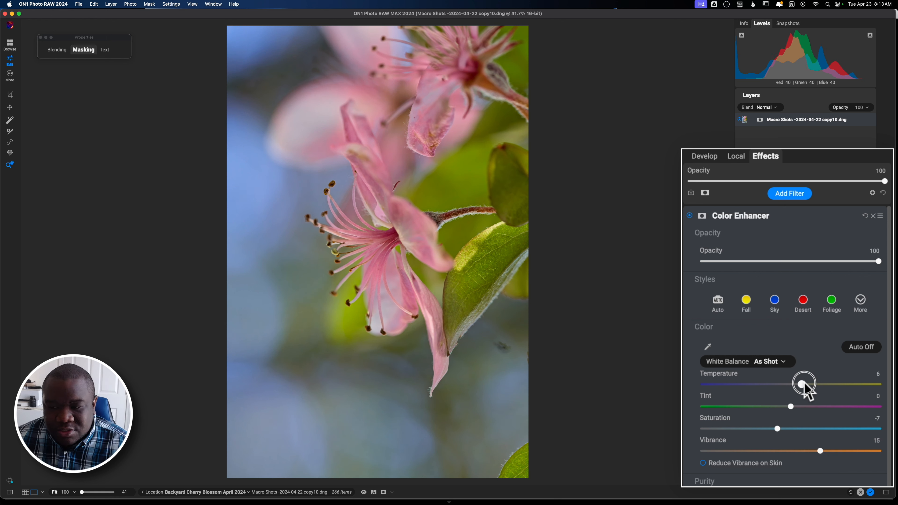
{"action": "left_click_drag", "start_coordinate": [805, 384], "coordinate": [820, 384]}
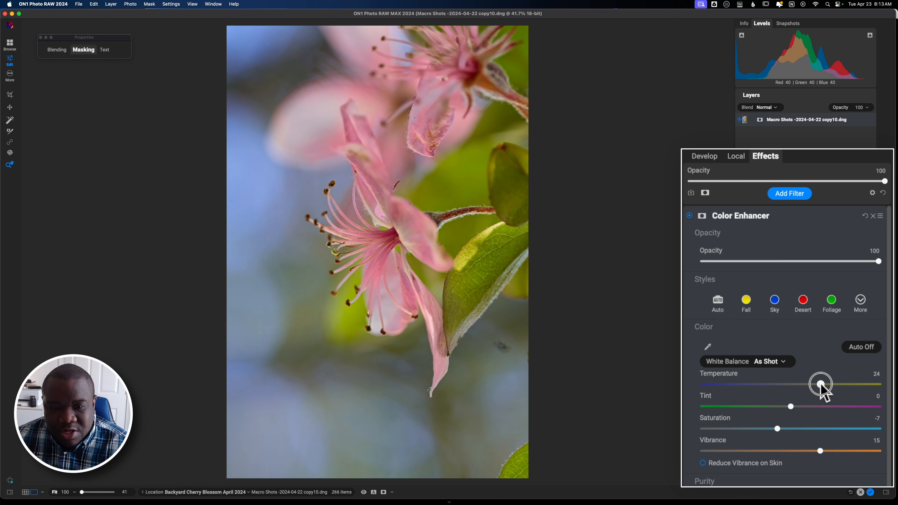
{"action": "left_click_drag", "start_coordinate": [820, 384], "coordinate": [811, 385]}
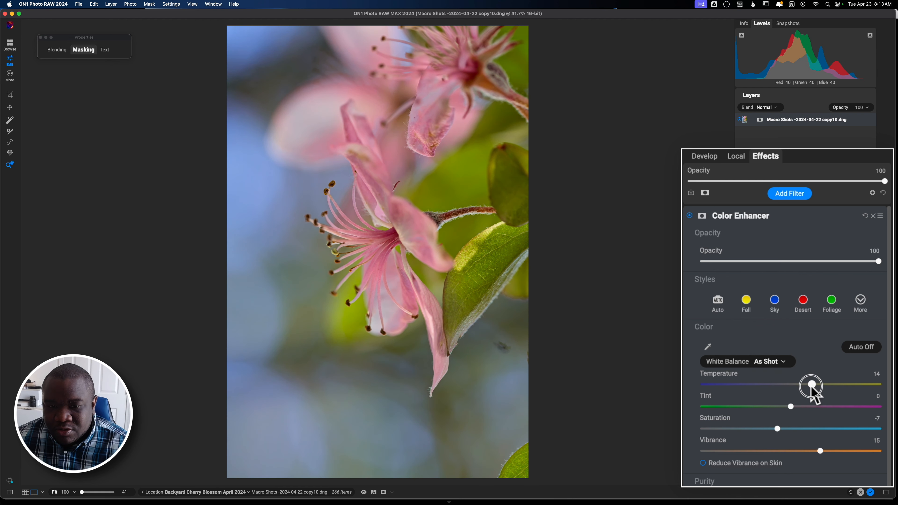
{"action": "left_click_drag", "start_coordinate": [811, 385], "coordinate": [816, 385]}
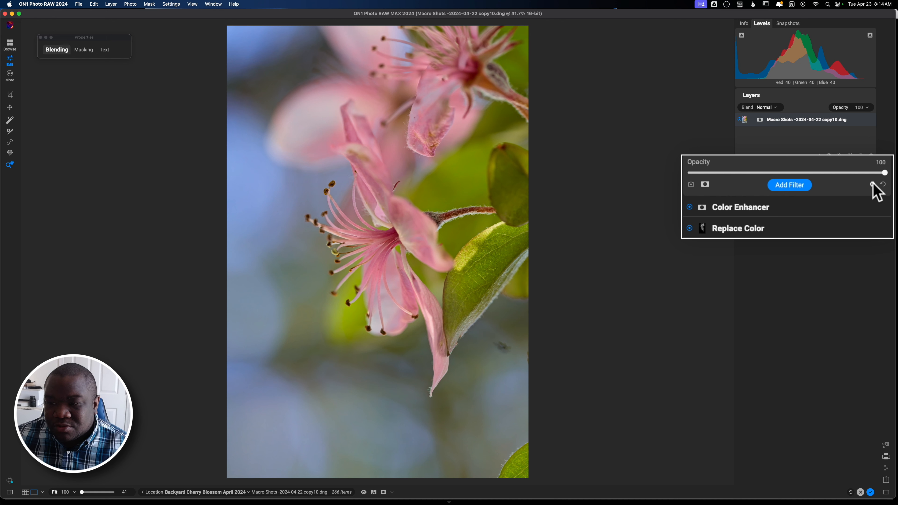
{"action": "mouse_move", "coordinate": [756, 175]}
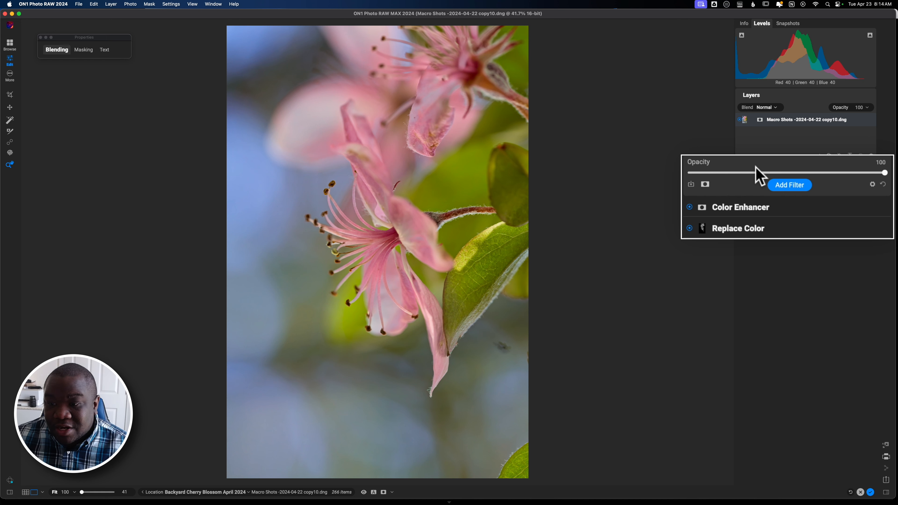
{"action": "mouse_move", "coordinate": [88, 118]}
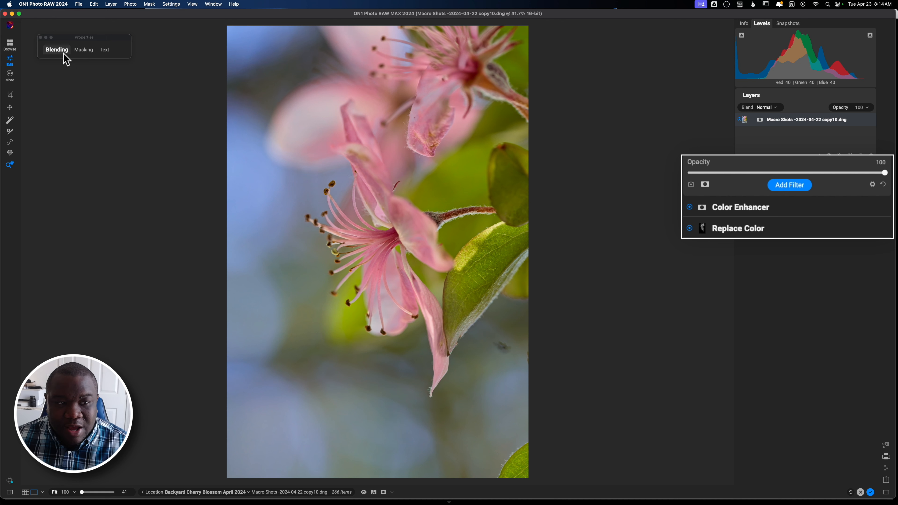
Show the Blending properties for the stacked effects
{"action": "left_click", "coordinate": [86, 62]}
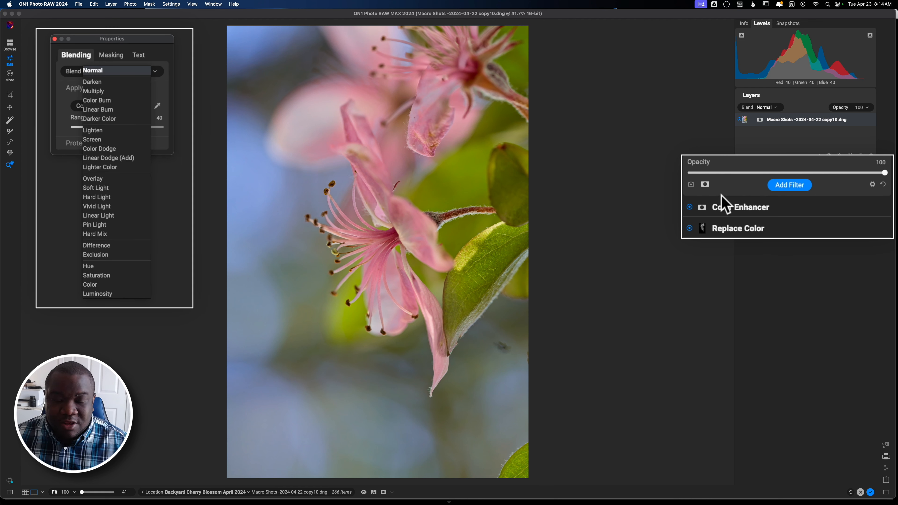
{"action": "mouse_move", "coordinate": [113, 97]}
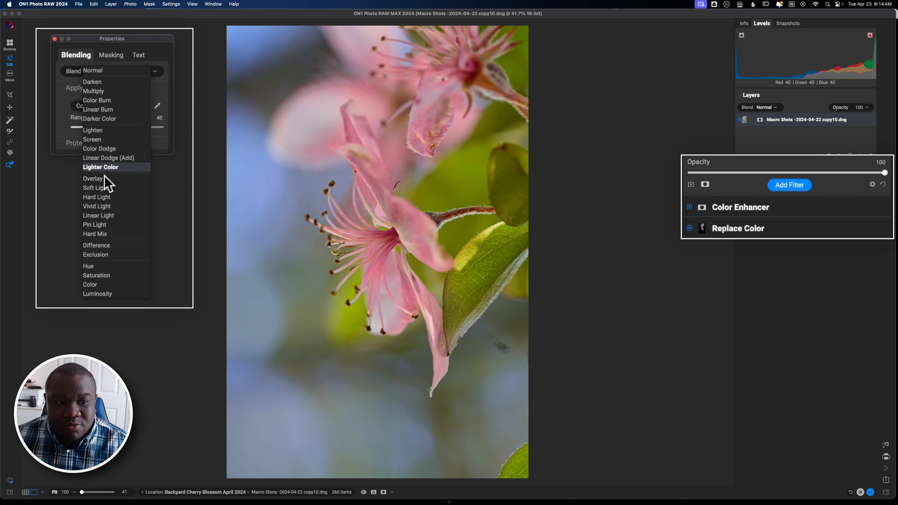
{"action": "mouse_move", "coordinate": [104, 180]}
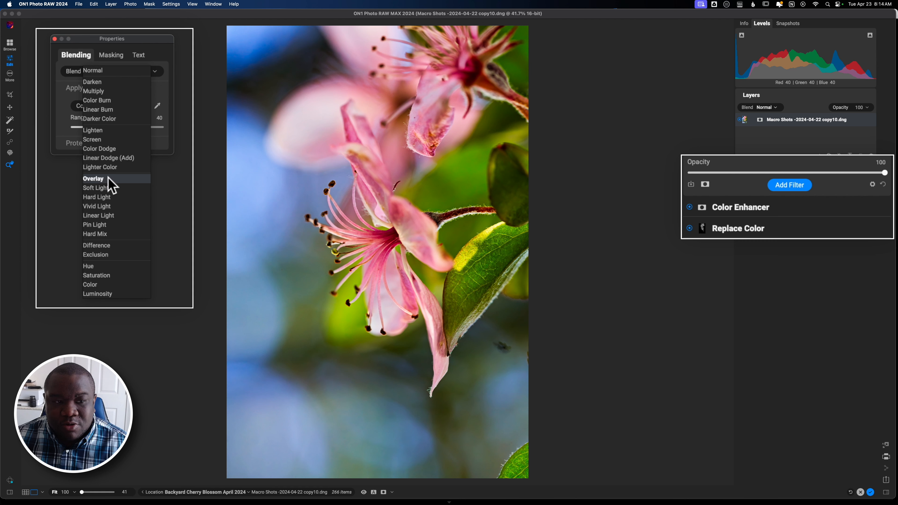
Blend the effects in Soft Light at Opacity 52 and preview the photo without edits
{"action": "left_click", "coordinate": [96, 188]}
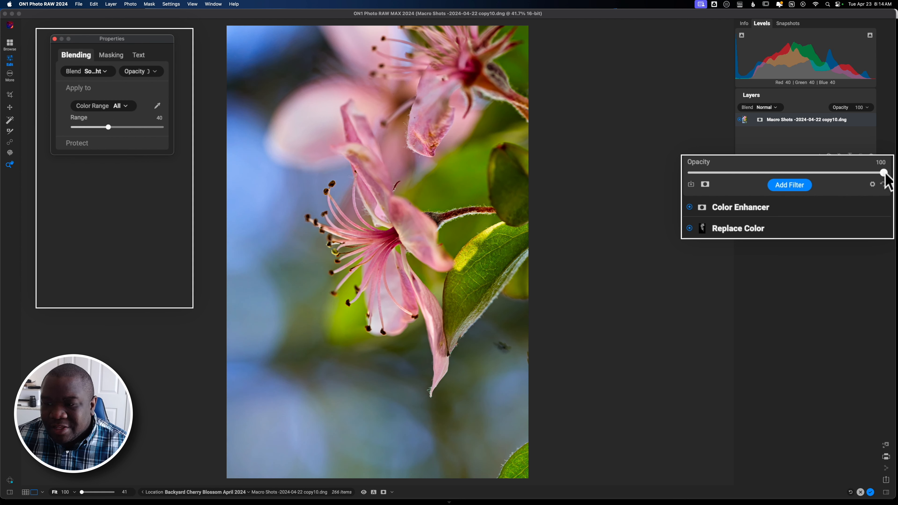
{"action": "left_click_drag", "start_coordinate": [884, 172], "coordinate": [827, 174]}
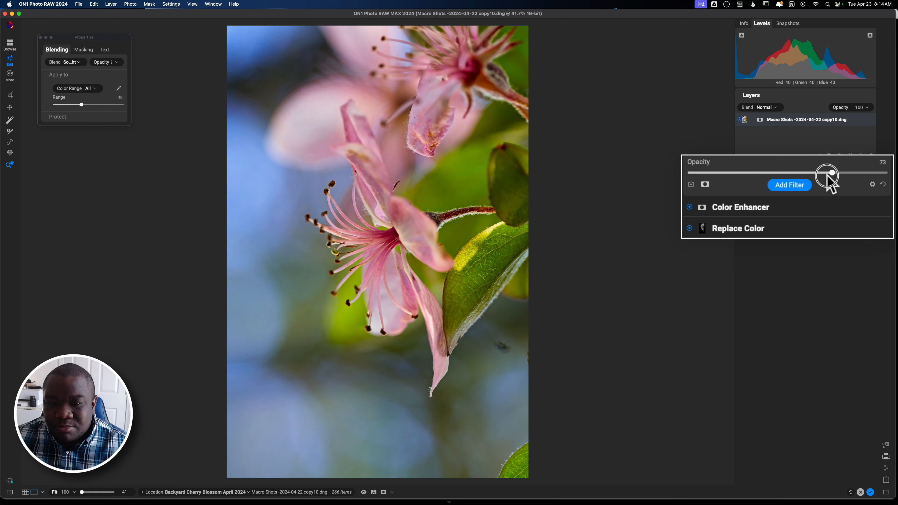
{"action": "left_click_drag", "start_coordinate": [827, 173], "coordinate": [791, 173]}
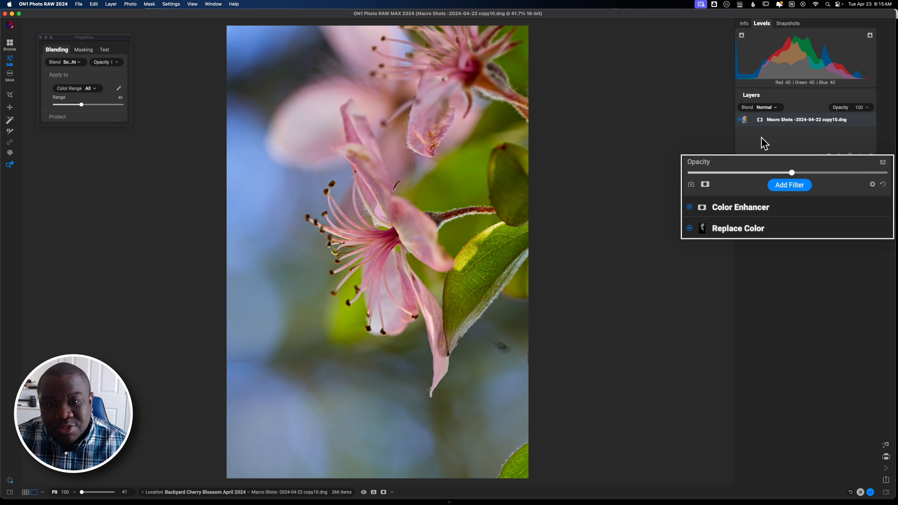
{"action": "left_click", "coordinate": [365, 492]}
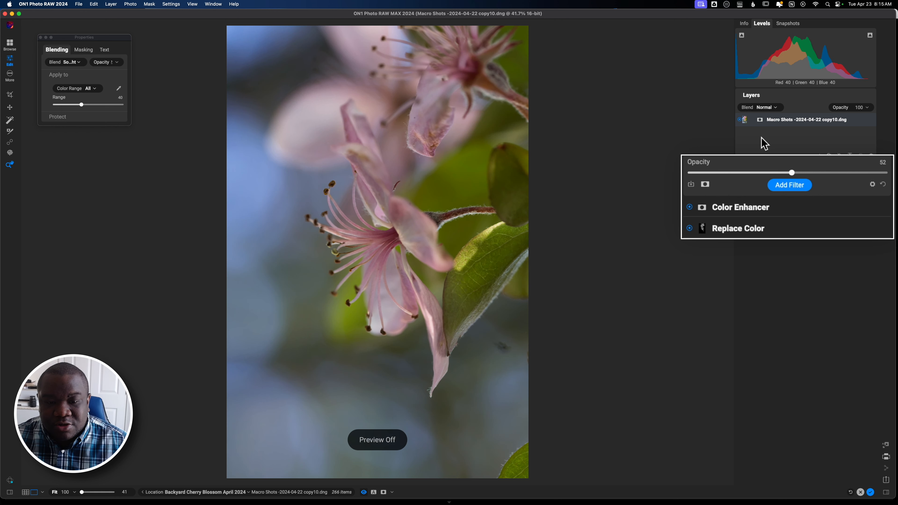